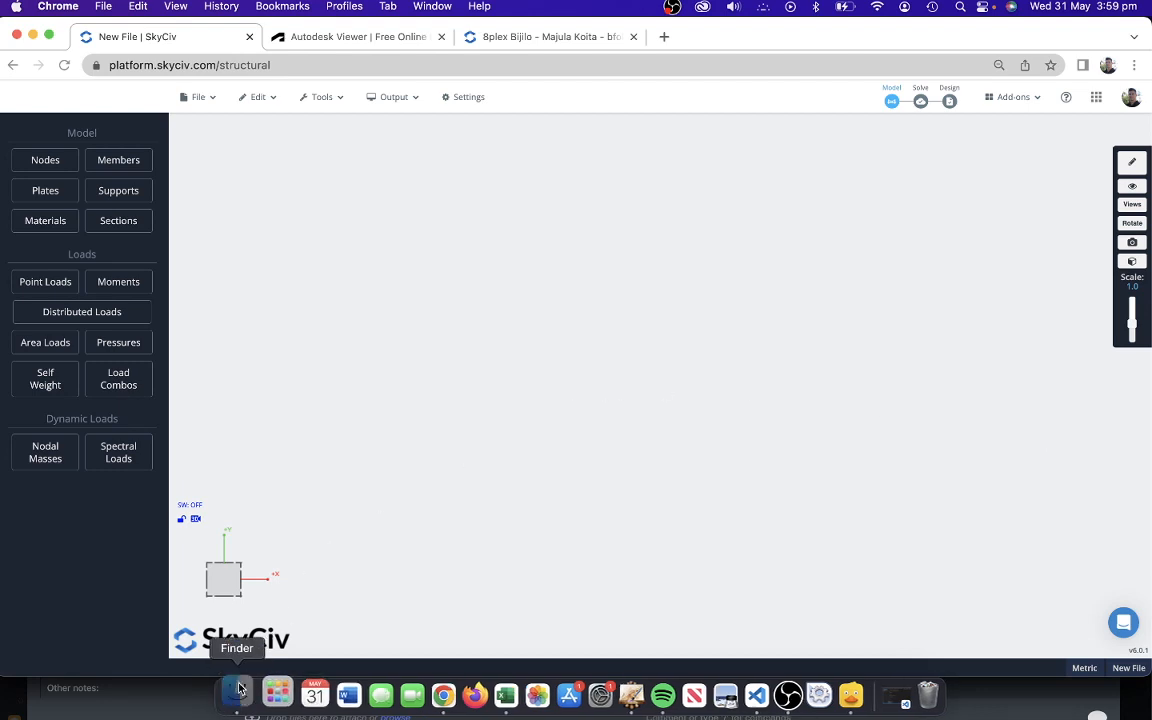
Drag Clear Span Steel Building.rvt from the Finder search results onto the SkyCiv window to upload it
left_click(236, 692)
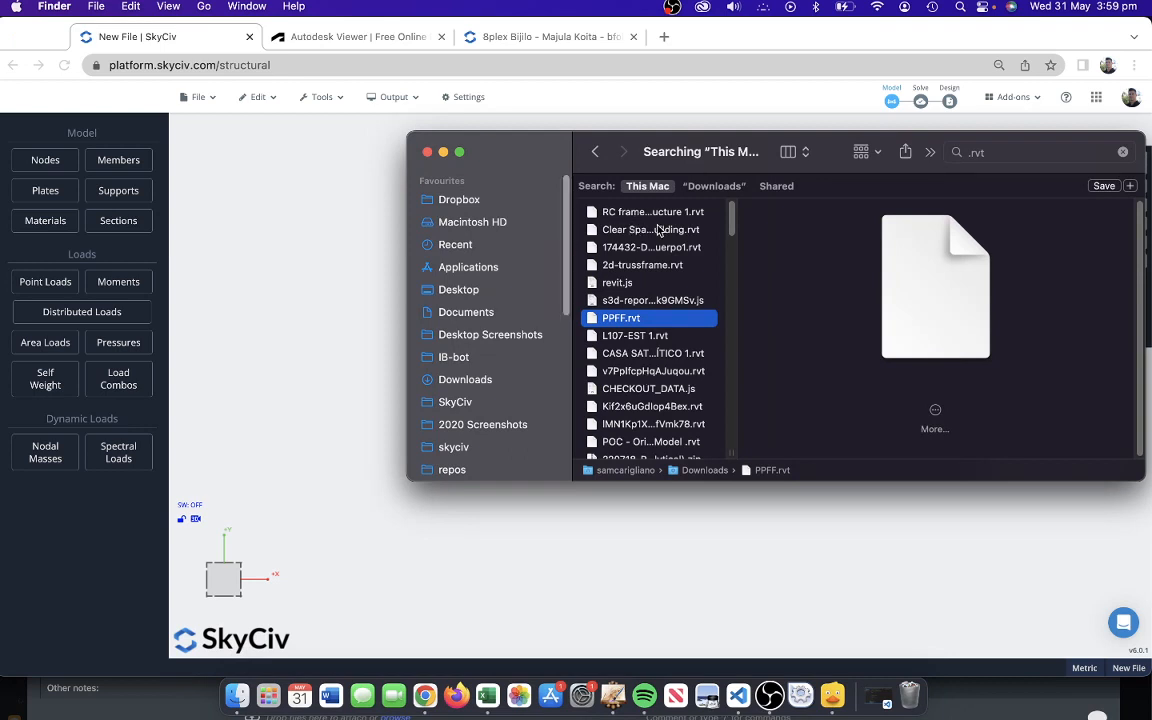
mouse_move(672, 228)
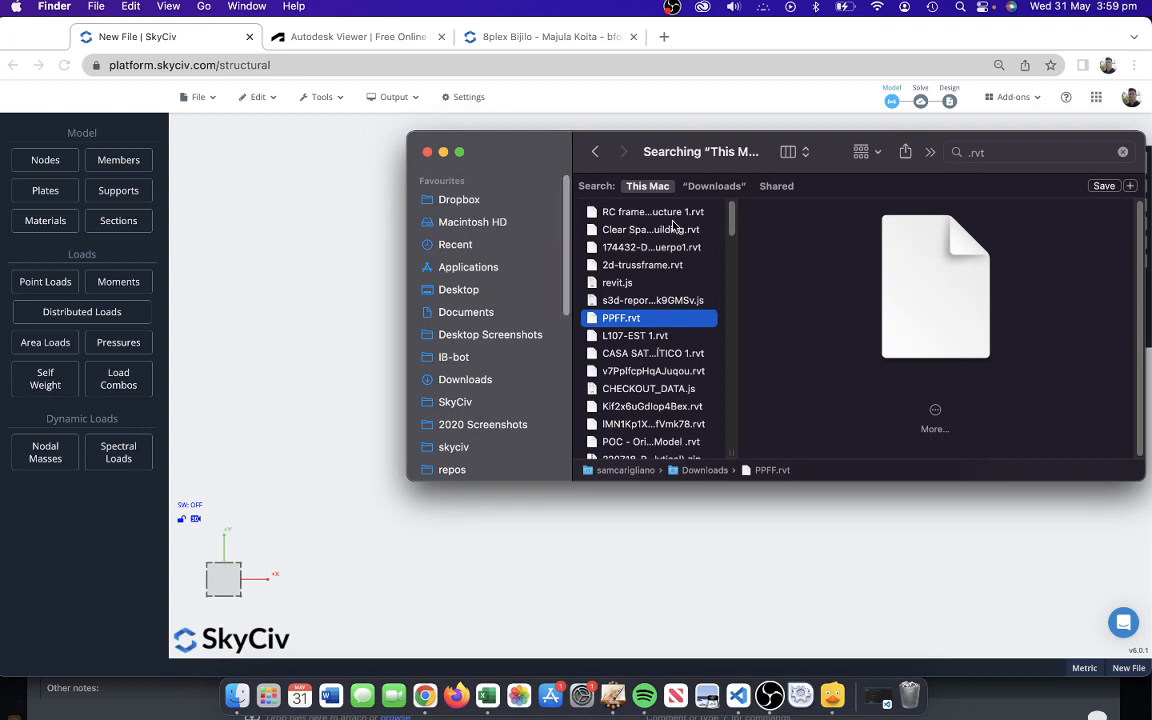
mouse_move(664, 236)
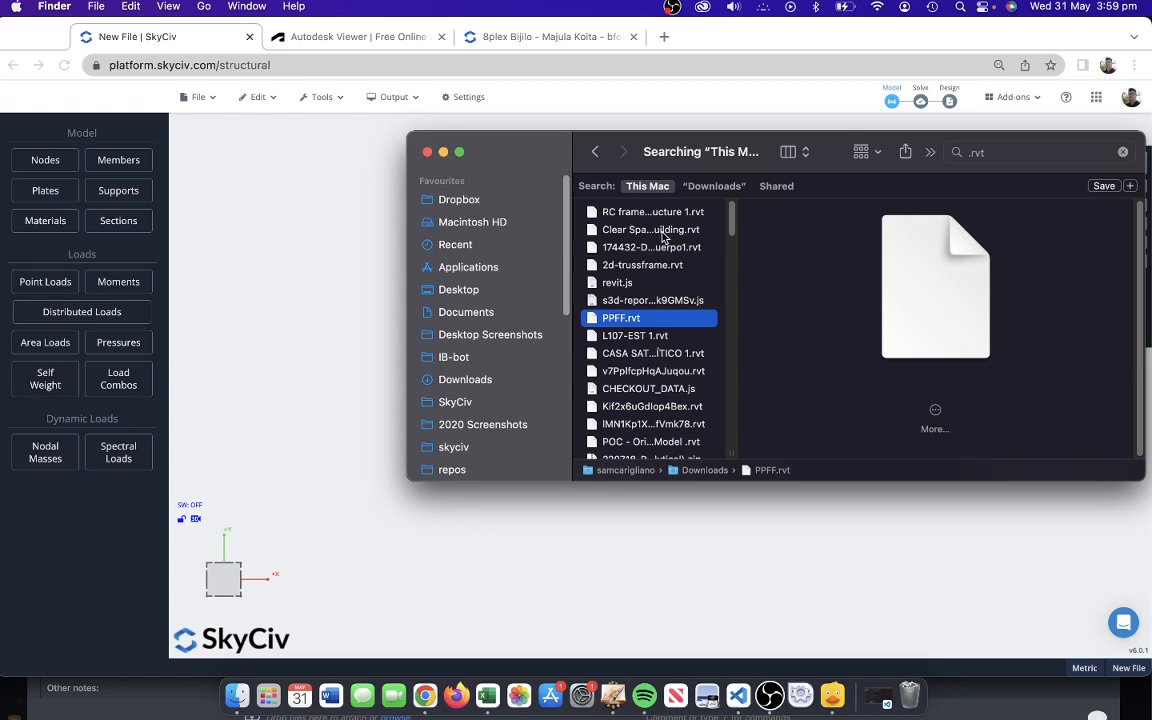
left_click(652, 228)
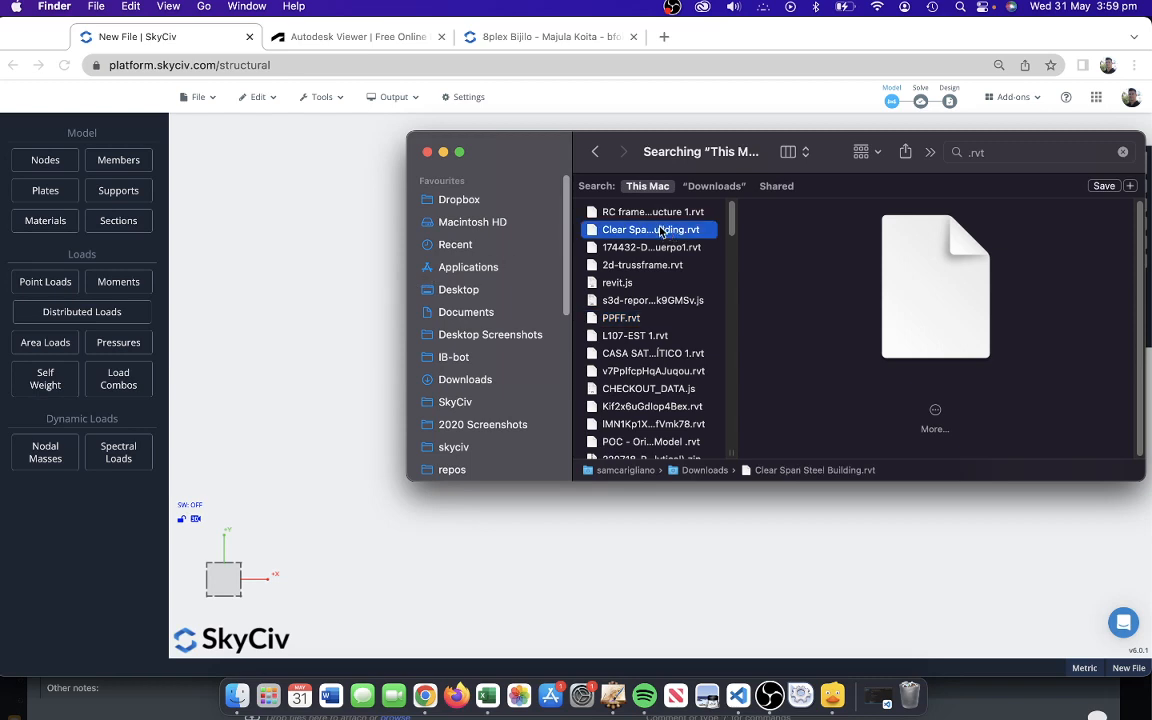
left_click_drag(650, 228, 360, 346)
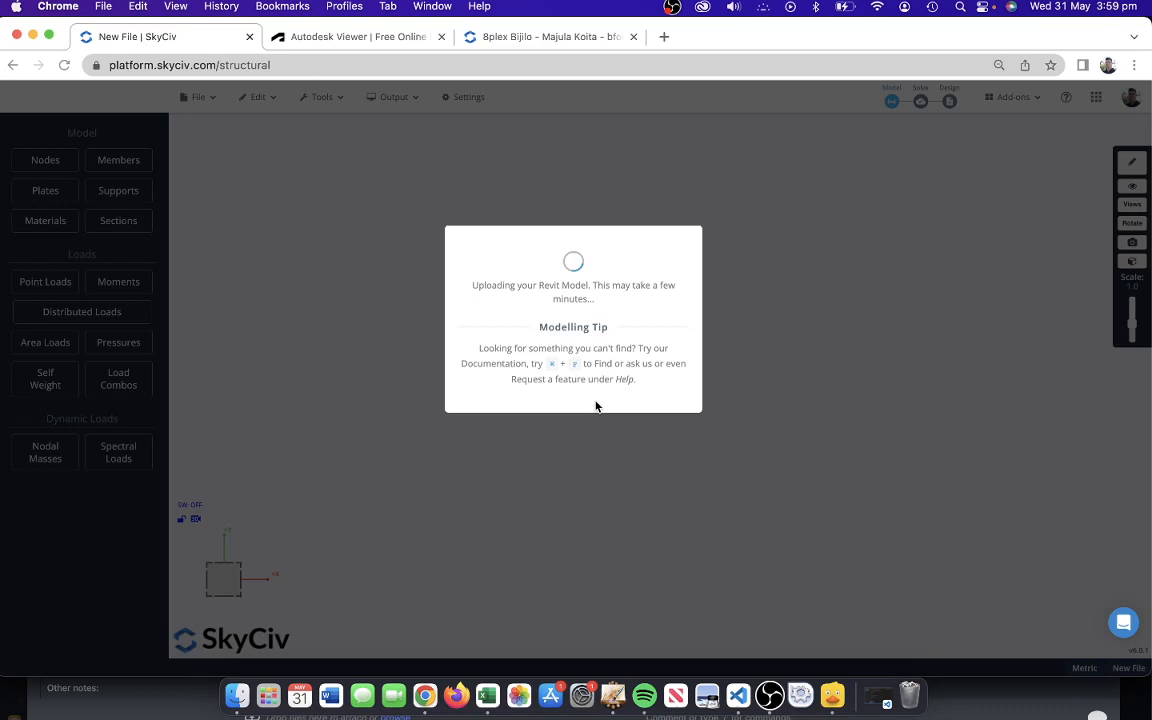
Open platform.skyciv.com/structural in a new tab and pick another .rvt file from Finder
left_click(856, 36)
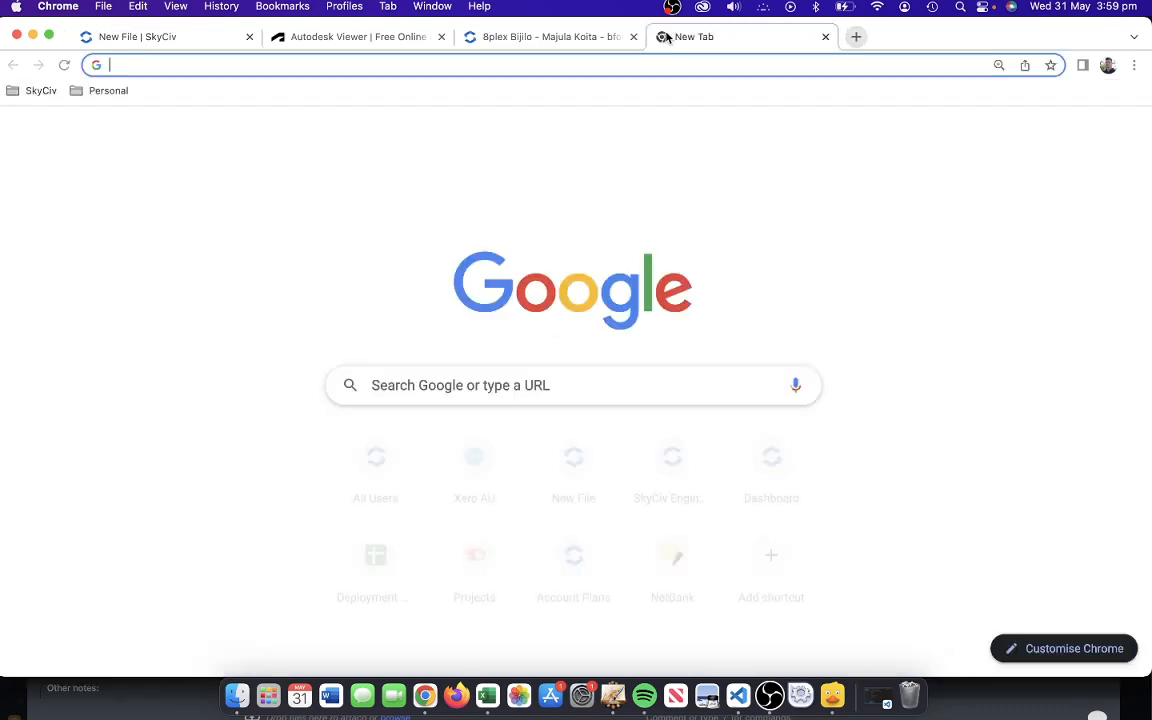
type("platform.skyciv.com/structural")
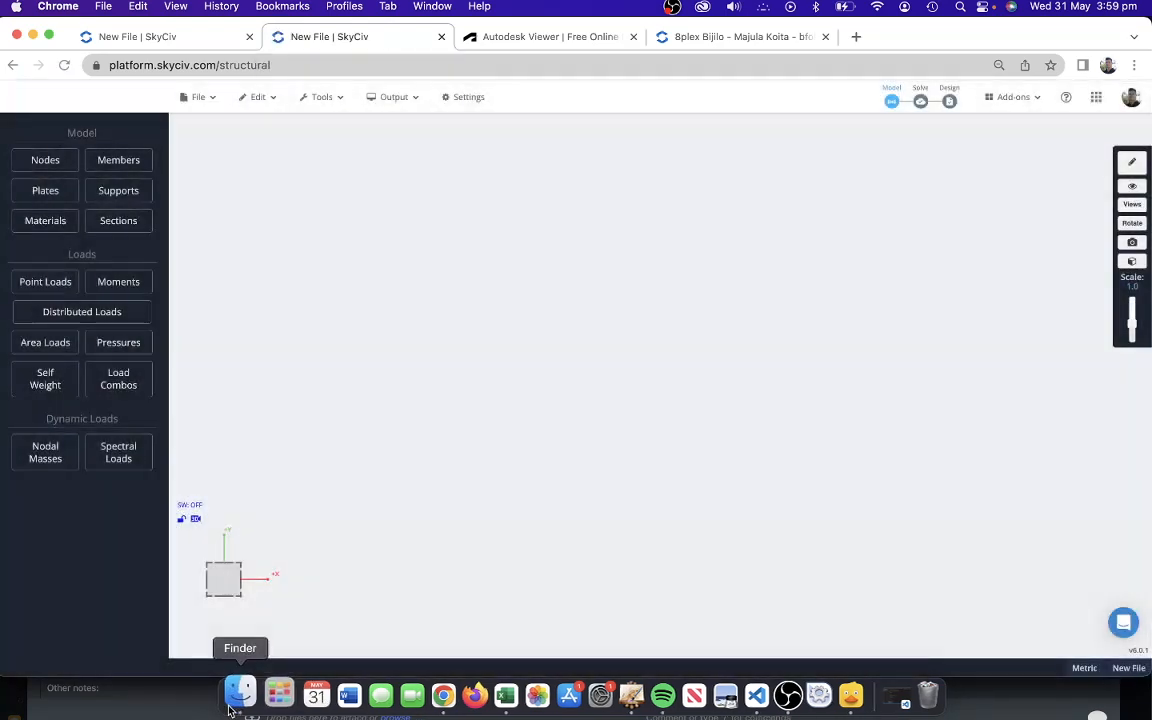
left_click(240, 692)
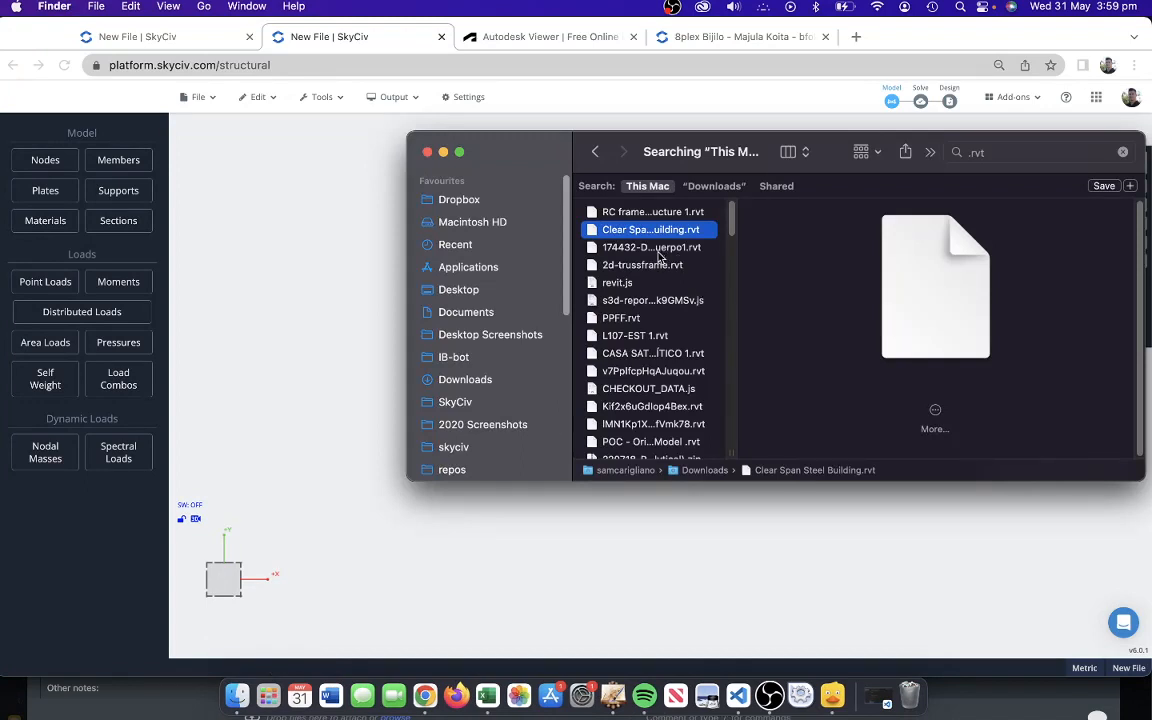
left_click(650, 248)
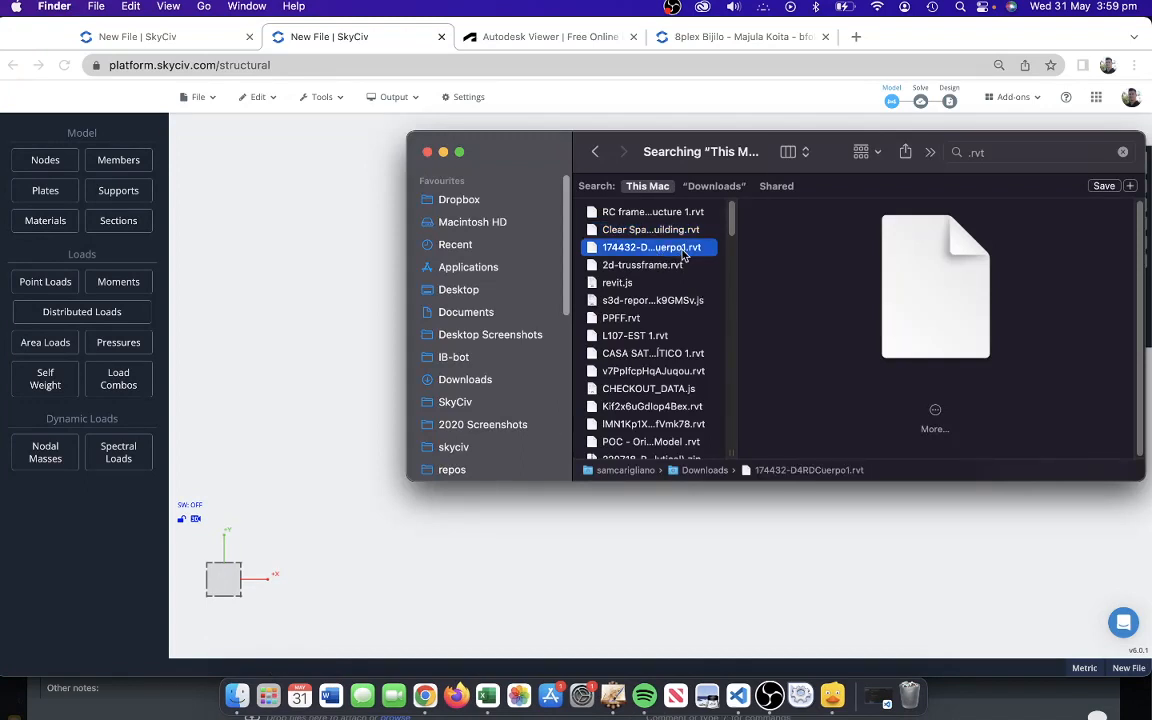
left_click(620, 316)
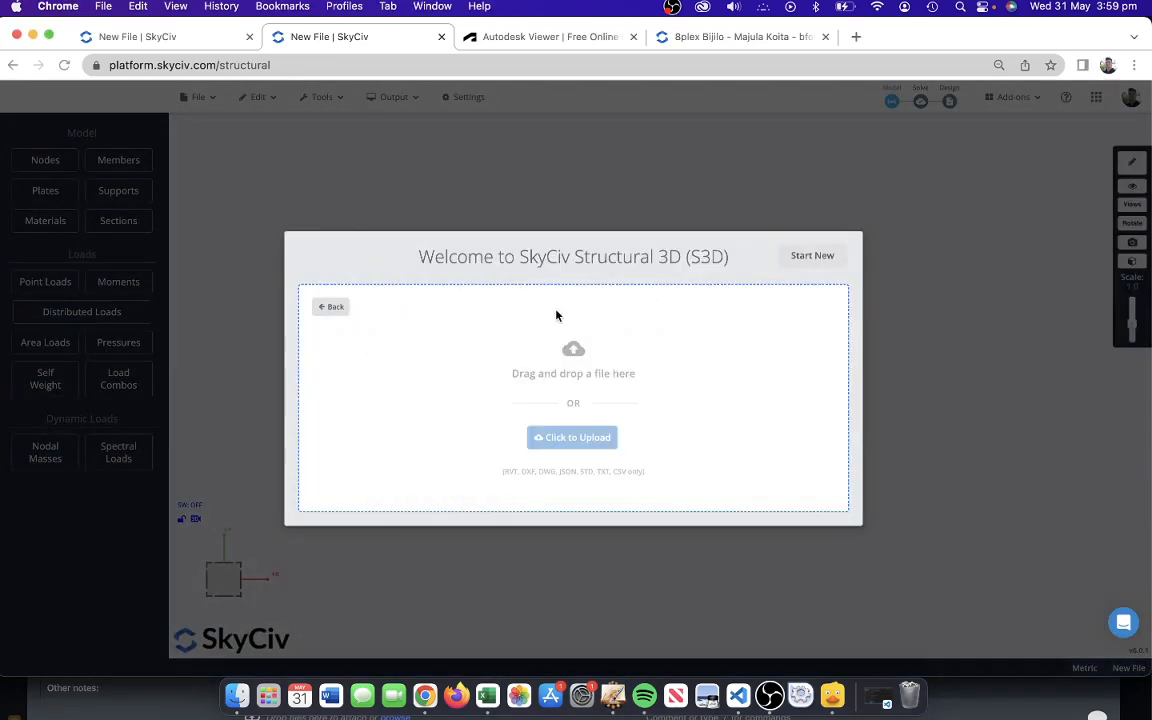
Upload the chosen Revit model and inspect the steel-frame preview by zooming and orbiting
left_click(572, 436)
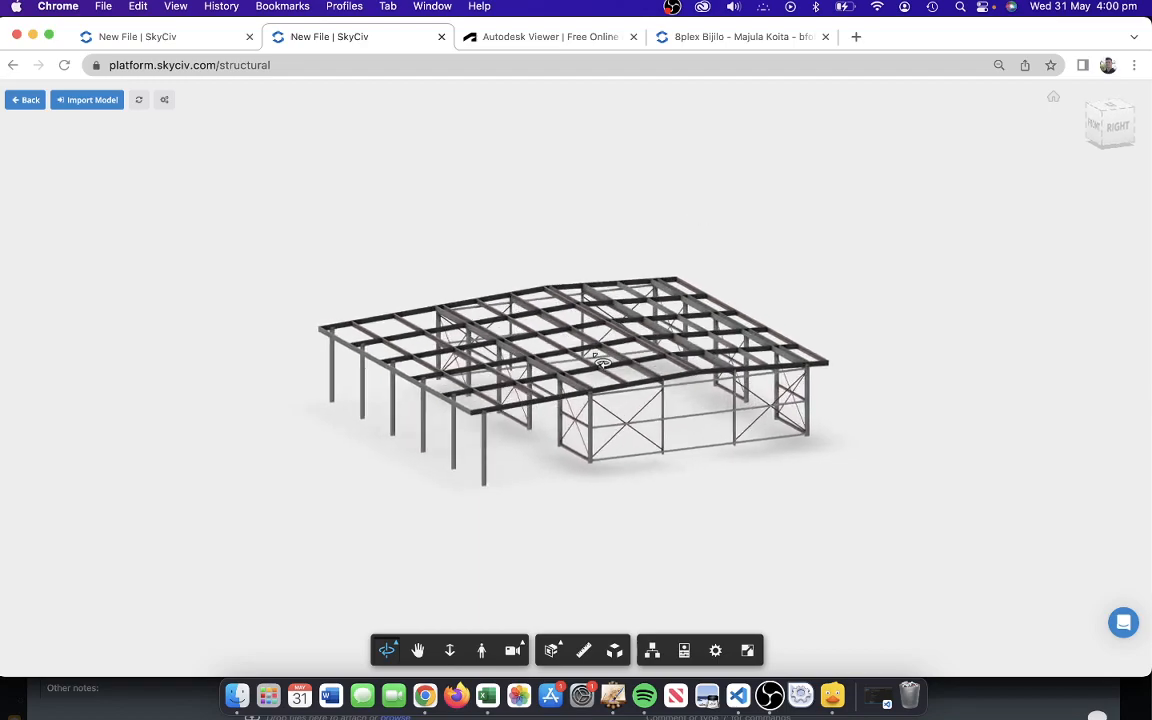
scroll("up", 3)
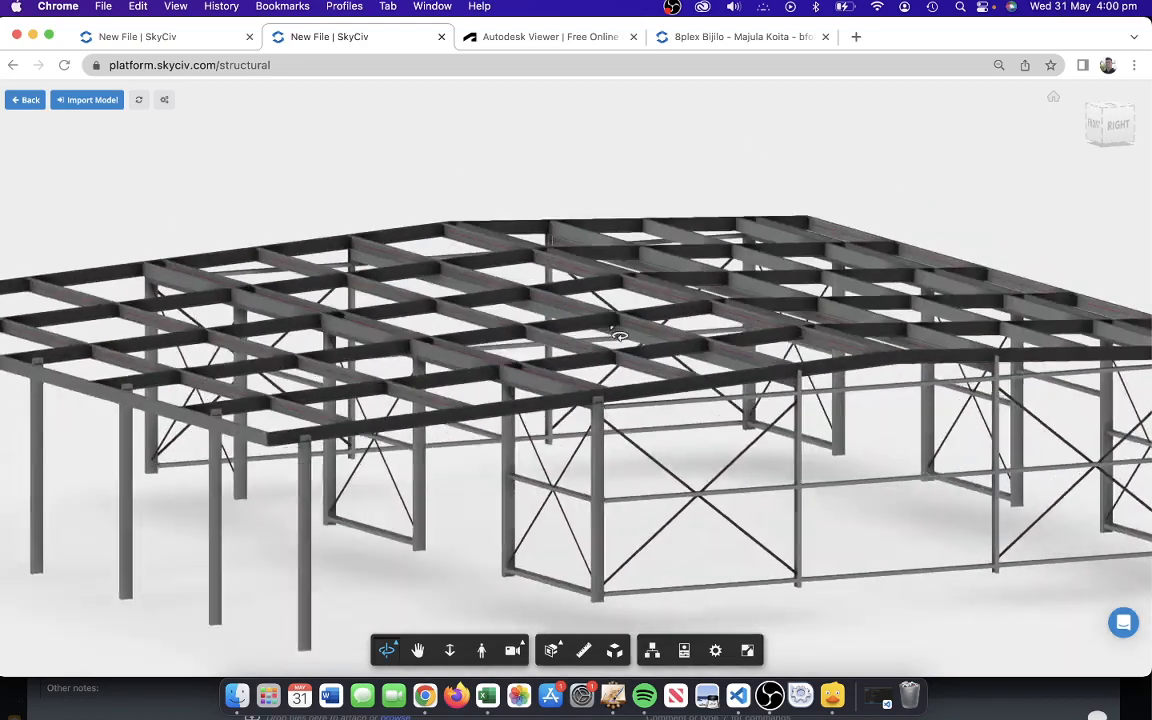
left_click_drag(620, 336, 640, 236)
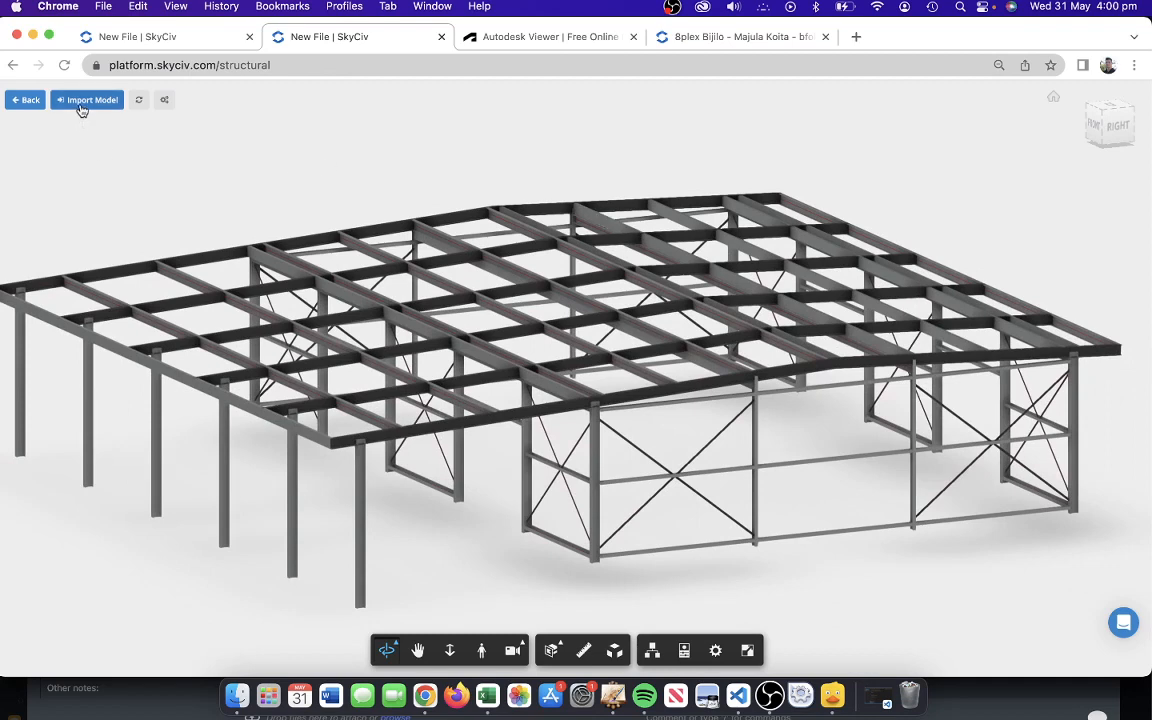
Import the steel-frame model, then rotate the house-on-piers preview to see its other side
left_click(88, 100)
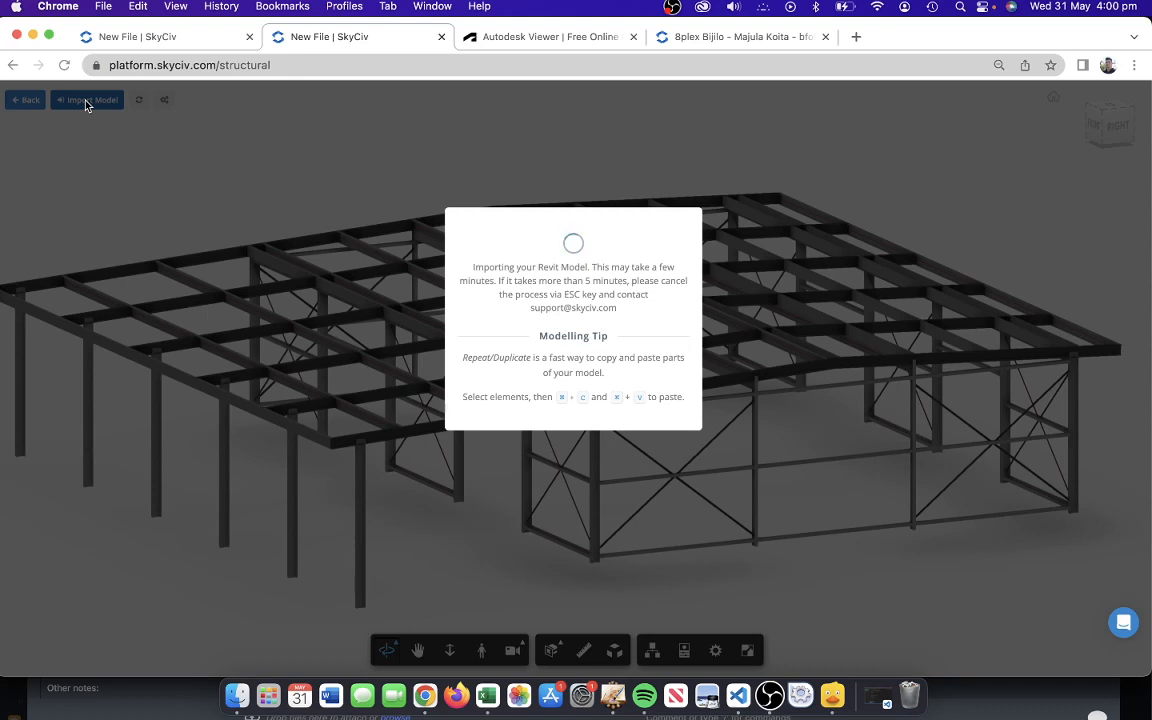
mouse_move(348, 128)
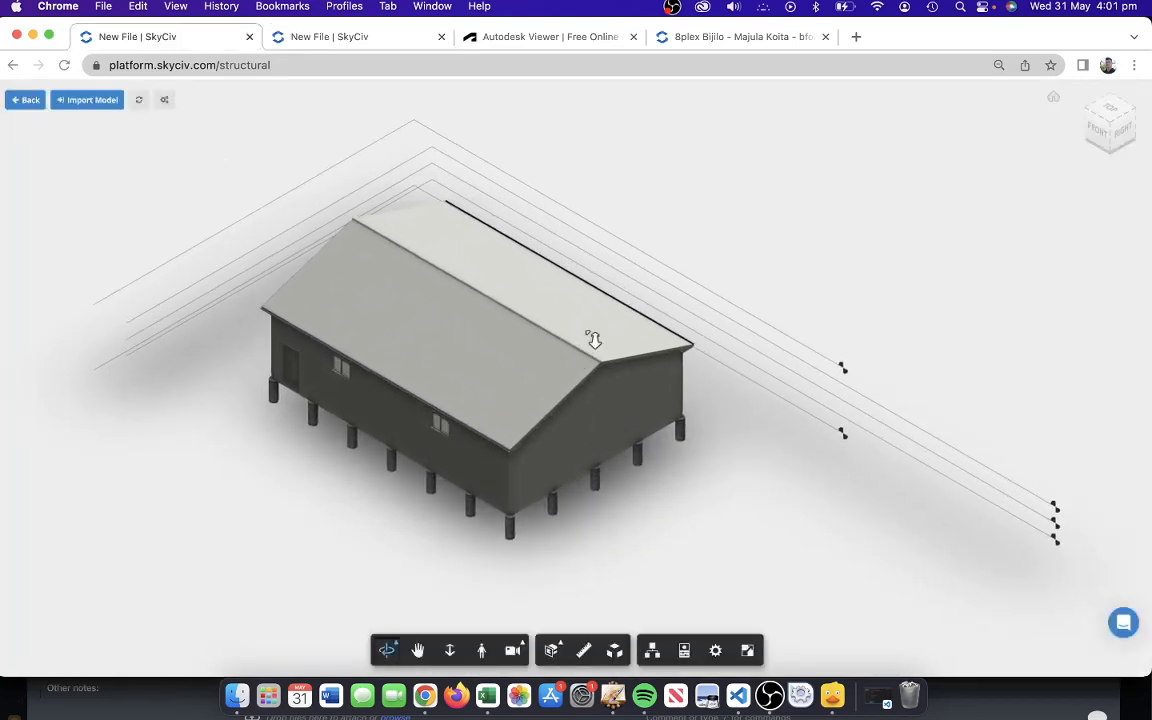
left_click_drag(594, 340, 298, 180)
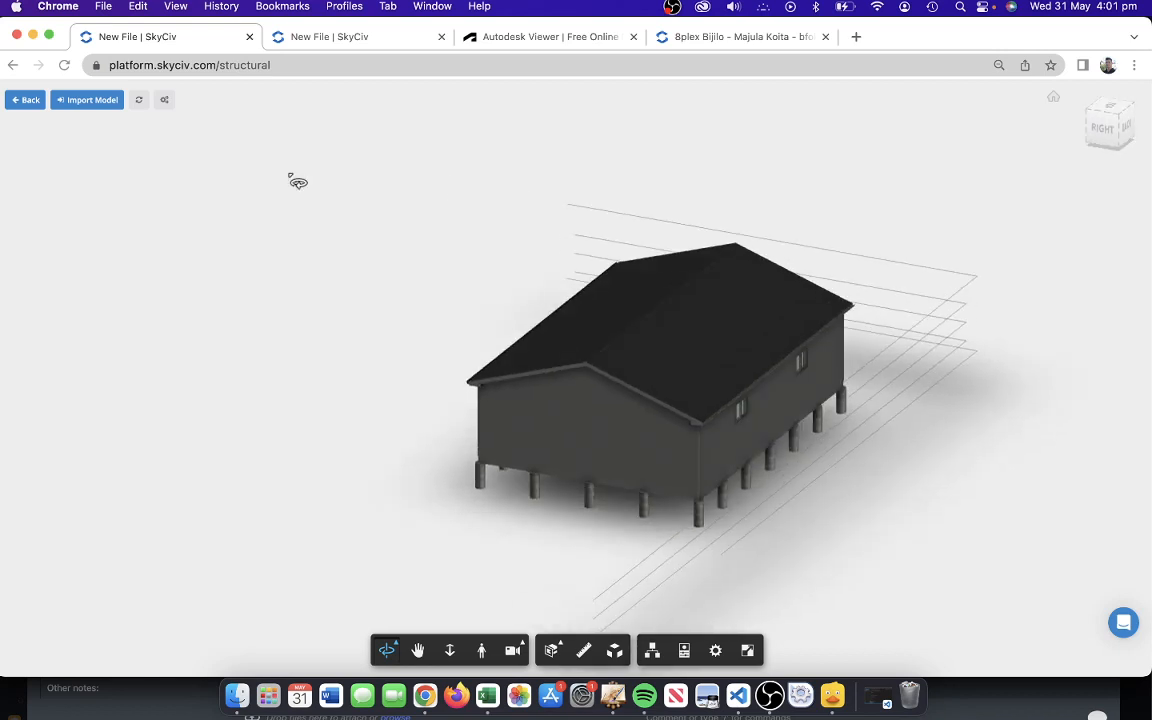
Import the house model into the structural editor until the local-axis warning for members 41 and 44 appears
left_click(88, 100)
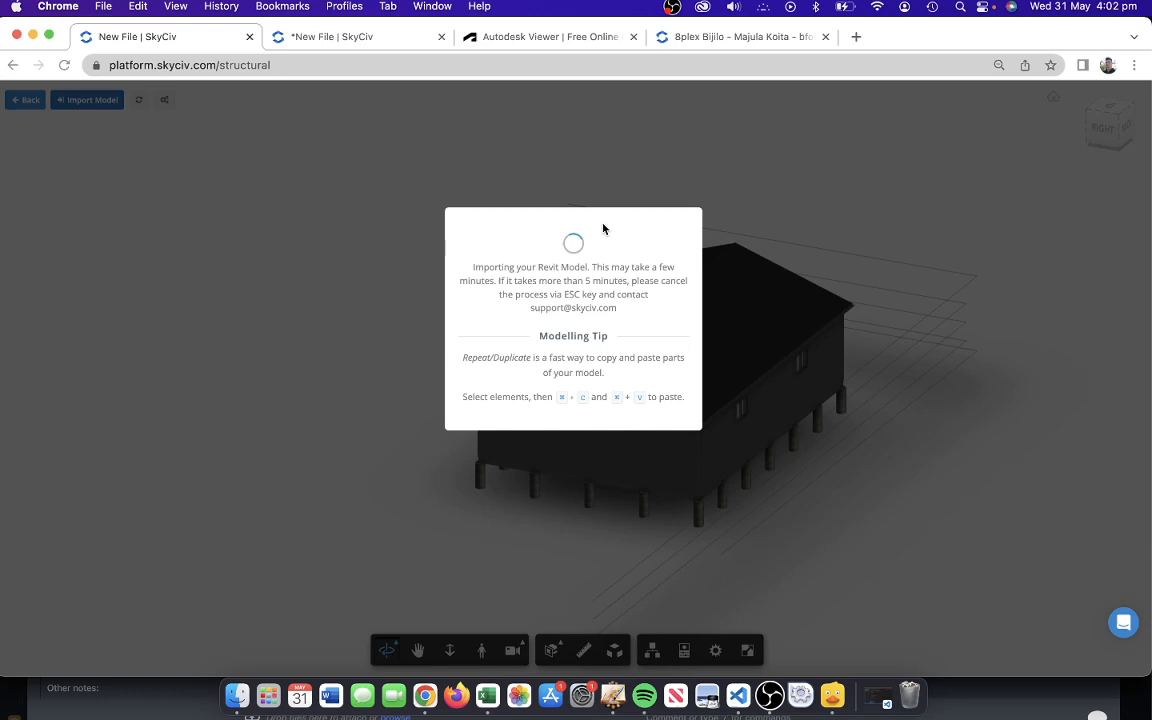
left_click(356, 36)
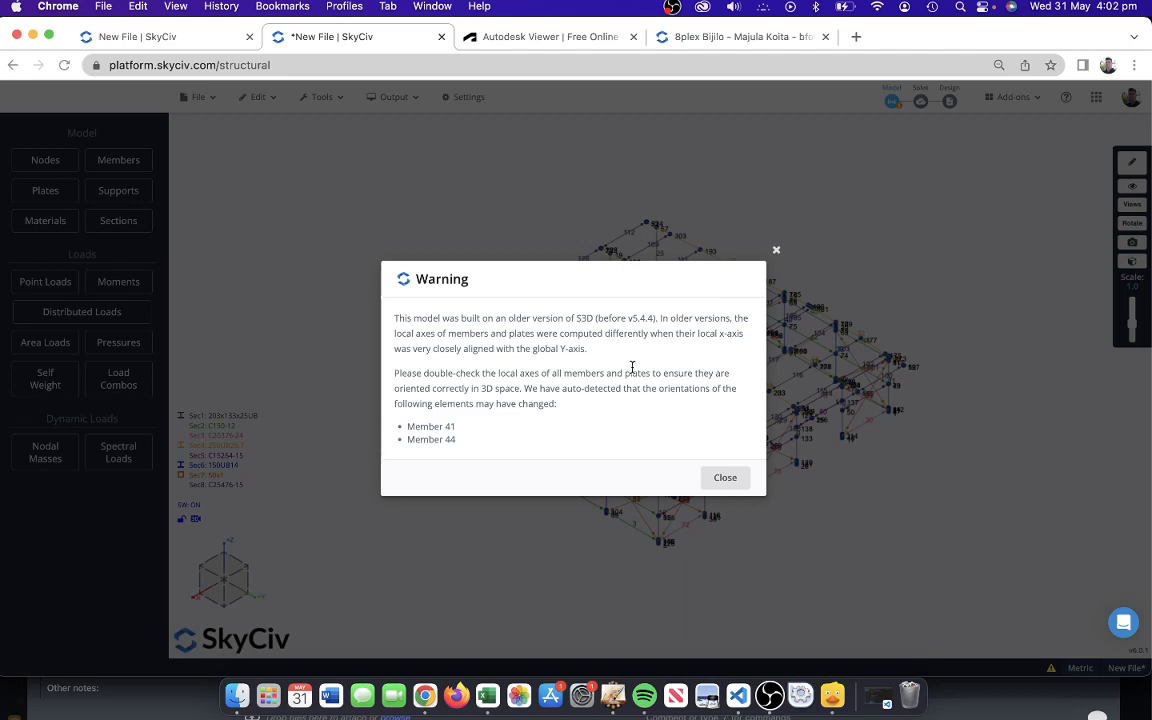
mouse_move(738, 444)
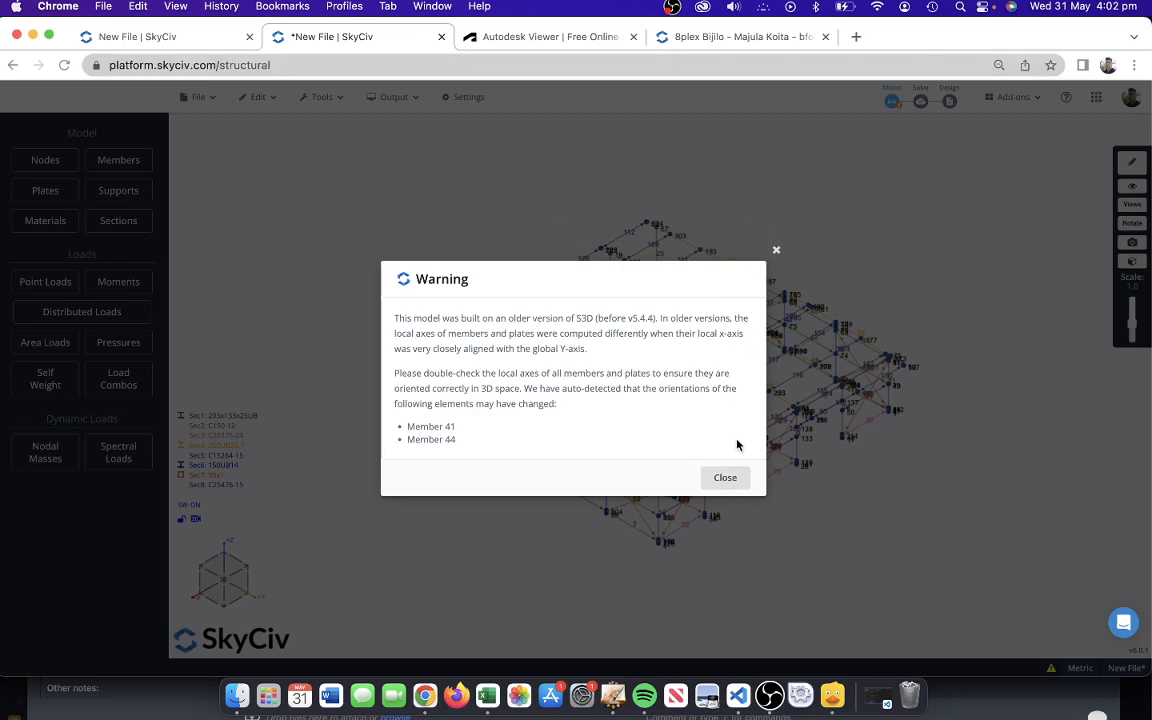
Close the older-version local-axis warning to reveal the imported house frame
left_click(724, 476)
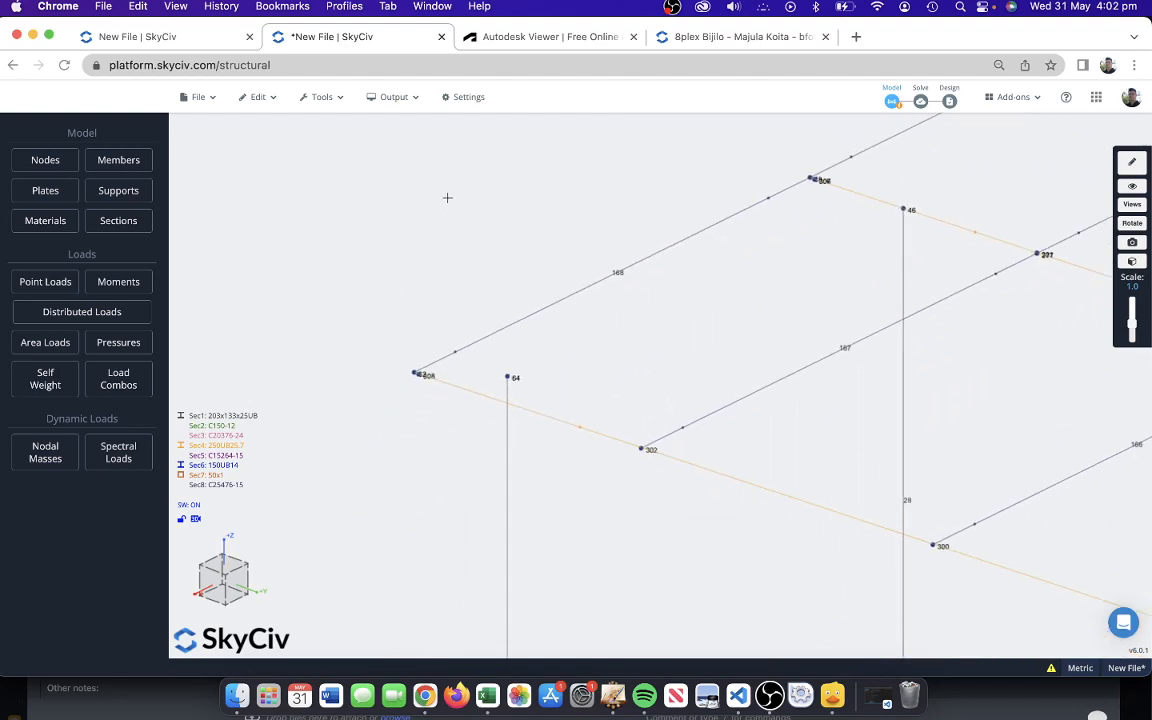
mouse_move(374, 296)
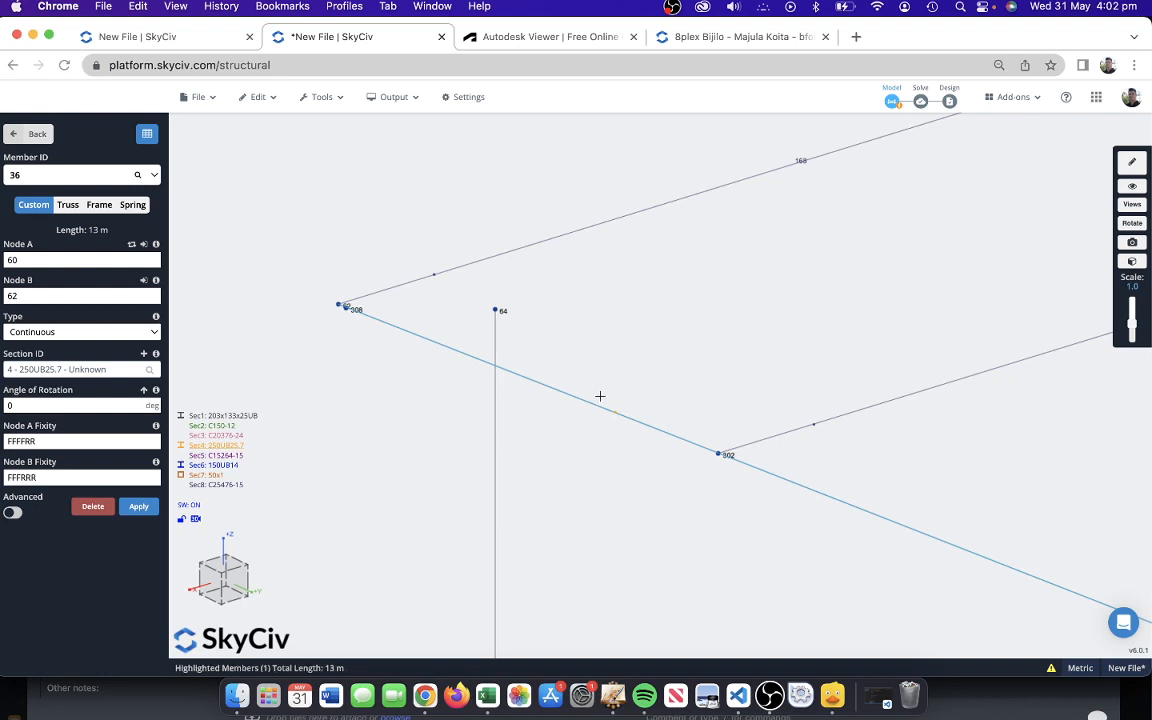
mouse_move(496, 364)
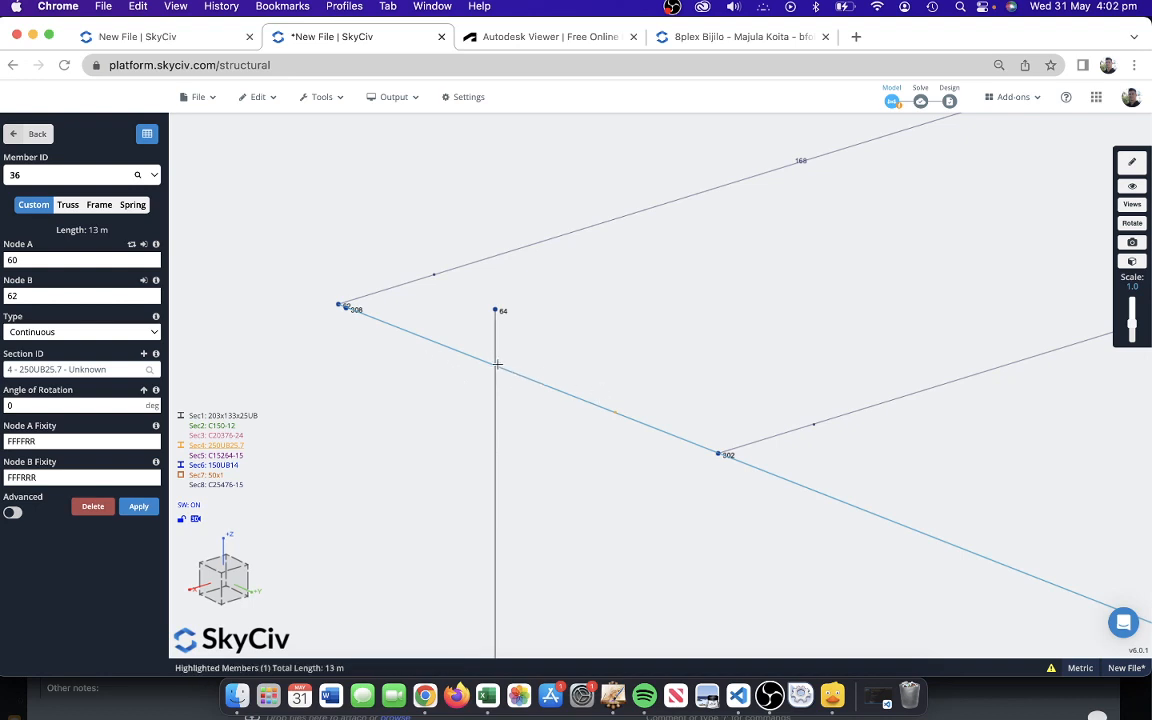
mouse_move(648, 348)
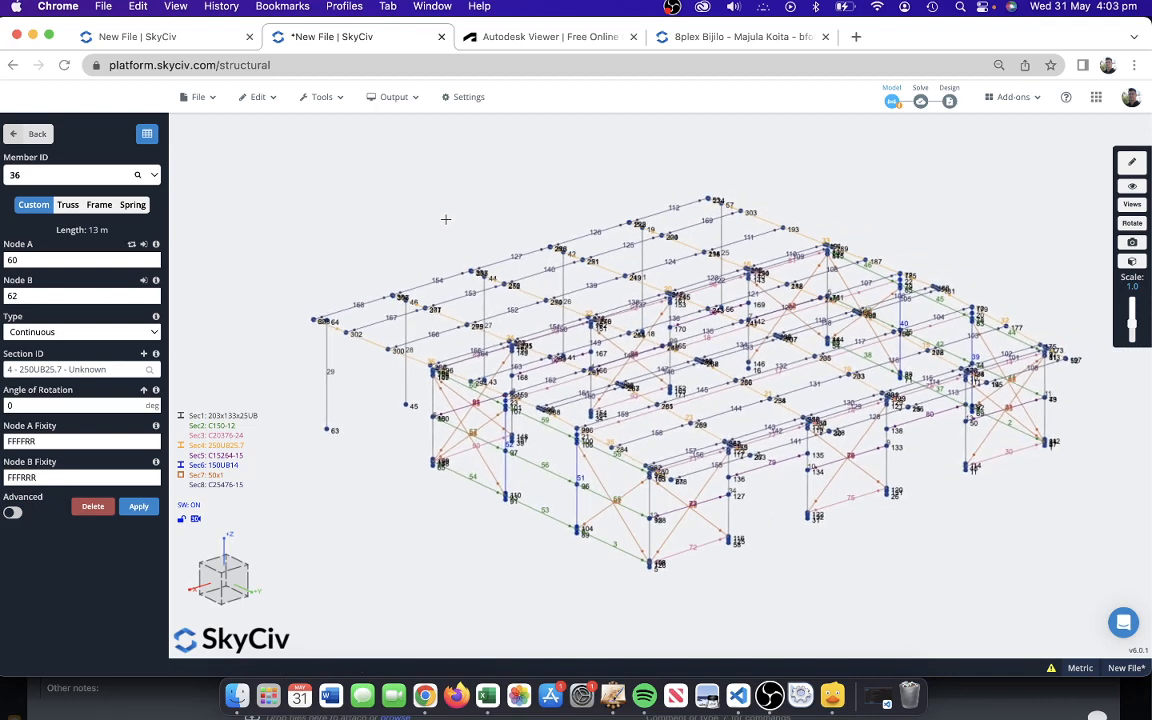
mouse_move(330, 122)
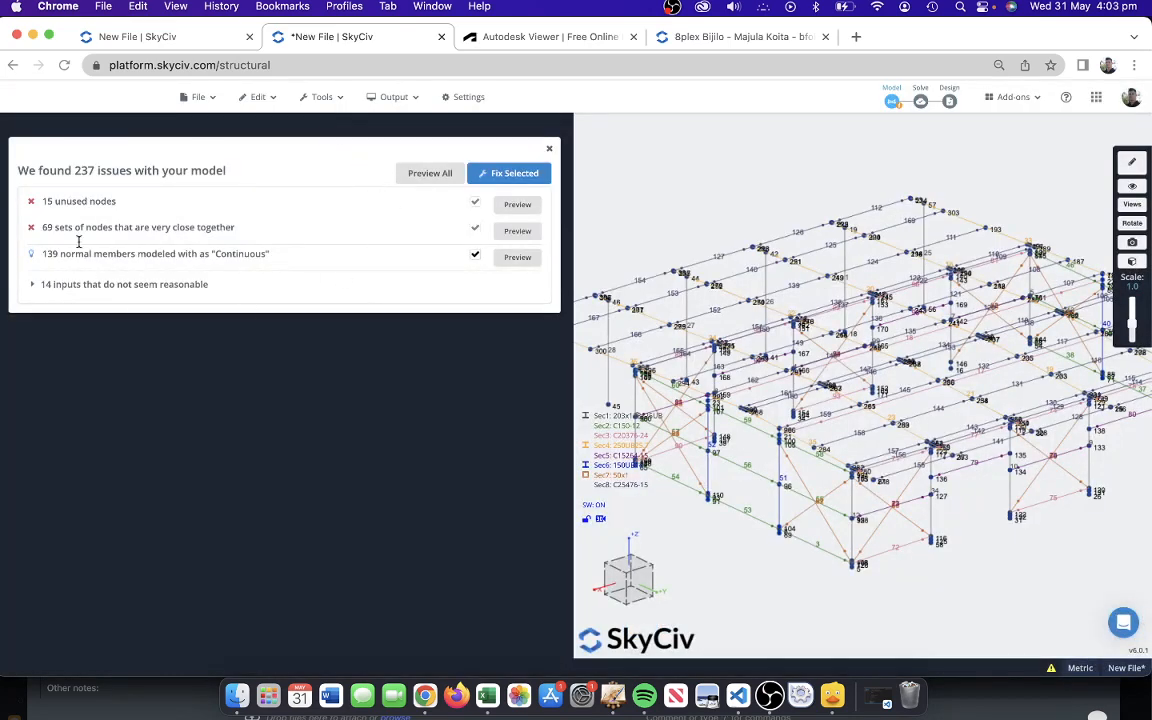
mouse_move(220, 210)
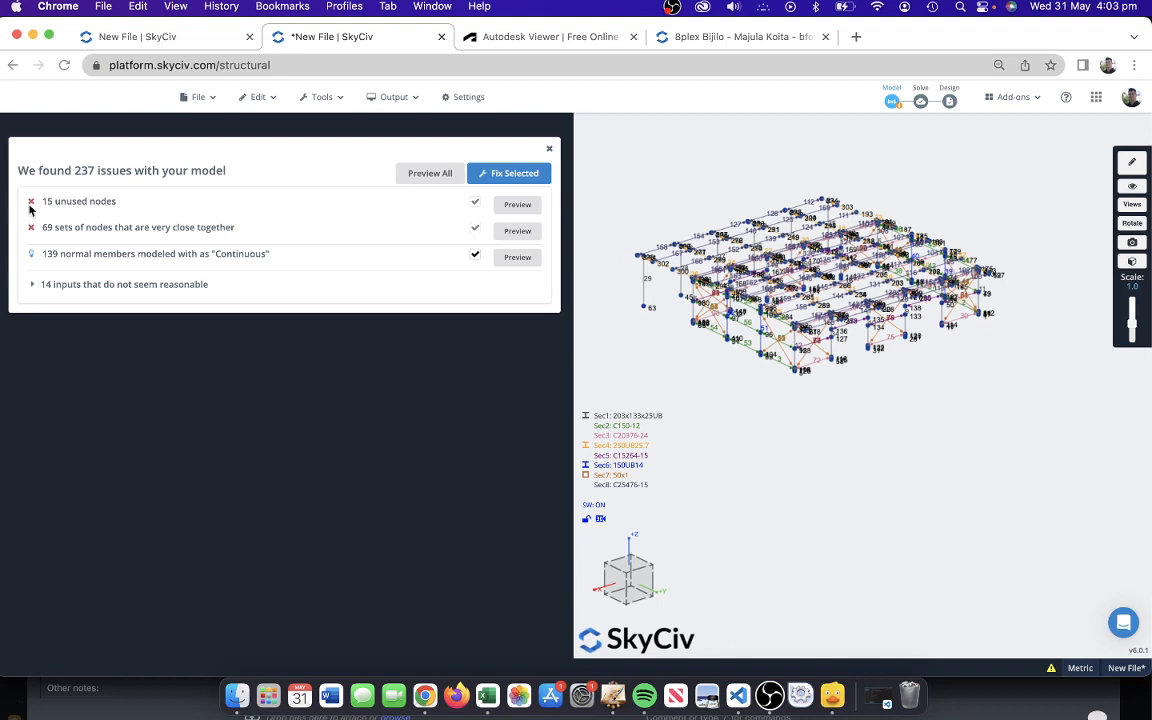
mouse_move(30, 258)
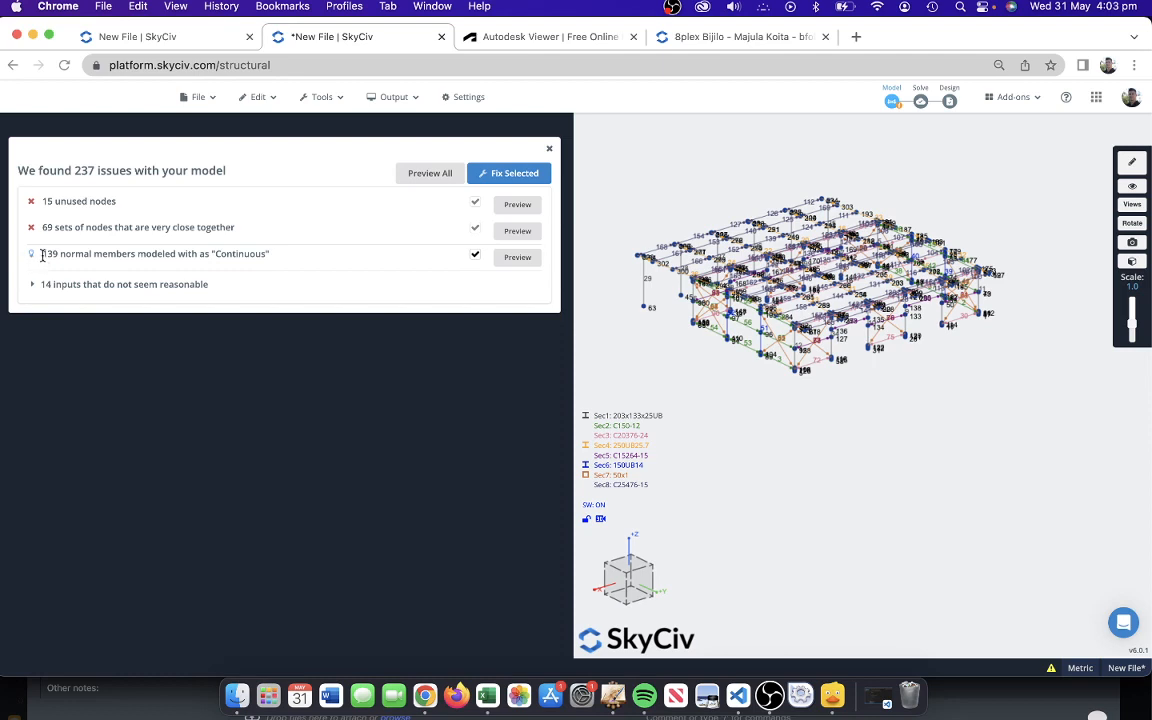
mouse_move(150, 268)
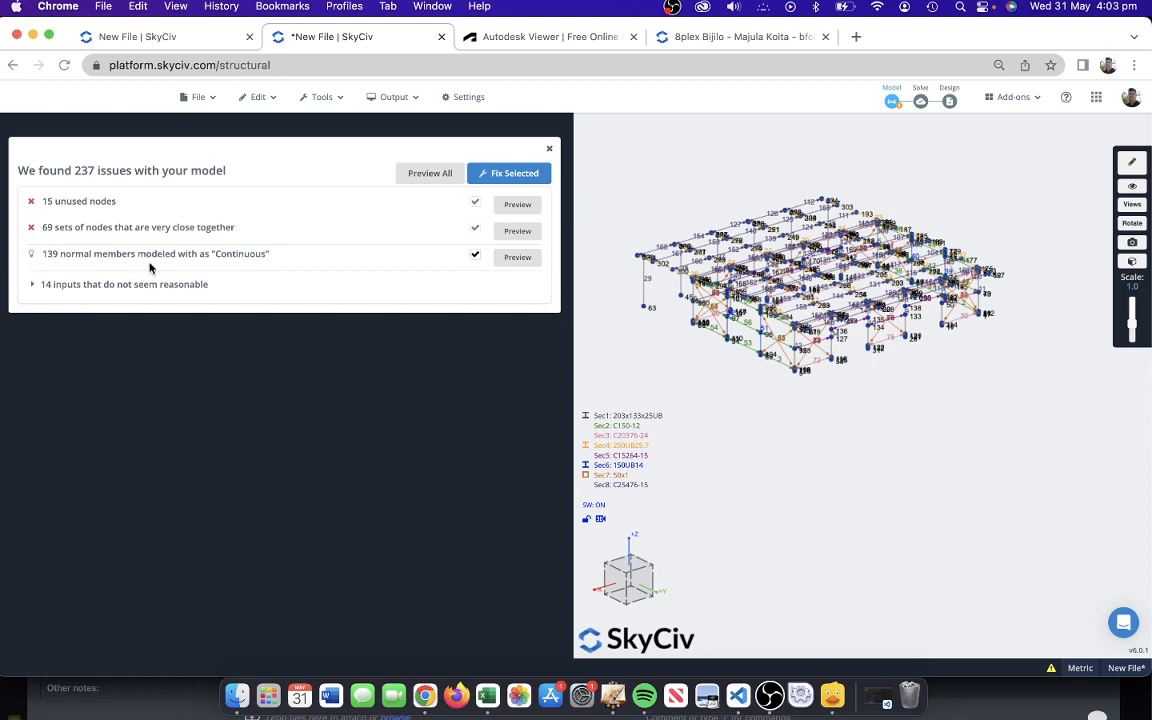
Preview the 139 Continuous members, review member 112, and return to the full model
left_click(516, 256)
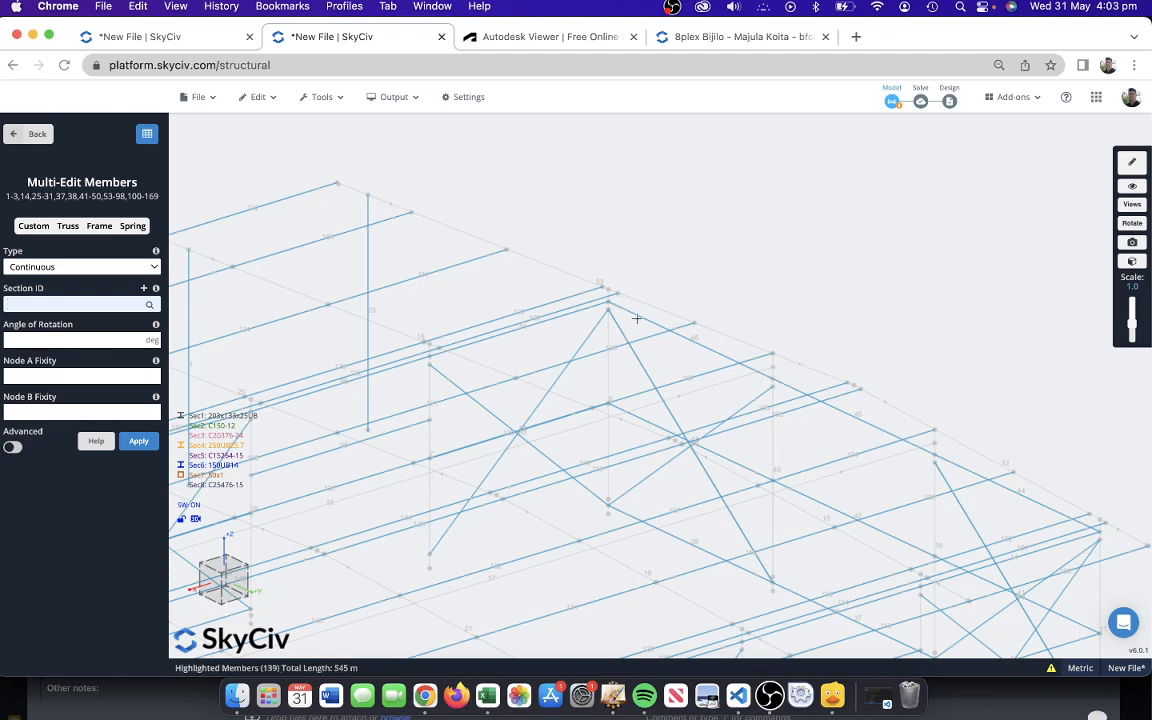
mouse_move(942, 452)
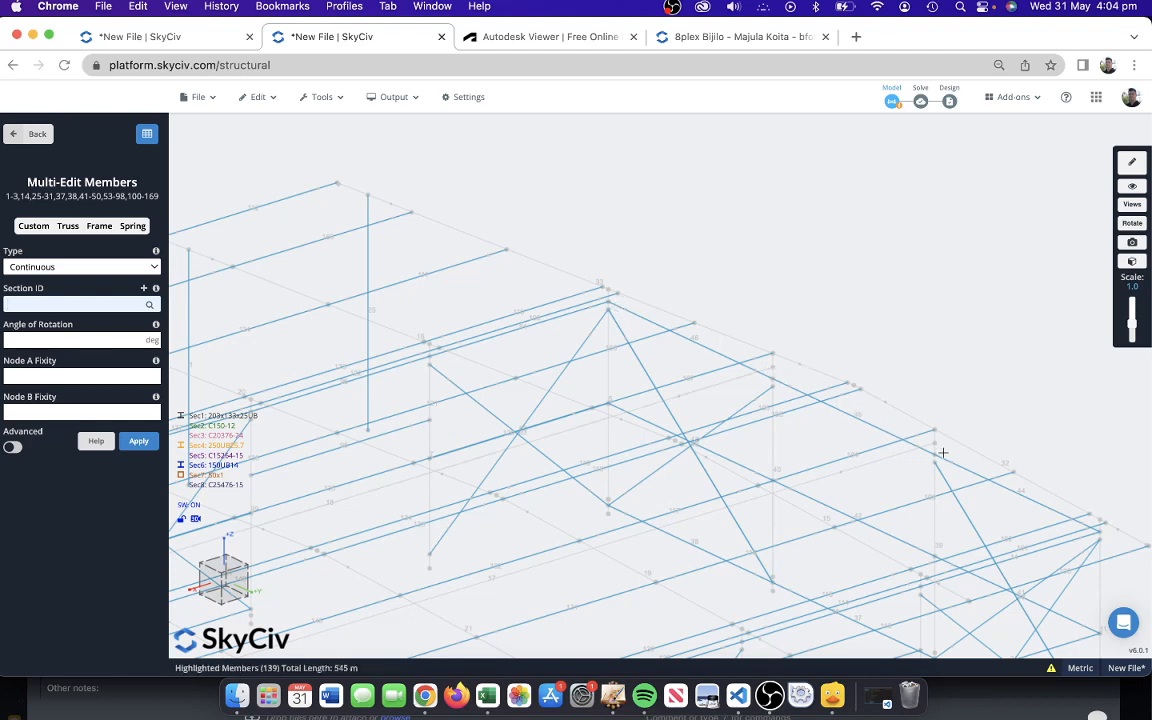
mouse_move(1044, 504)
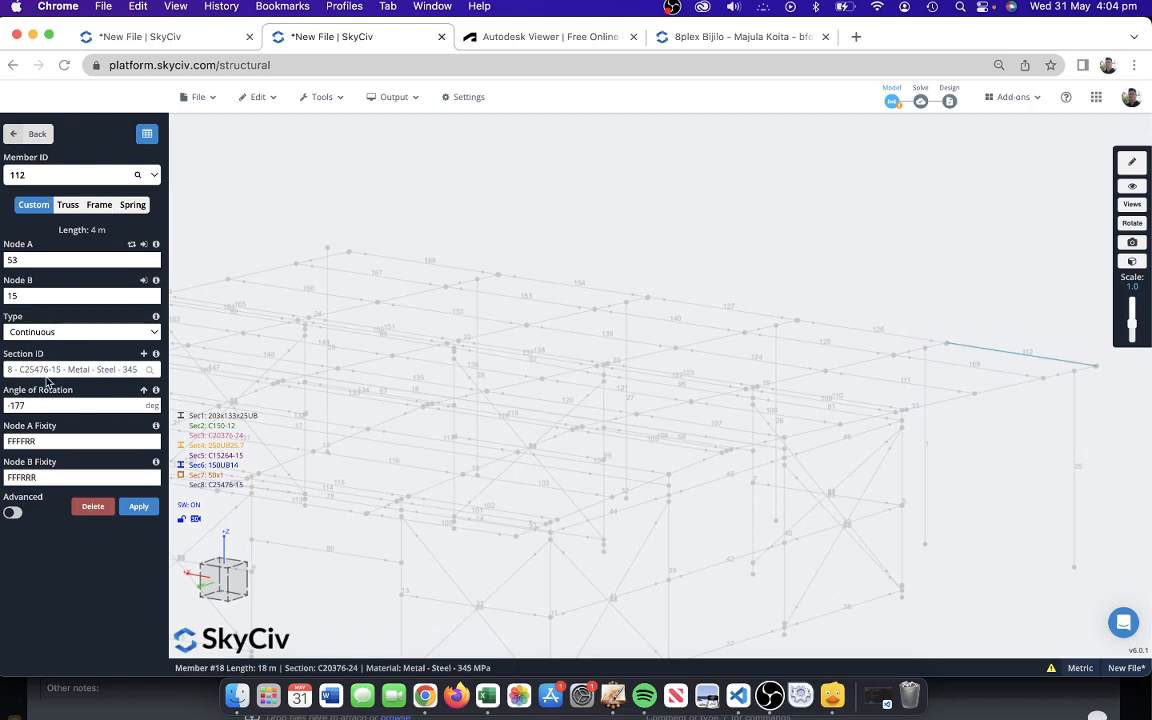
left_click(36, 132)
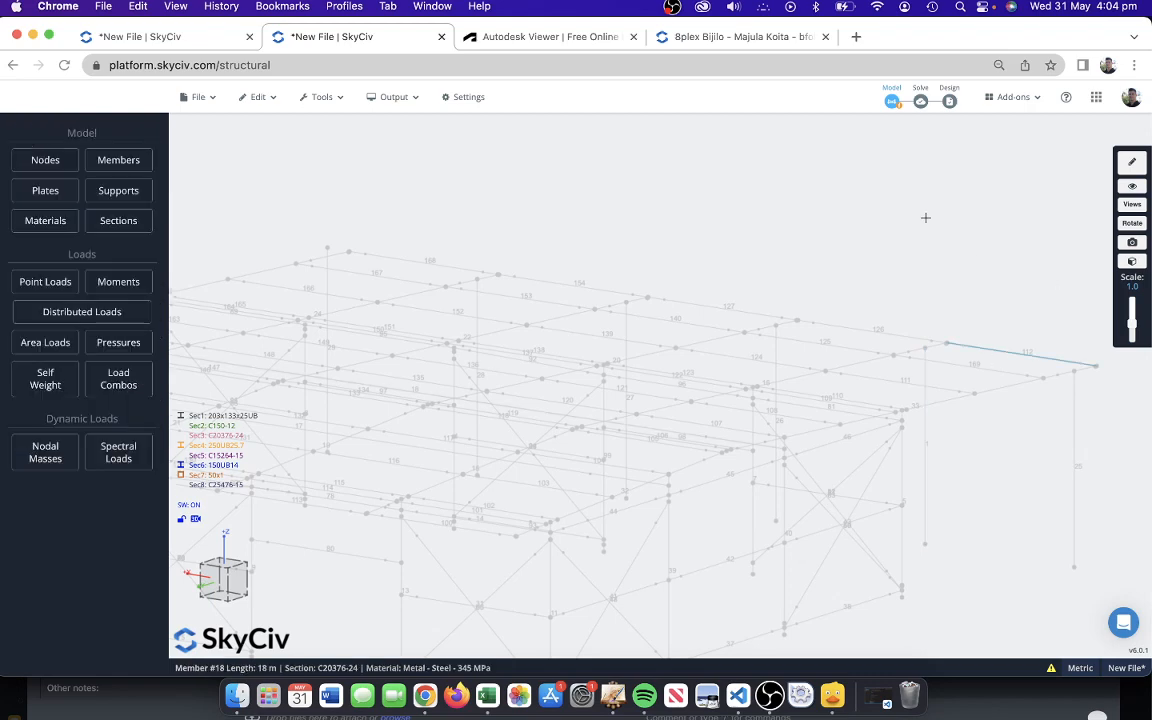
Reopen the issues report and expand the 14 unreasonable inputs list of missing section and material properties
left_click(322, 96)
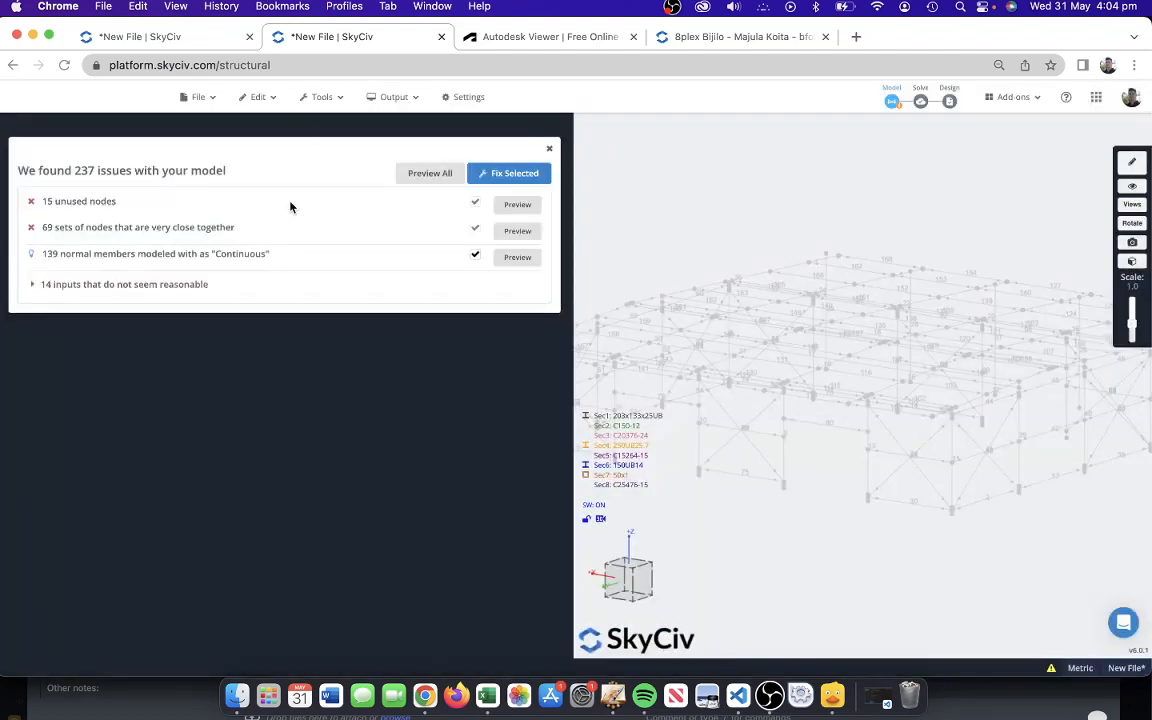
mouse_move(98, 284)
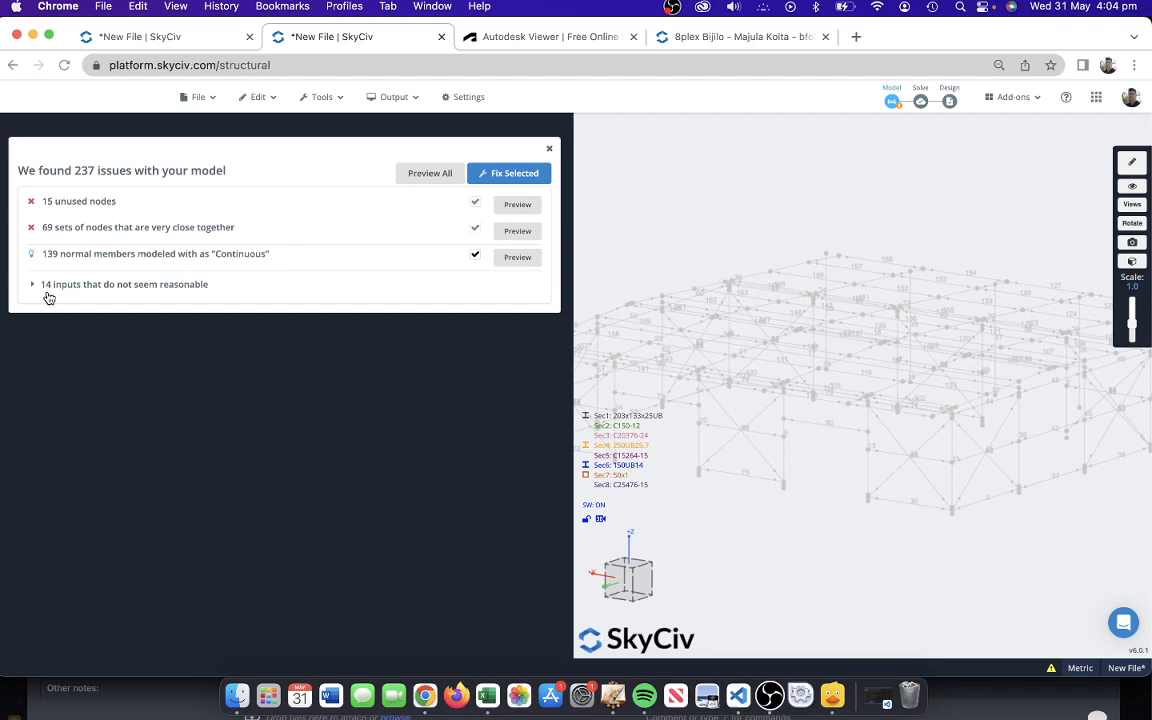
left_click(32, 284)
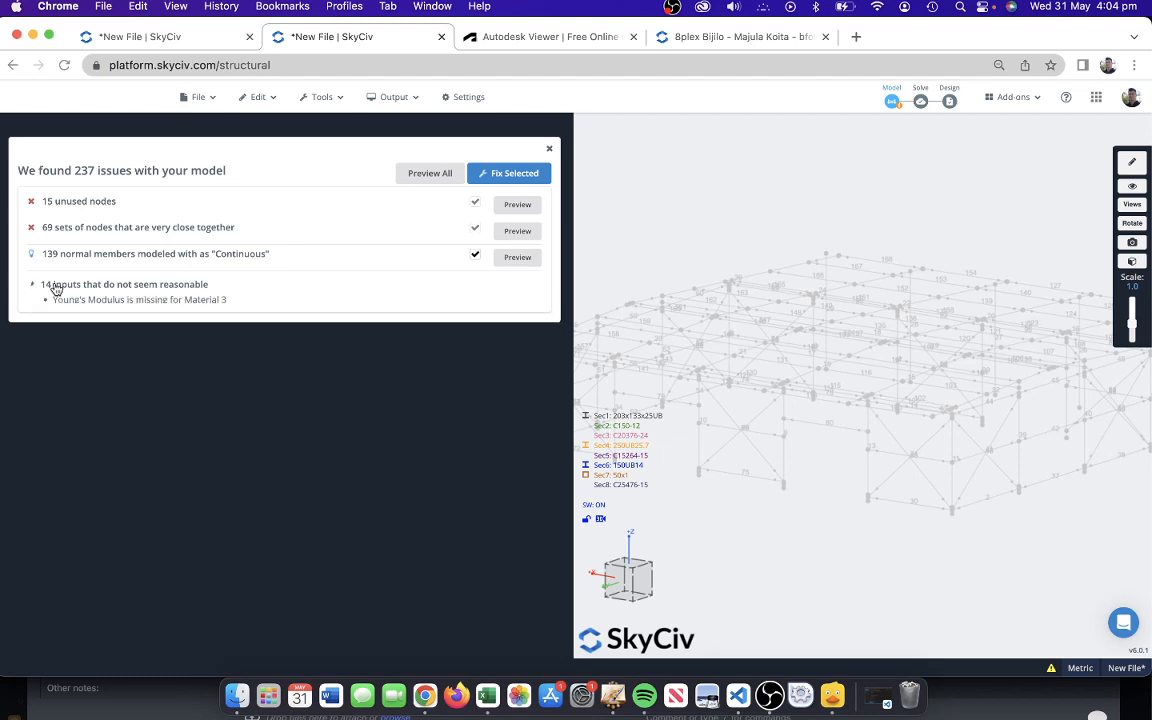
left_click(32, 284)
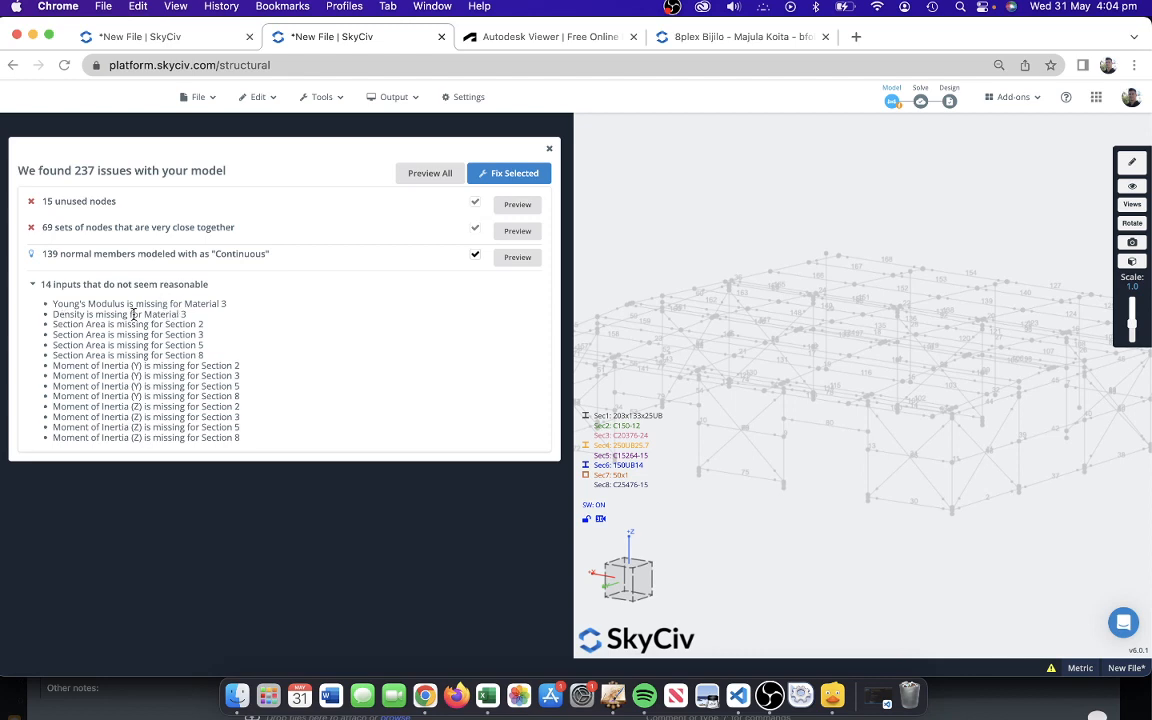
mouse_move(260, 354)
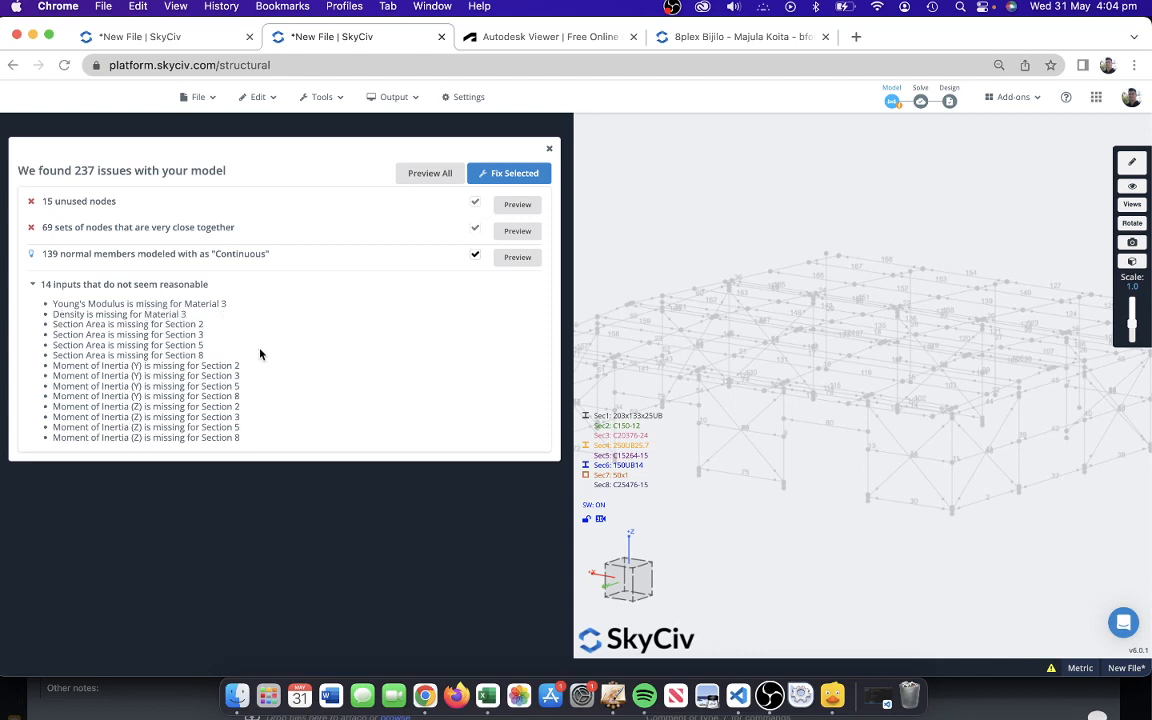
mouse_move(228, 326)
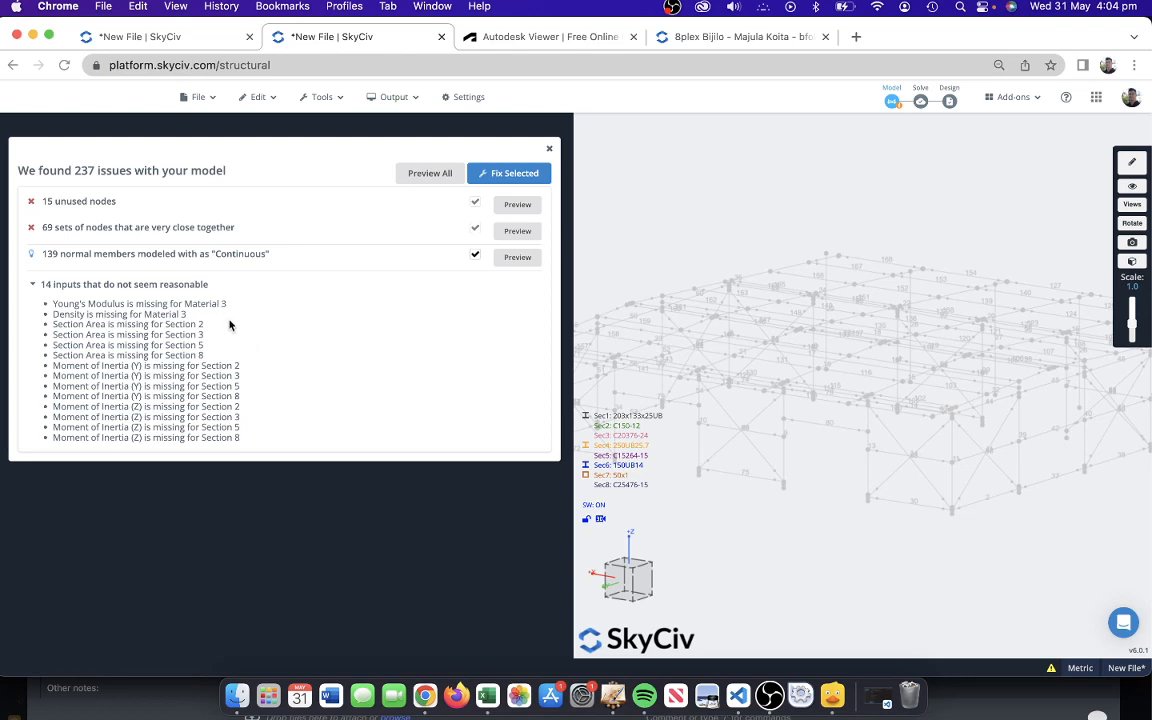
mouse_move(80, 360)
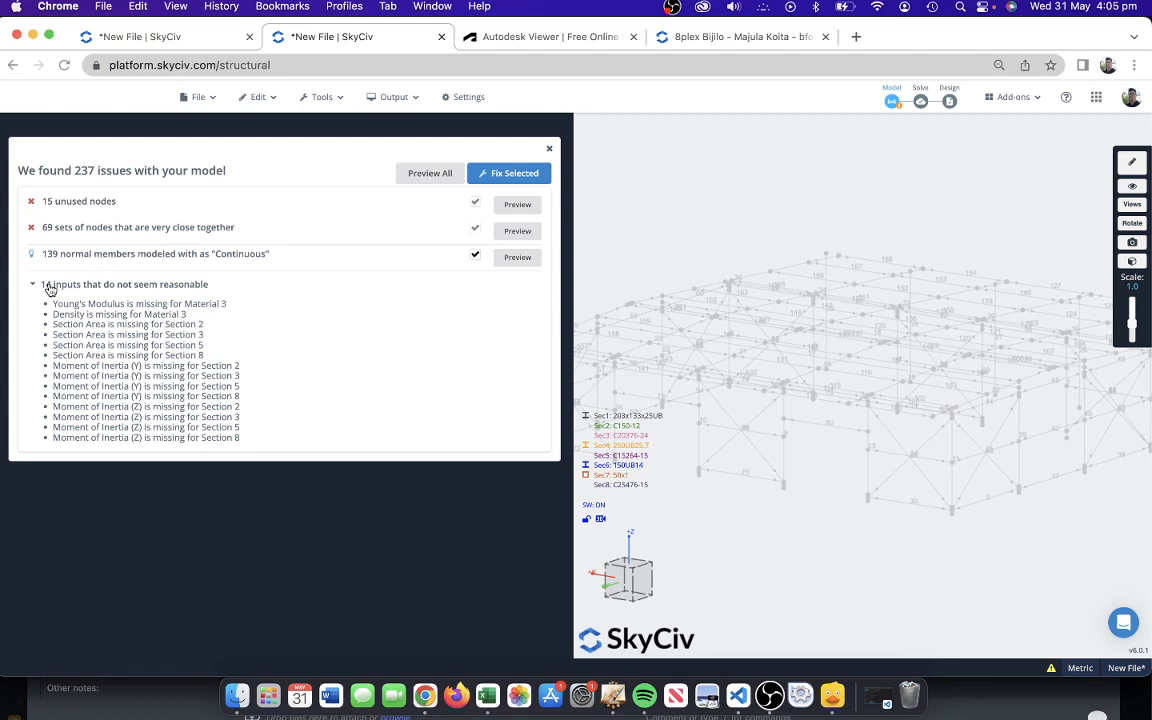
left_click(32, 284)
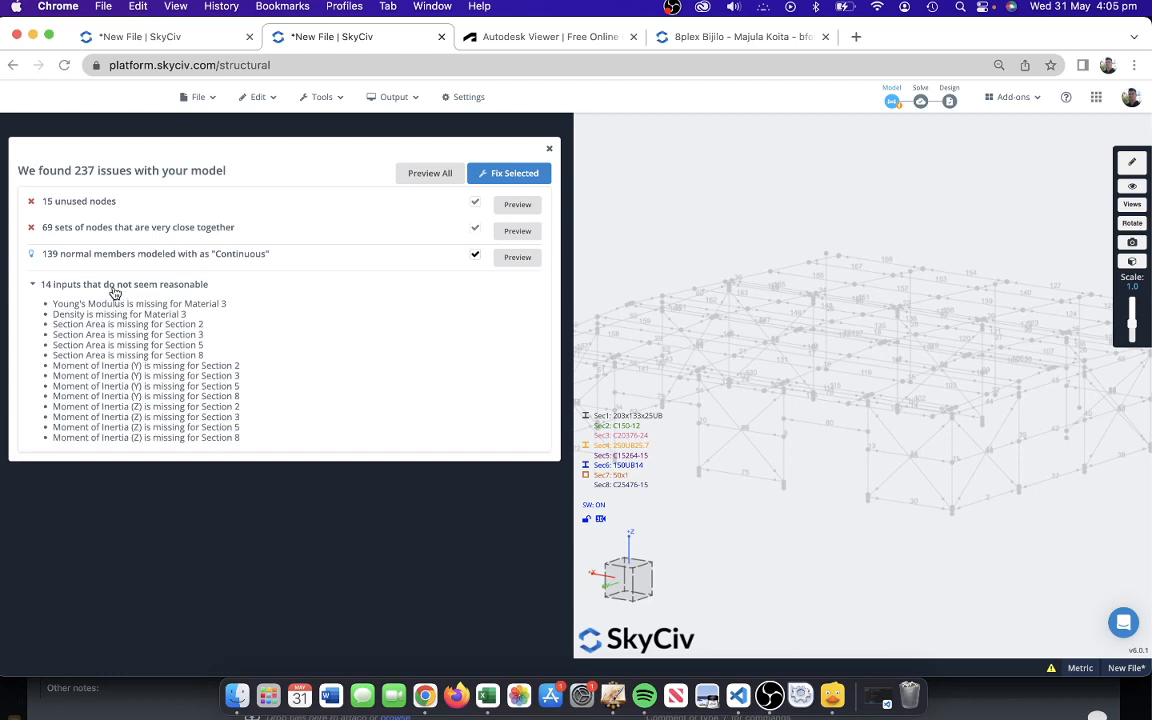
mouse_move(114, 292)
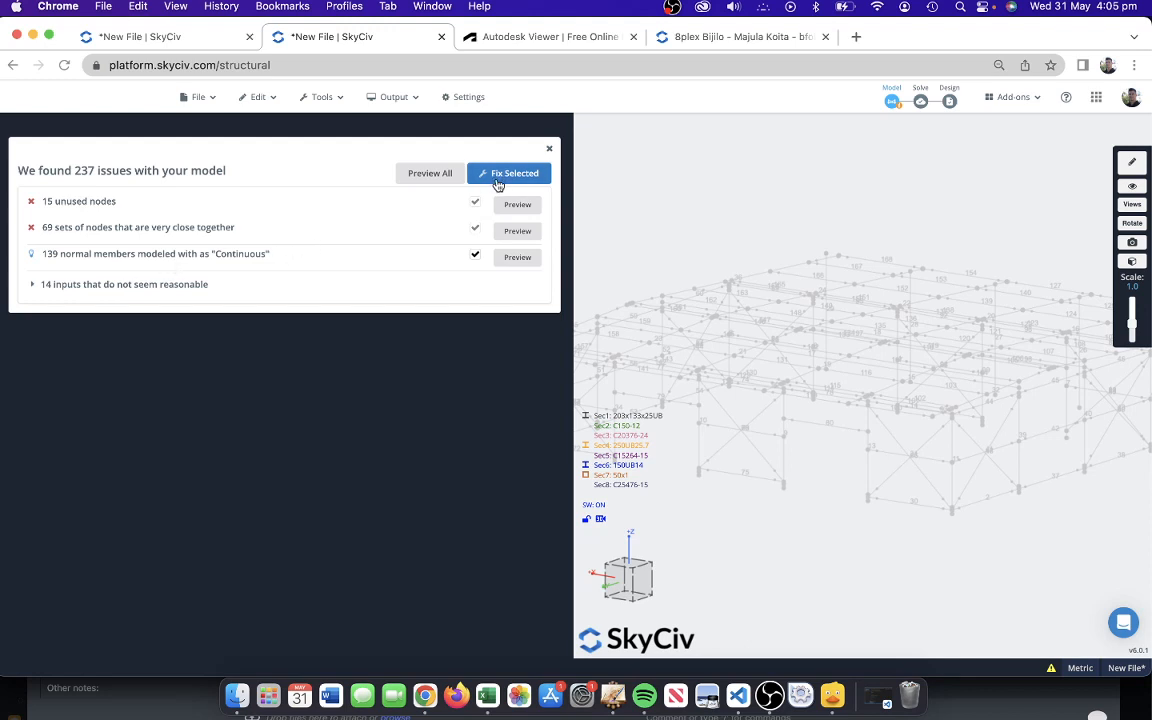
mouse_move(92, 300)
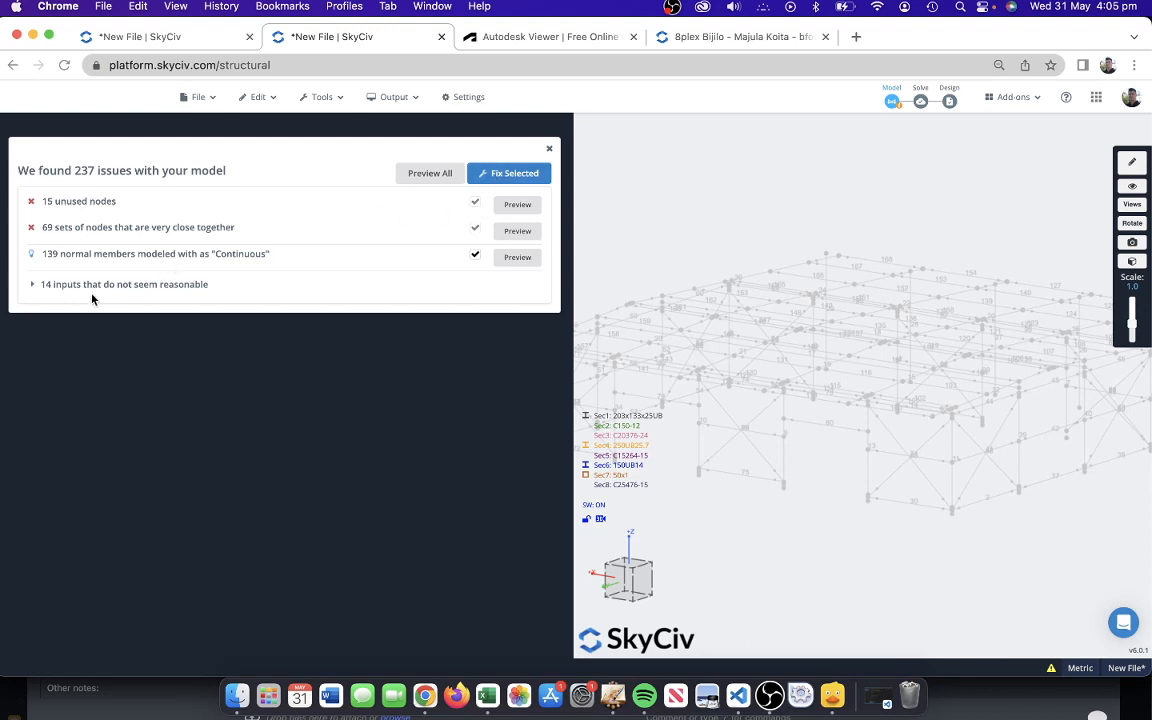
mouse_move(100, 240)
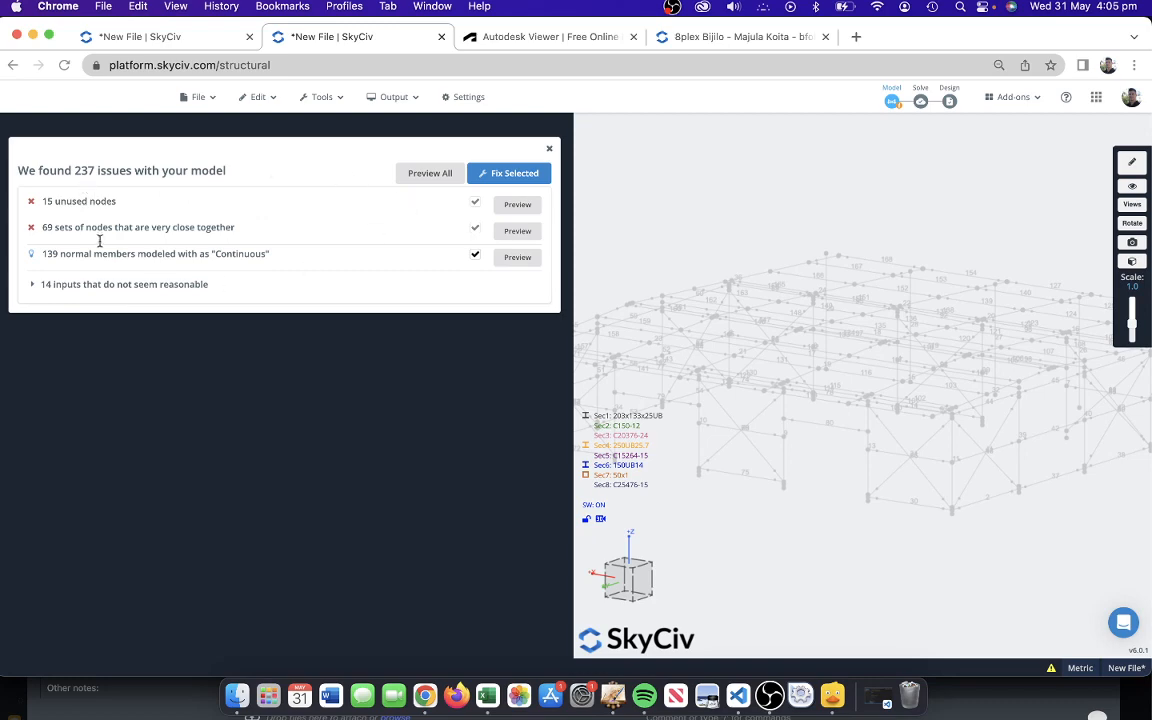
Run Fix Selected to repair the chosen issues, then glance at the File menu
left_click(508, 172)
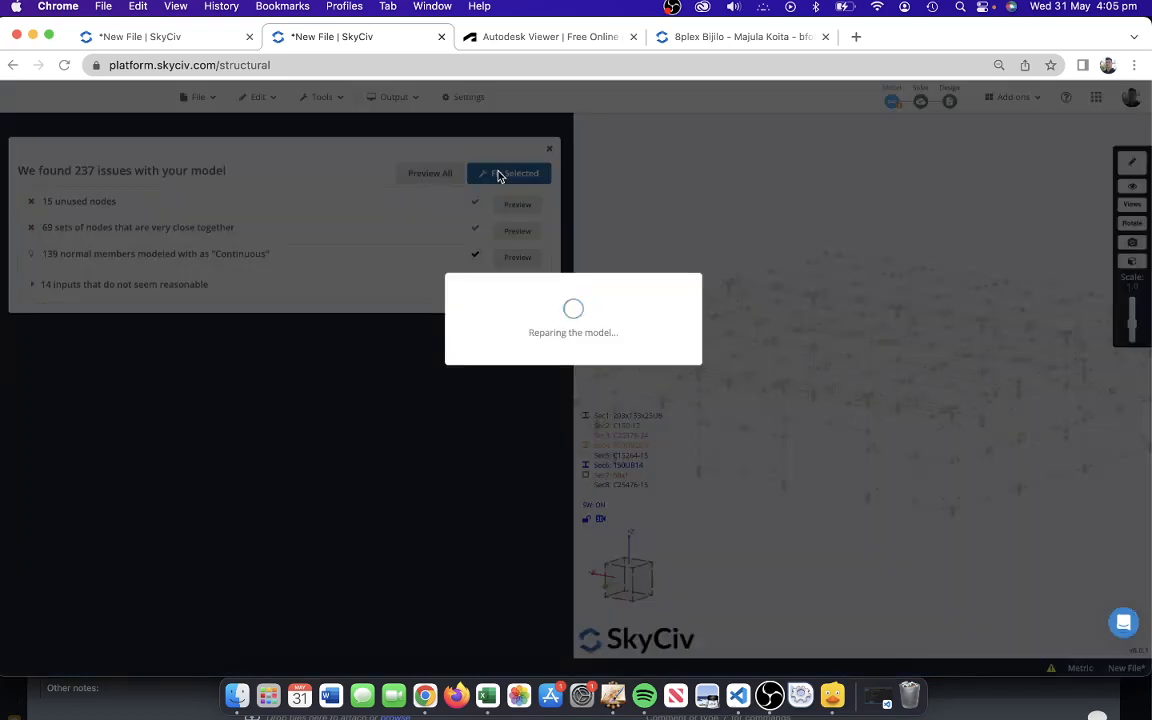
left_click(508, 172)
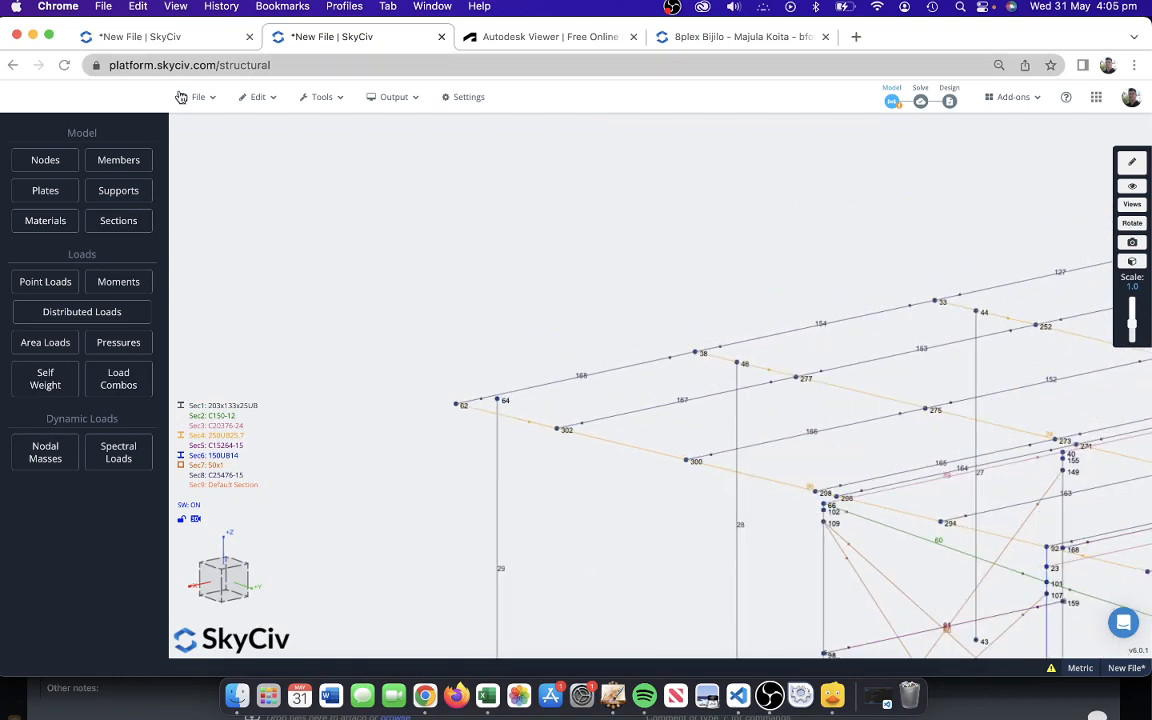
left_click(196, 96)
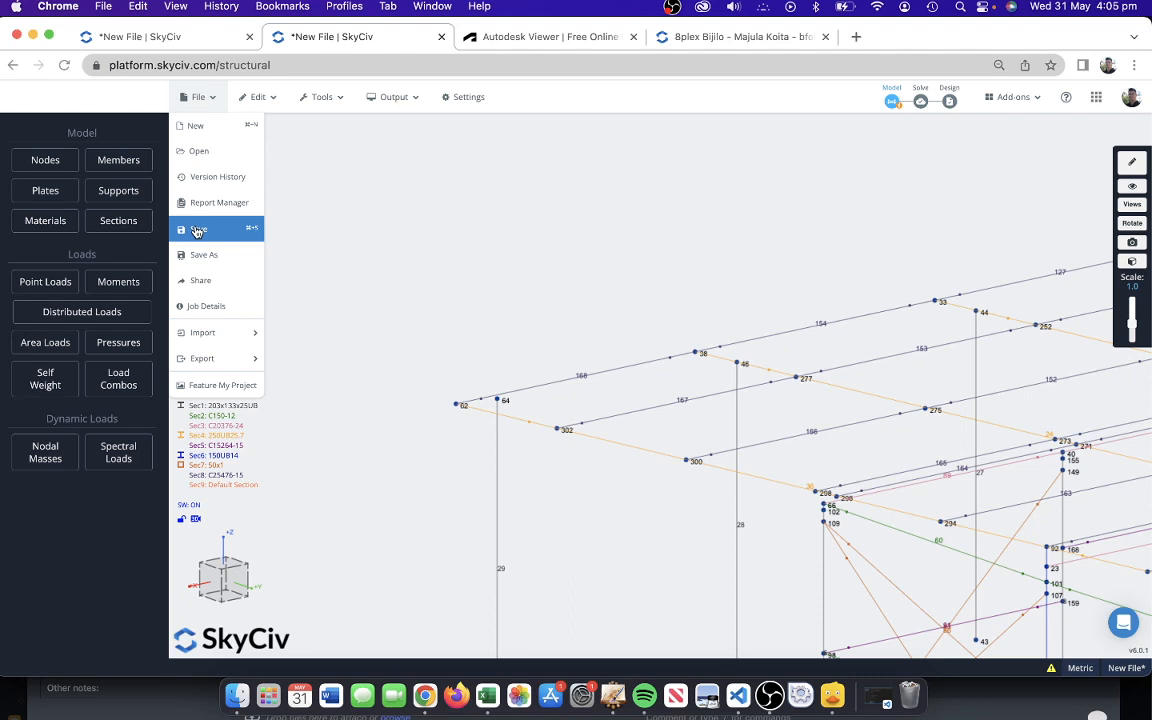
mouse_move(216, 176)
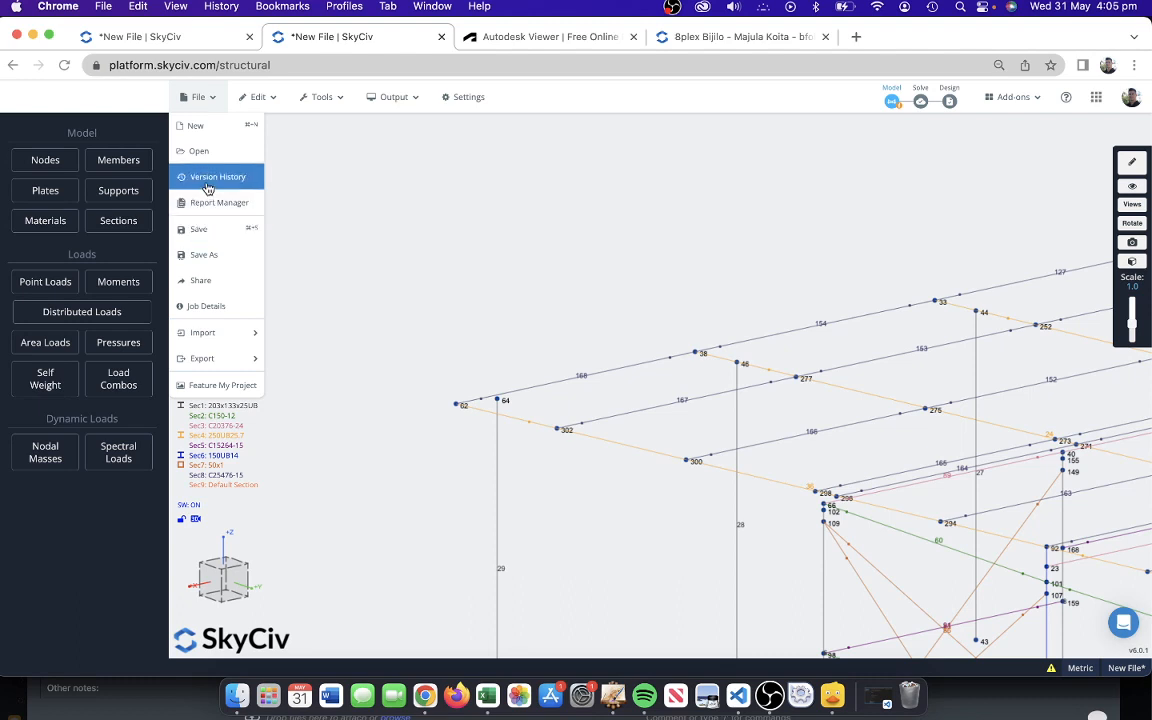
mouse_move(218, 202)
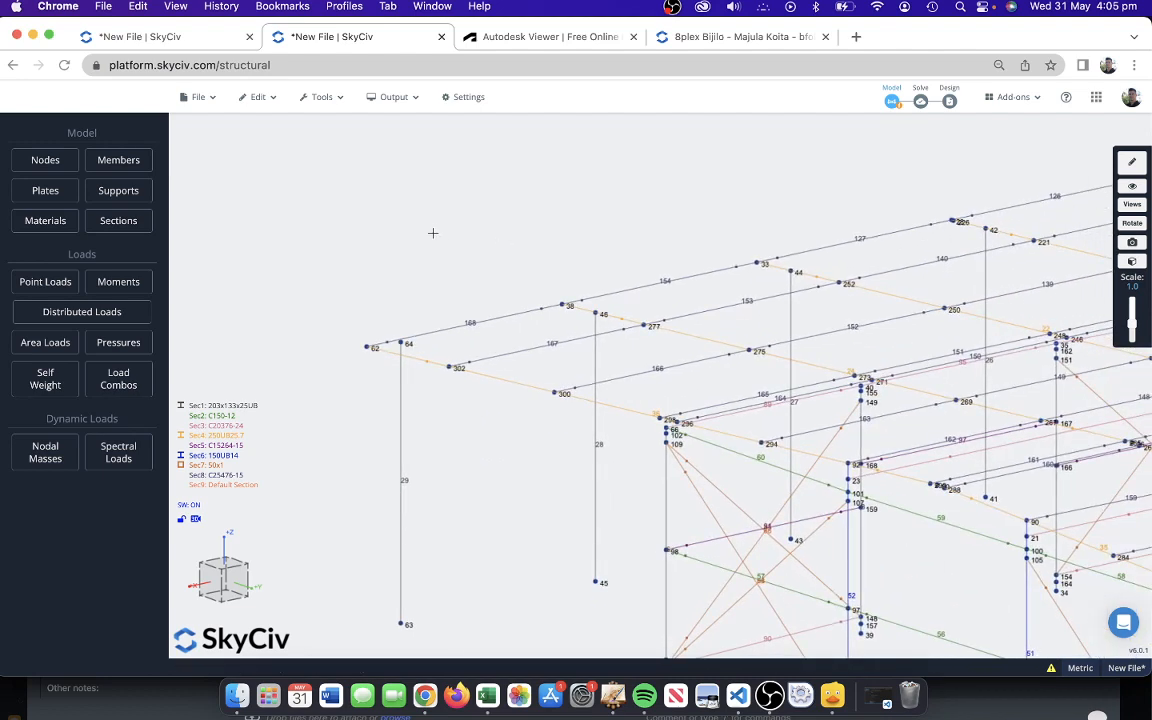
mouse_move(798, 218)
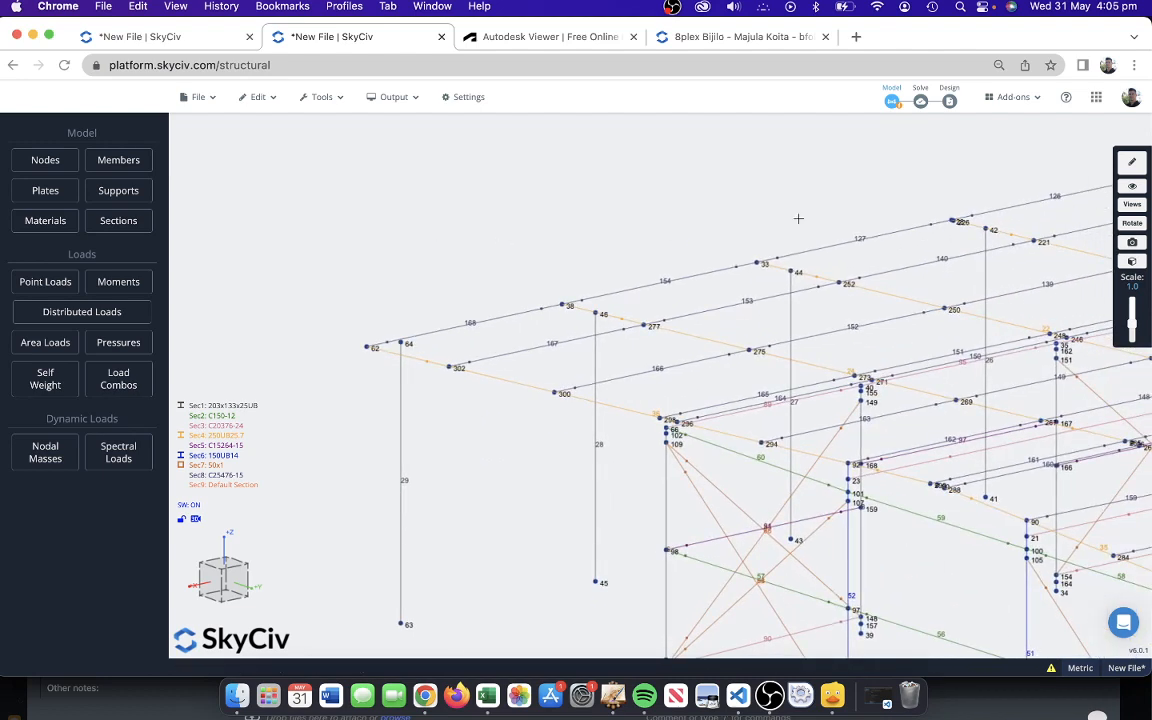
mouse_move(648, 240)
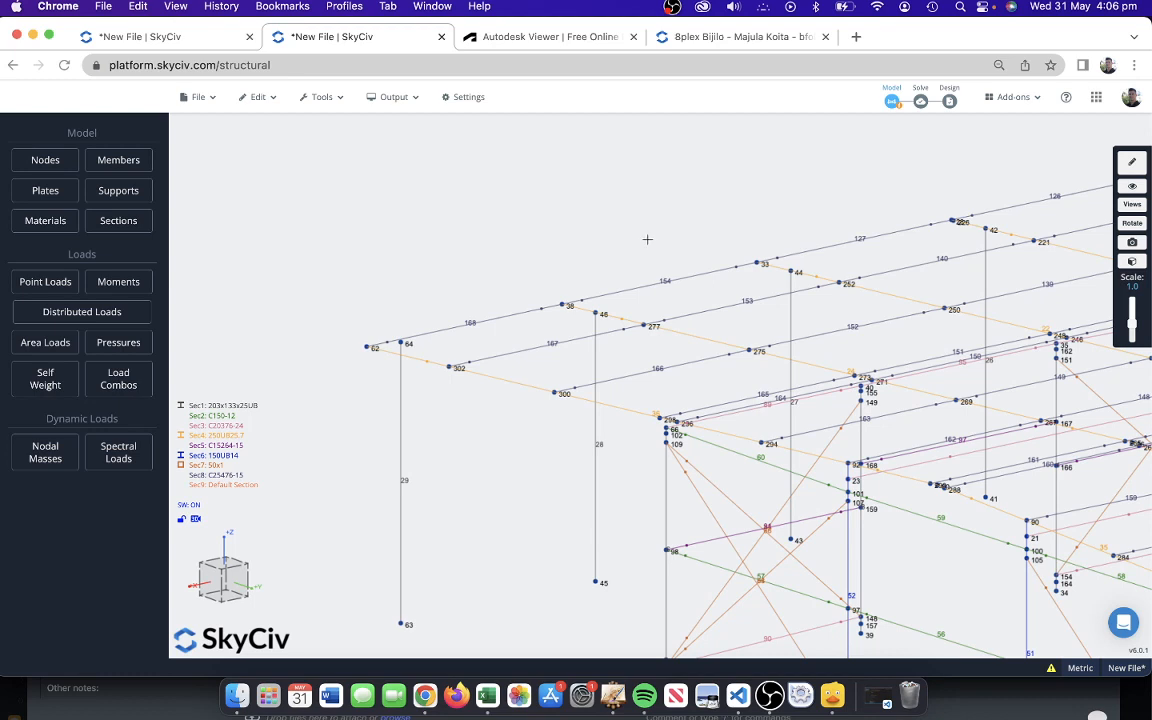
mouse_move(484, 270)
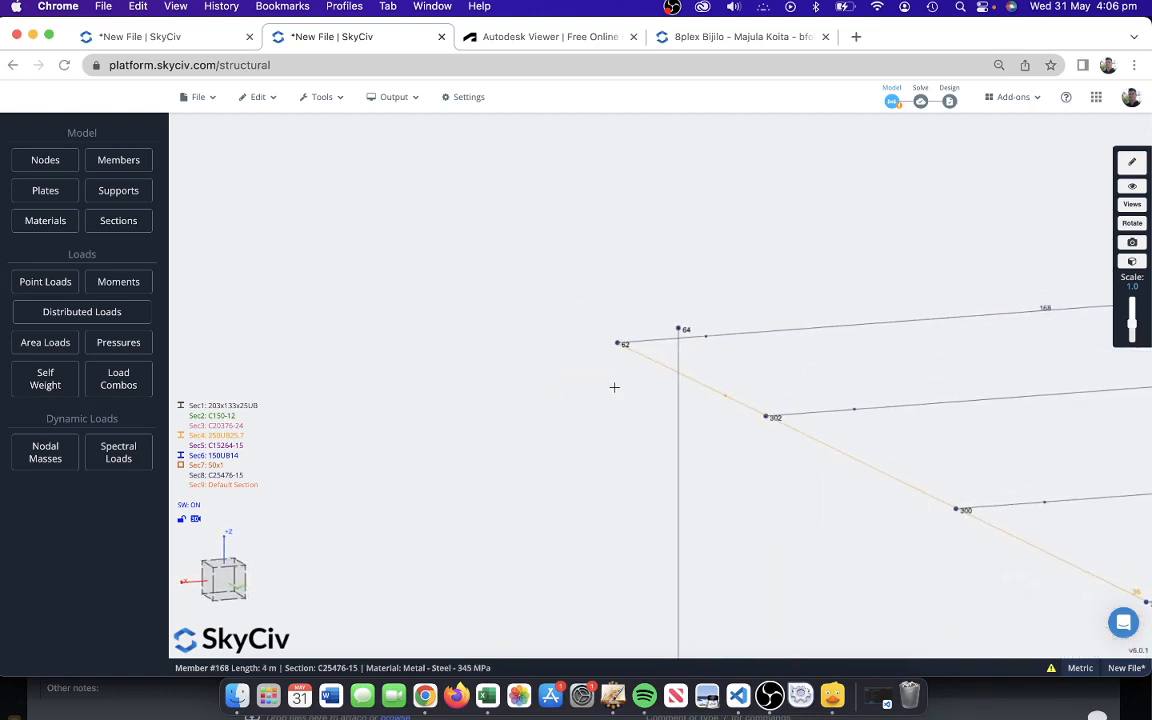
Edit member 36 and apply Intersect Members to split it, then select member 64 to review it
right_click(614, 388)
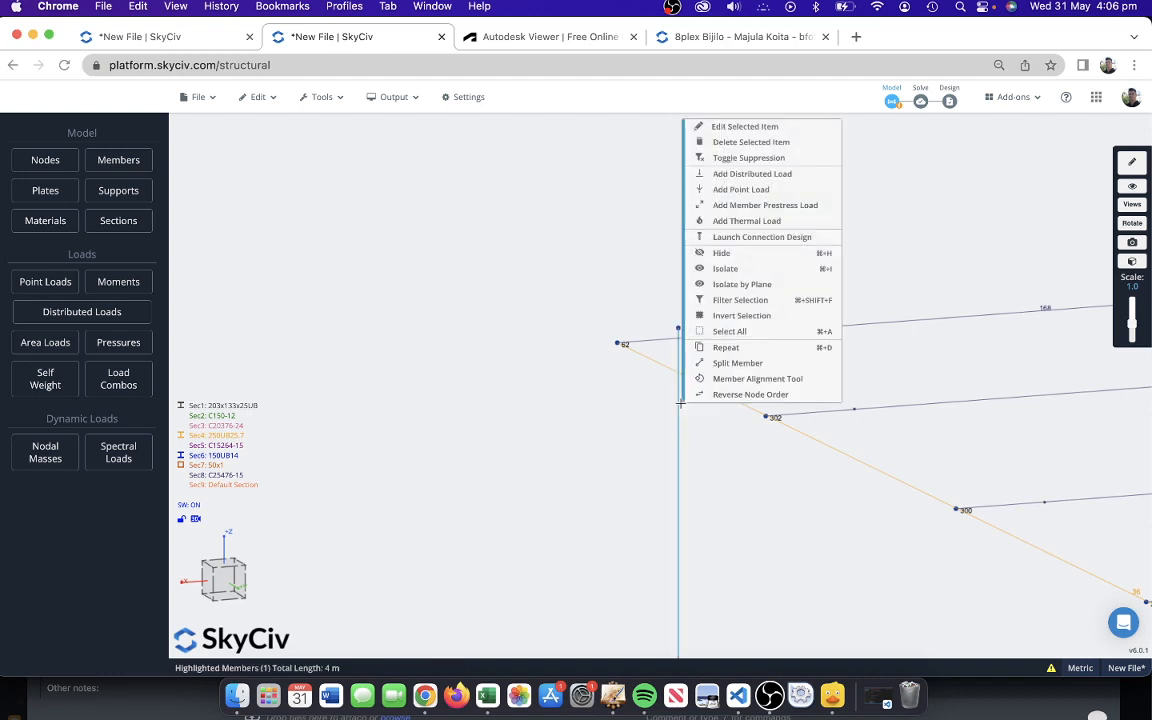
left_click(944, 238)
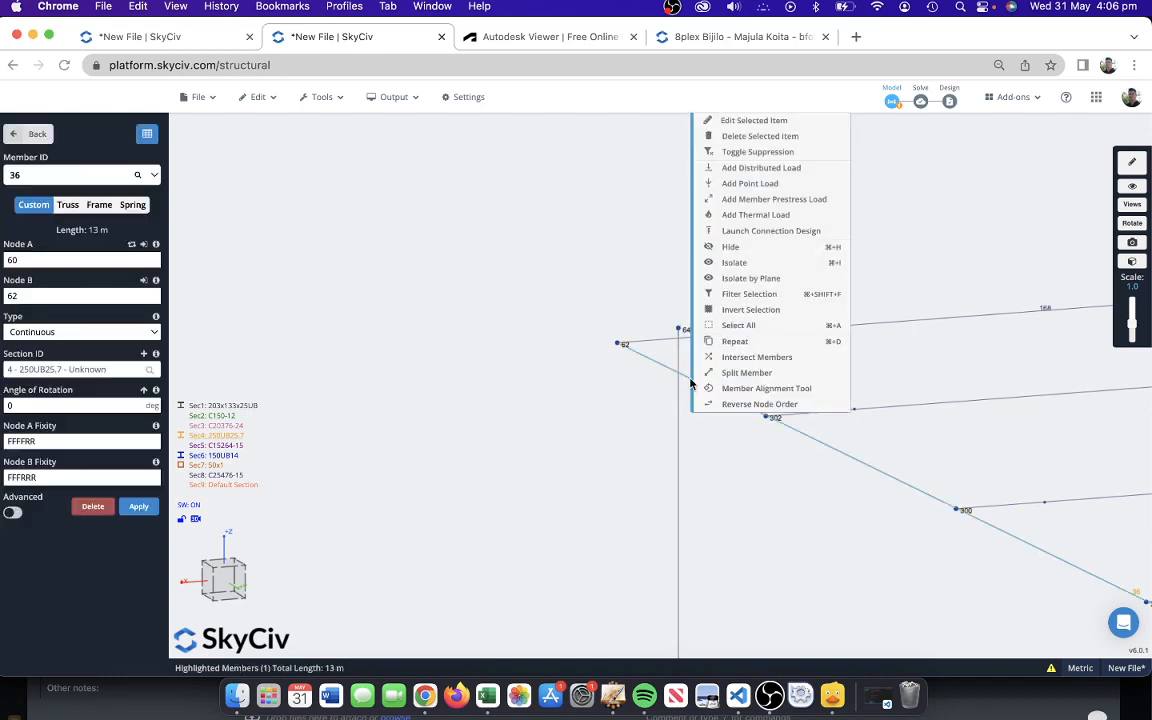
mouse_move(756, 356)
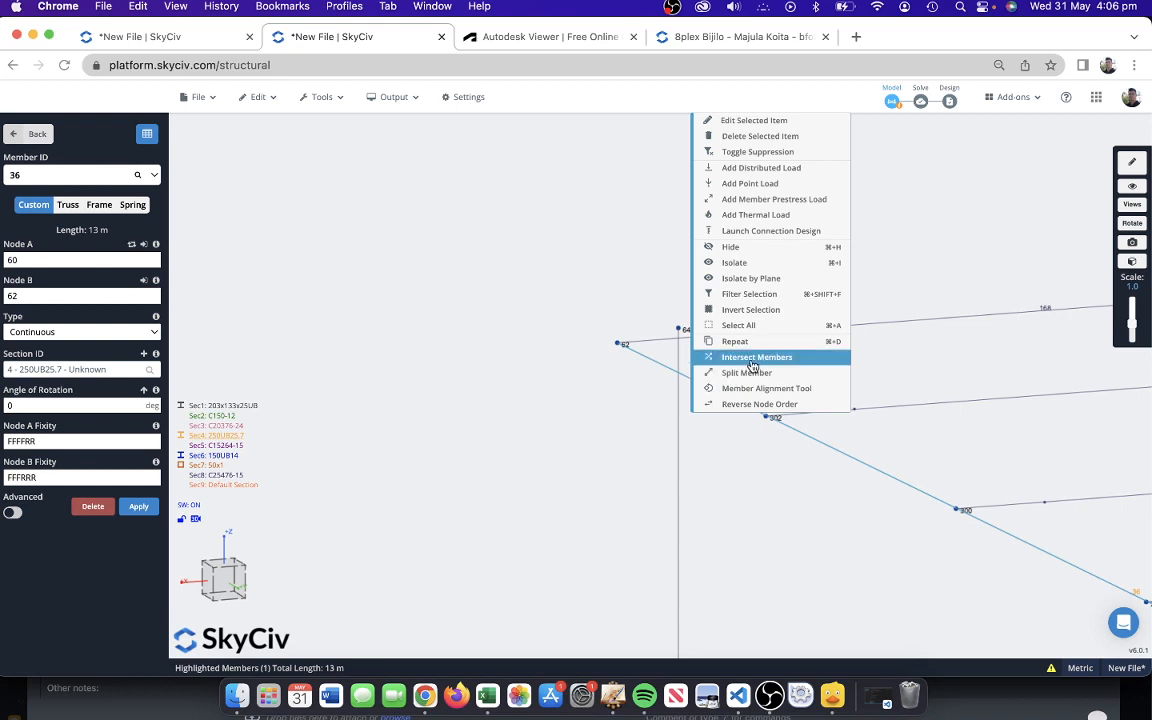
left_click(756, 356)
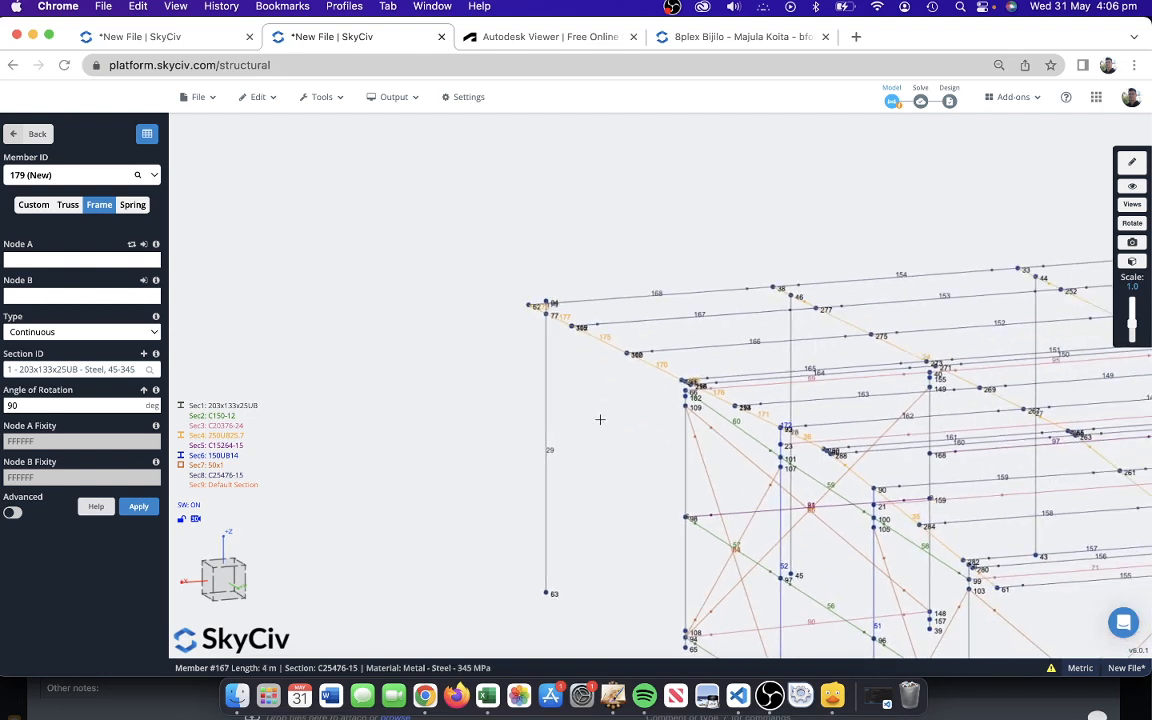
left_click(712, 478)
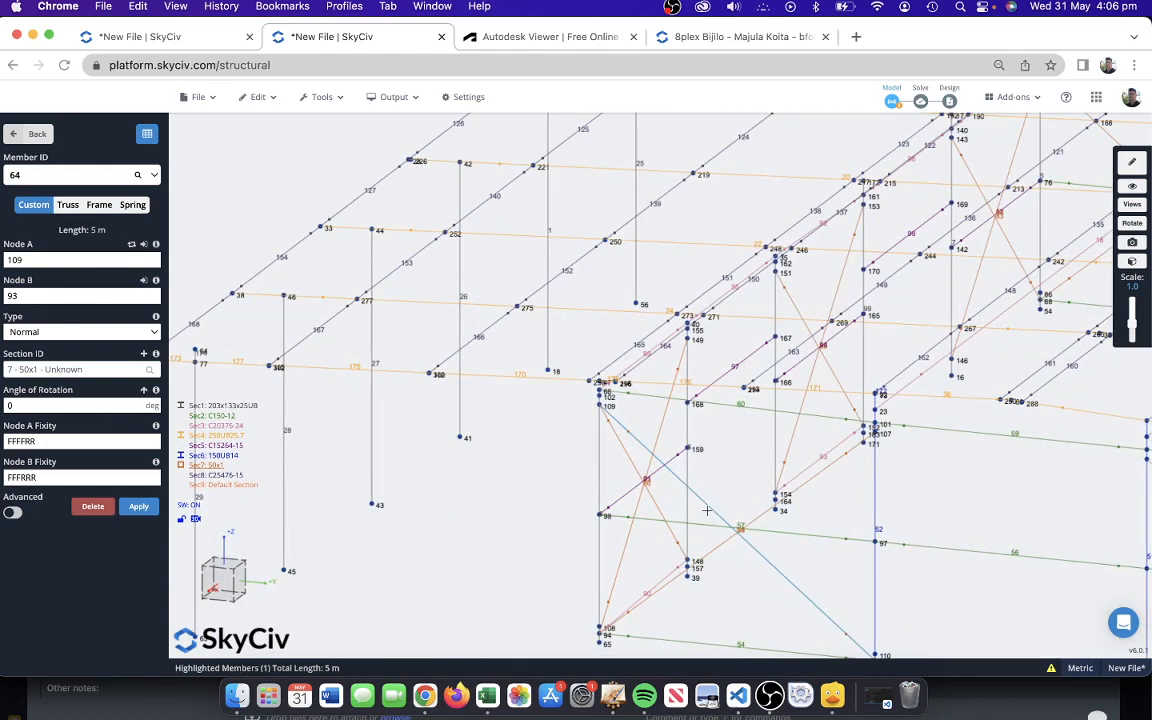
mouse_move(488, 460)
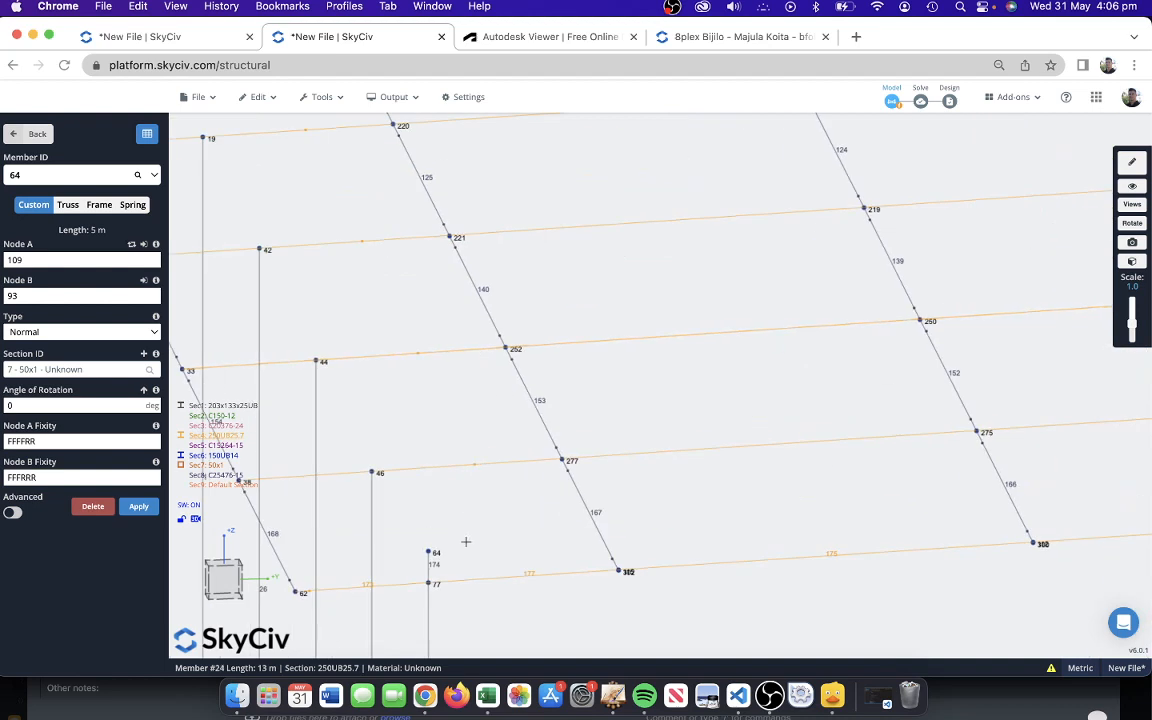
Delete the selected 13 m member and anything attached to it from the house frame
left_click(436, 552)
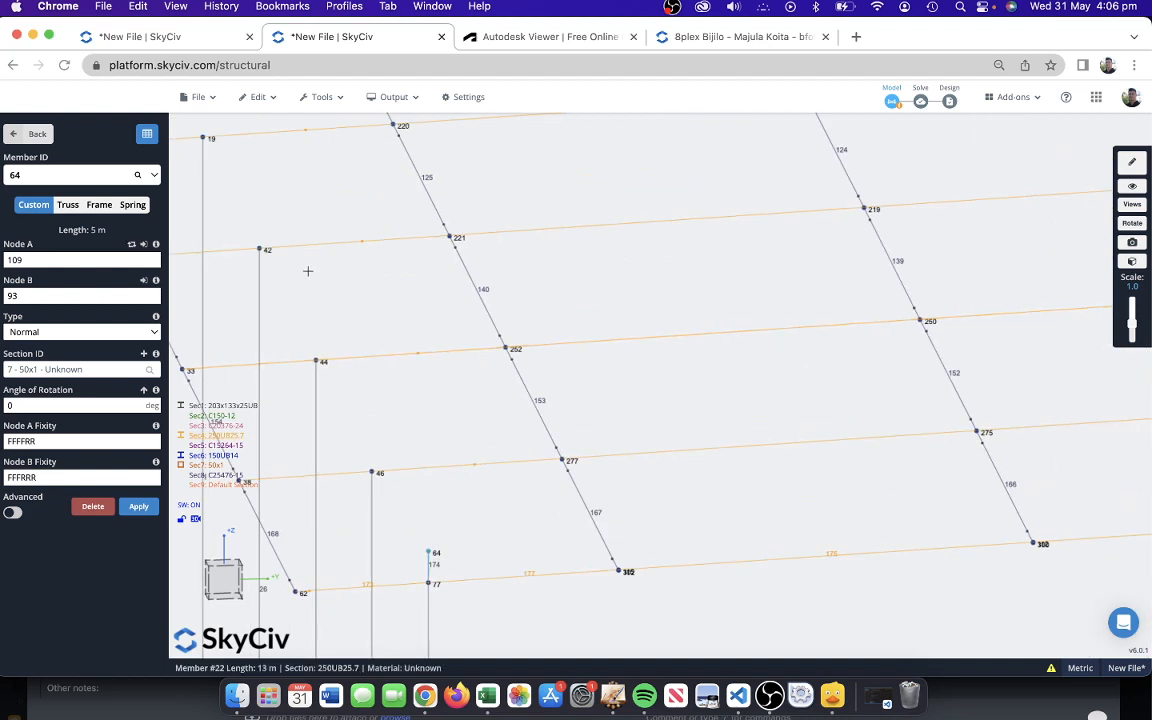
left_click(92, 506)
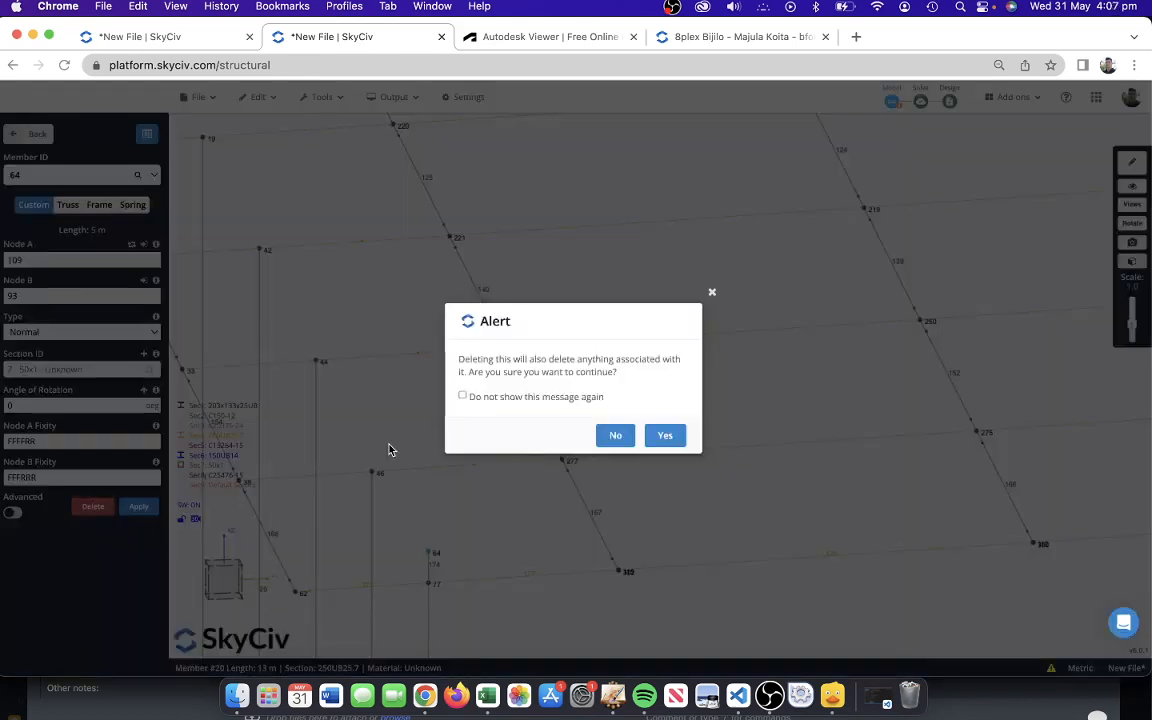
left_click(664, 436)
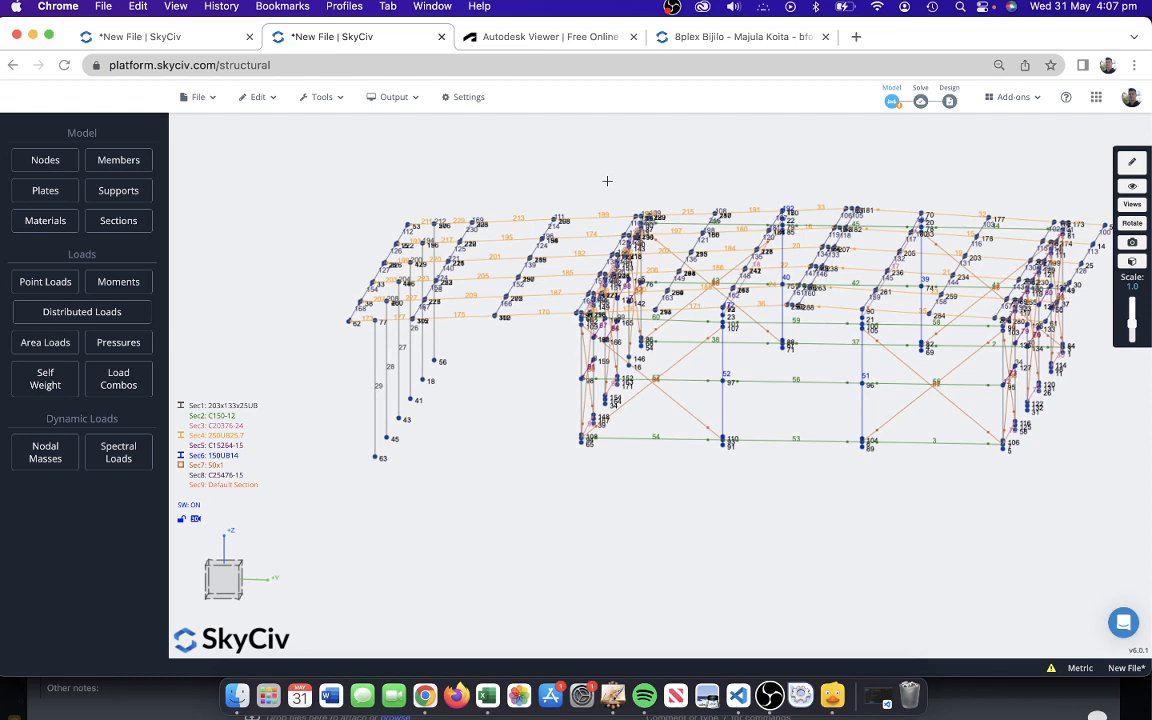
mouse_move(180, 234)
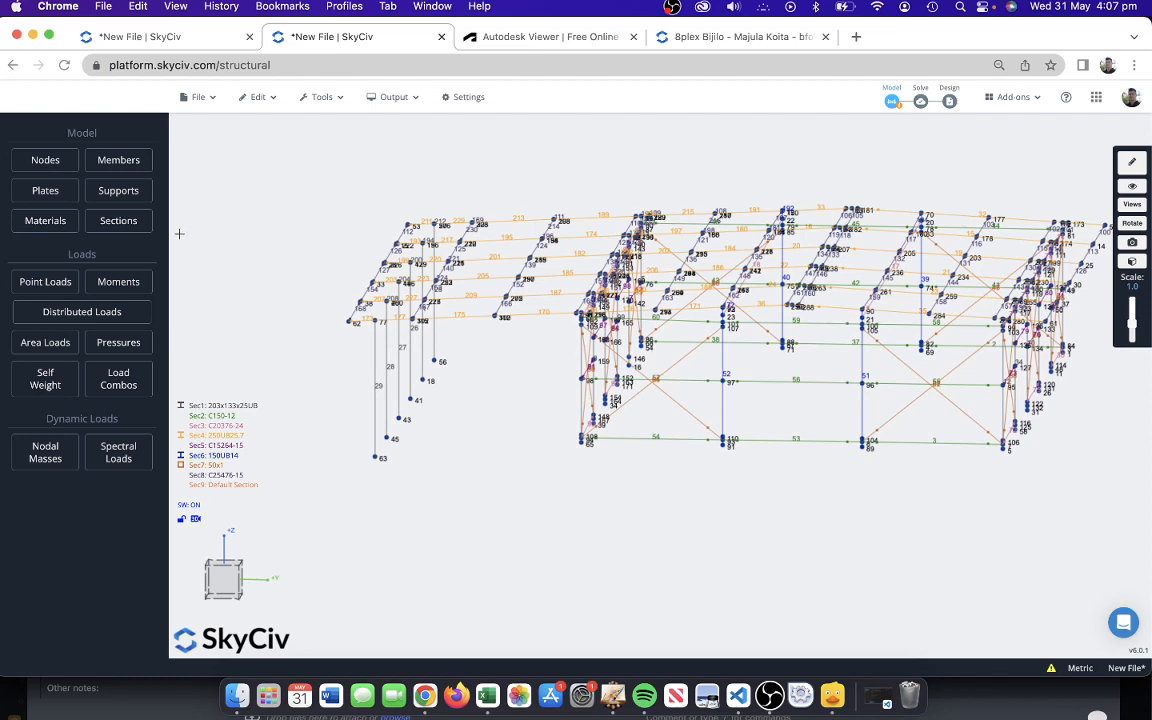
Review the Unknown material's definition in the Materials panel, then return to model options
left_click(44, 220)
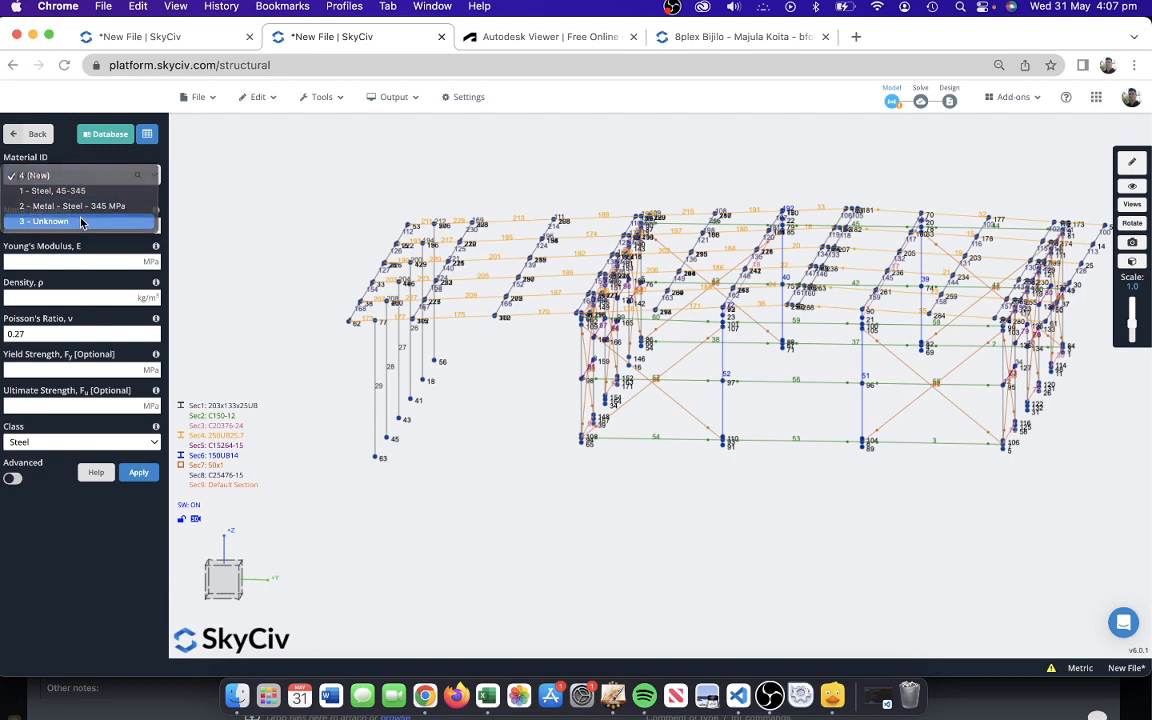
left_click(42, 220)
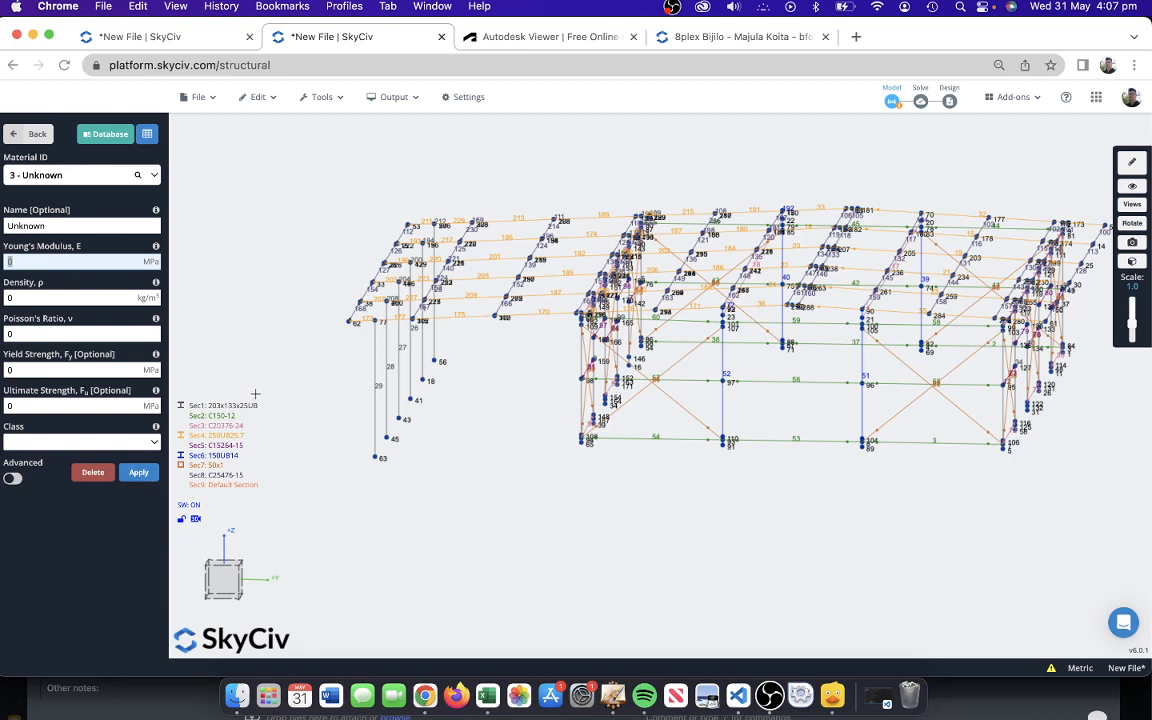
mouse_move(264, 180)
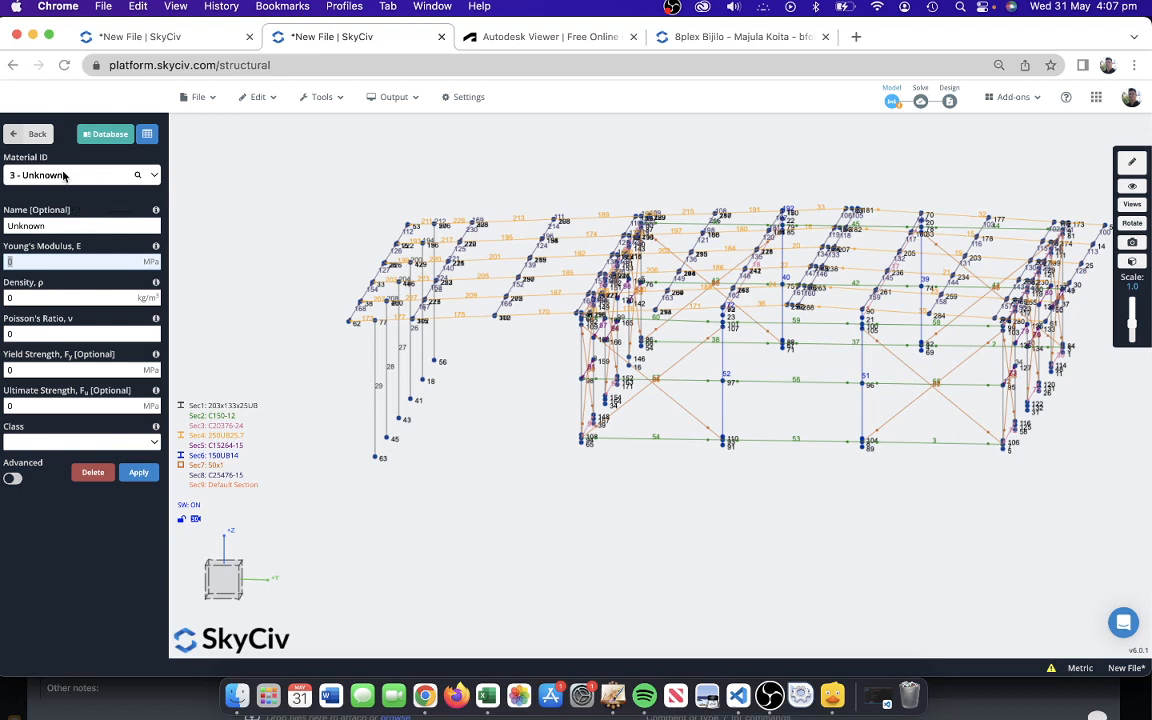
mouse_move(168, 288)
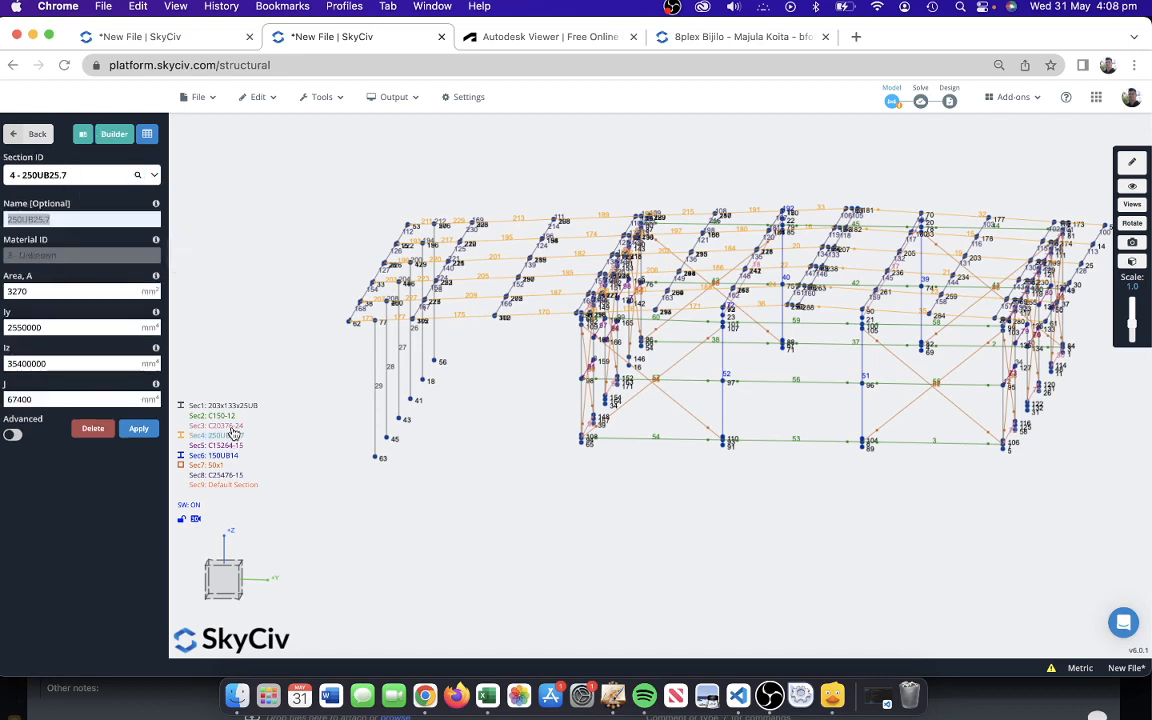
left_click(36, 132)
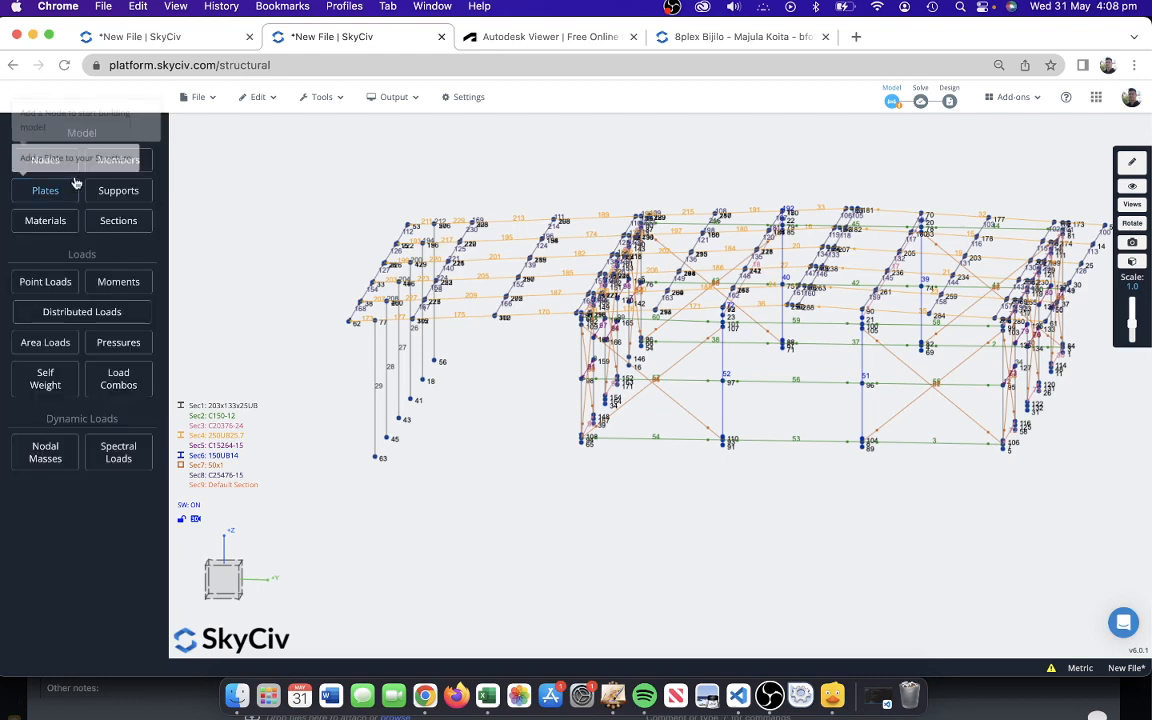
mouse_move(44, 220)
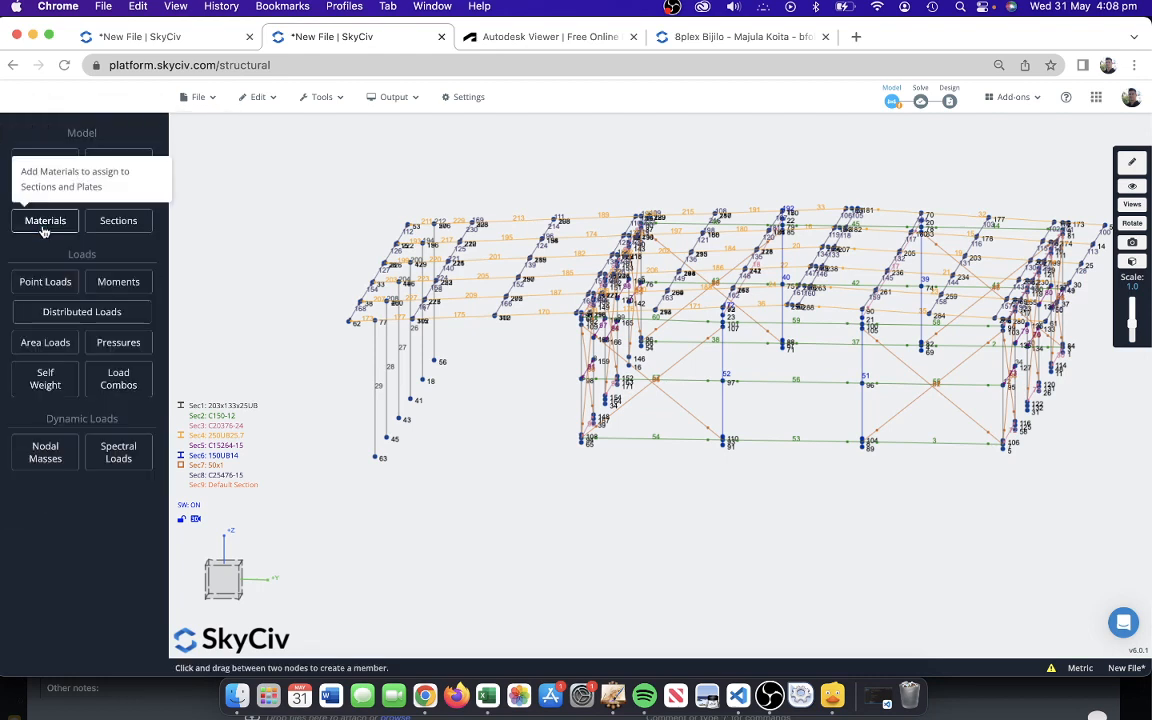
Define material 3 as Steel: modulus 200000 MPa, 237, Poisson 0.2, strength 350 MPa, and save it
left_click(44, 220)
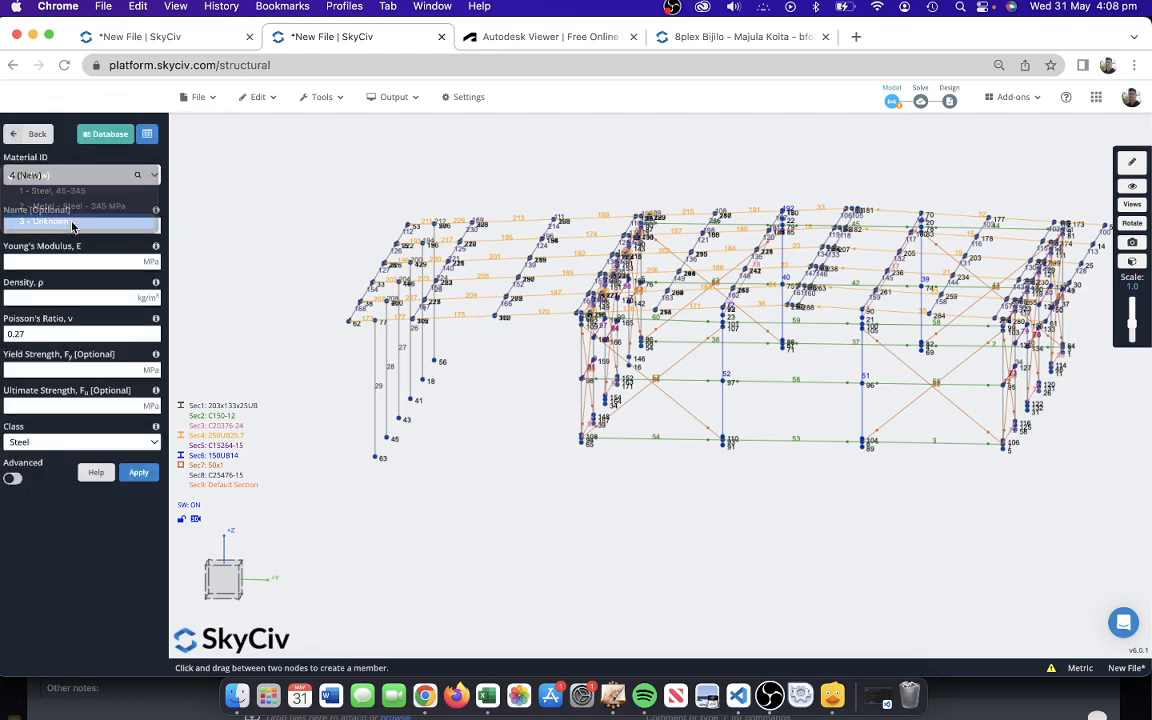
left_click(50, 222)
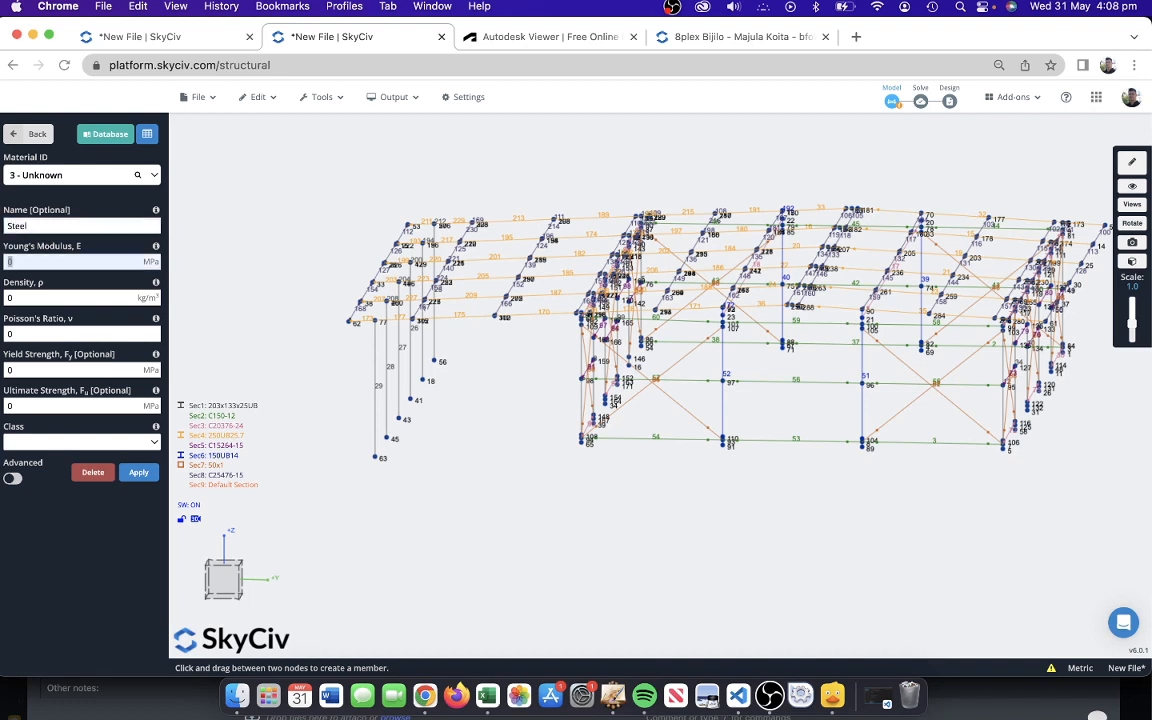
type("200000")
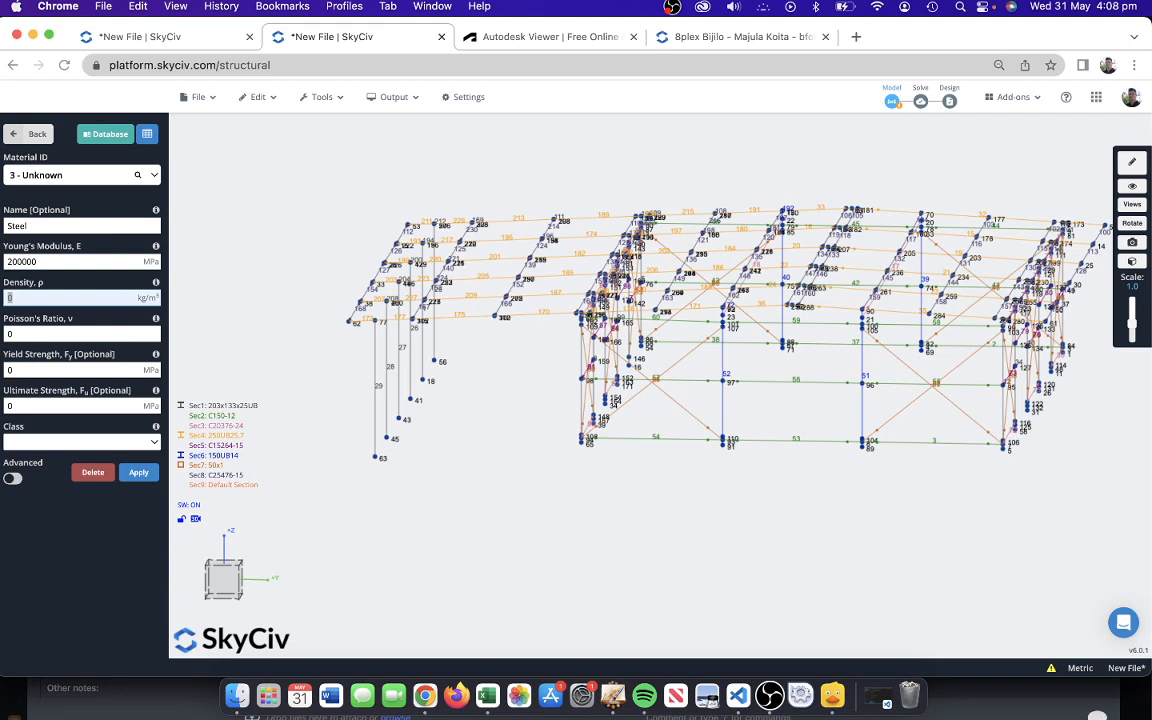
type("237")
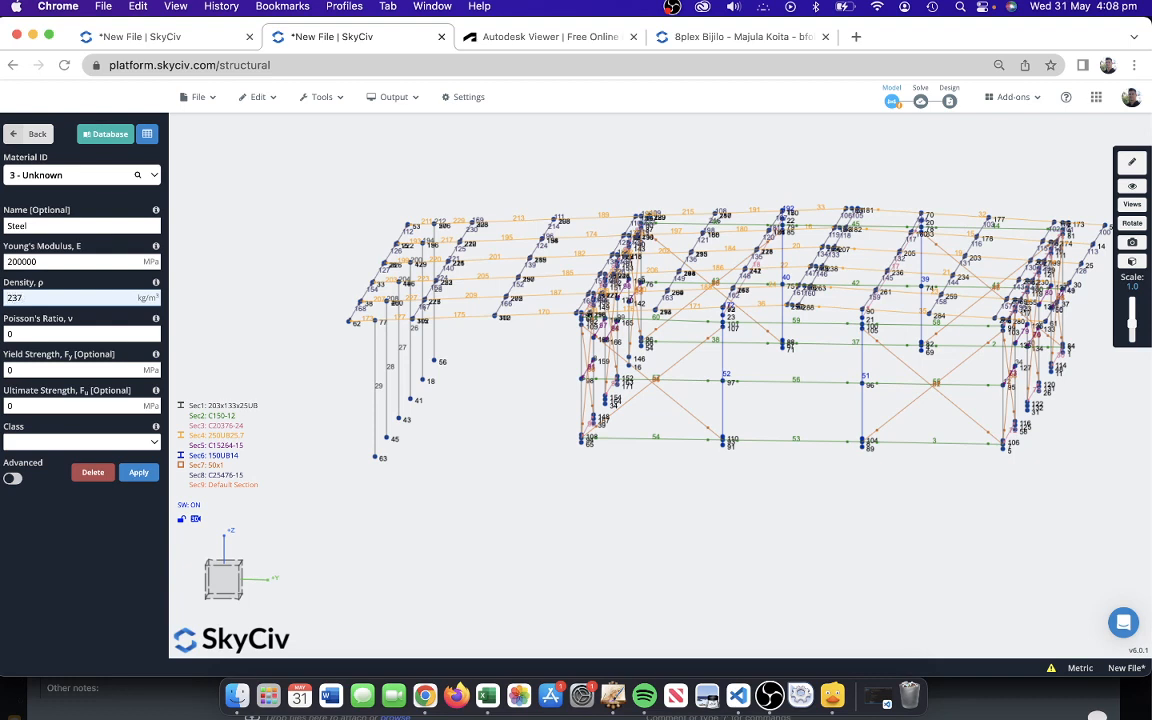
type("0.27")
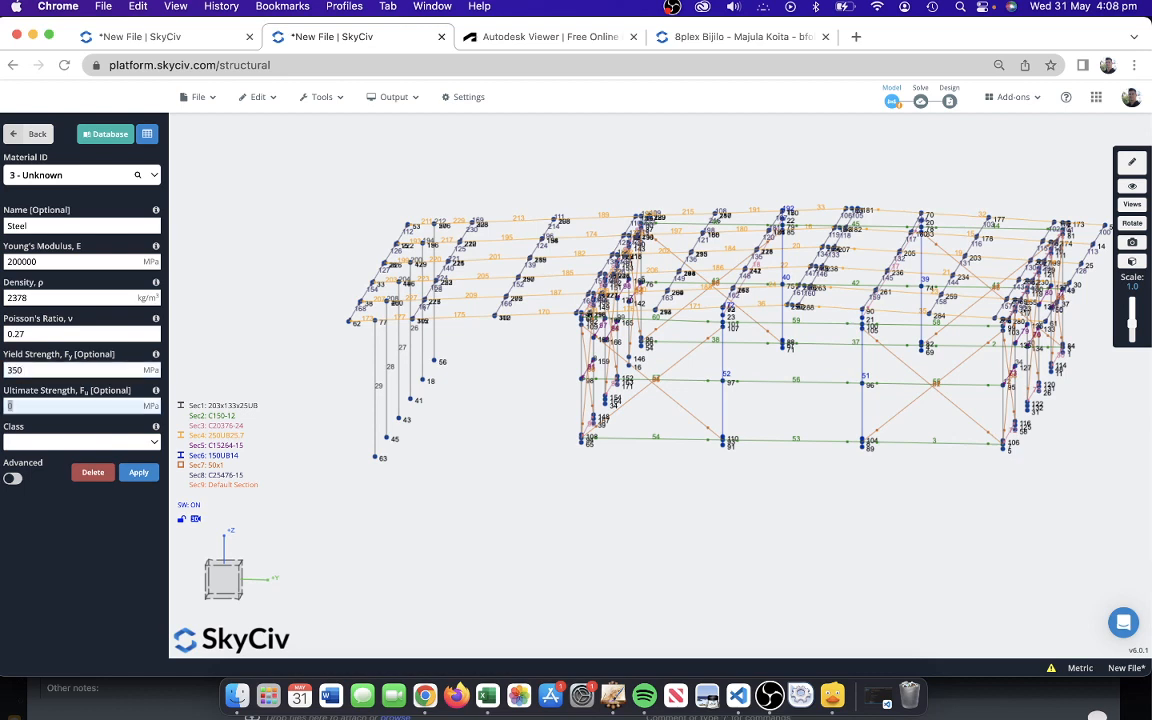
type("350")
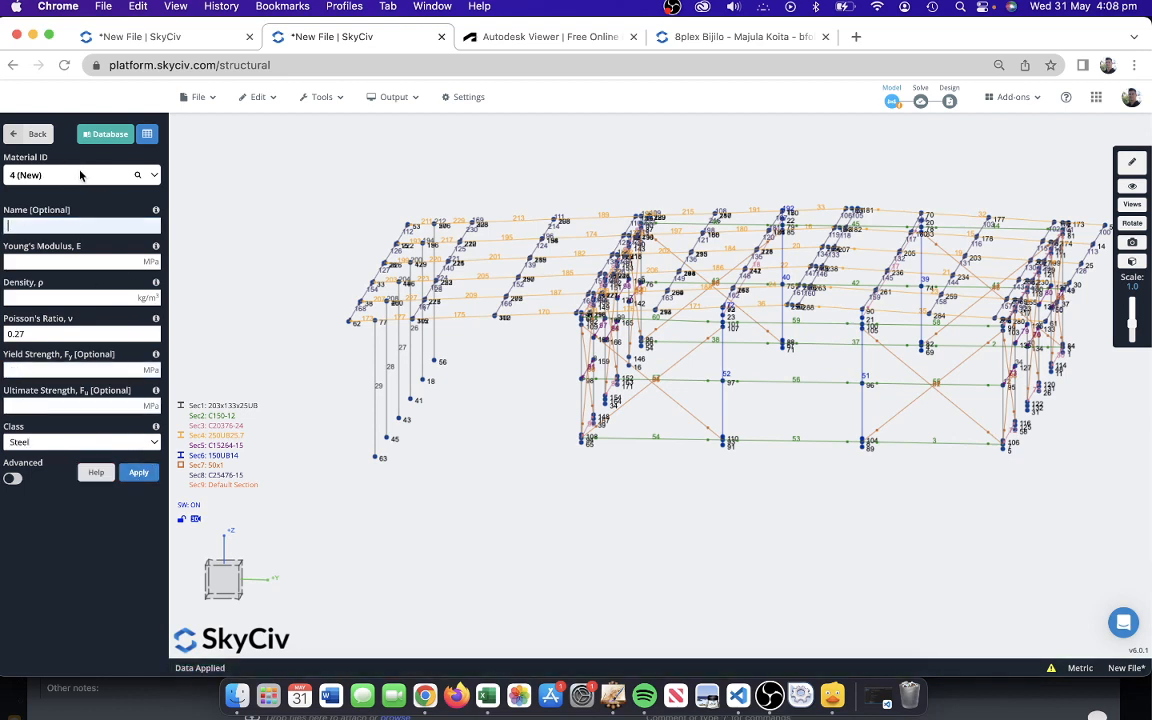
left_click(80, 176)
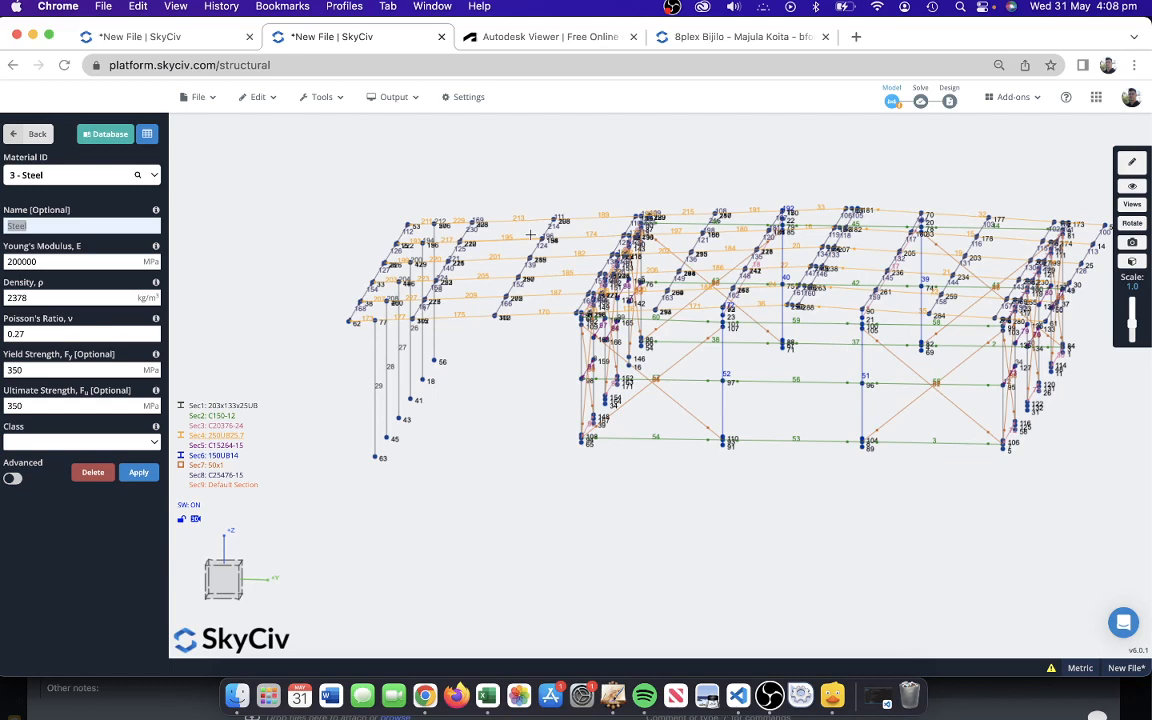
mouse_move(586, 220)
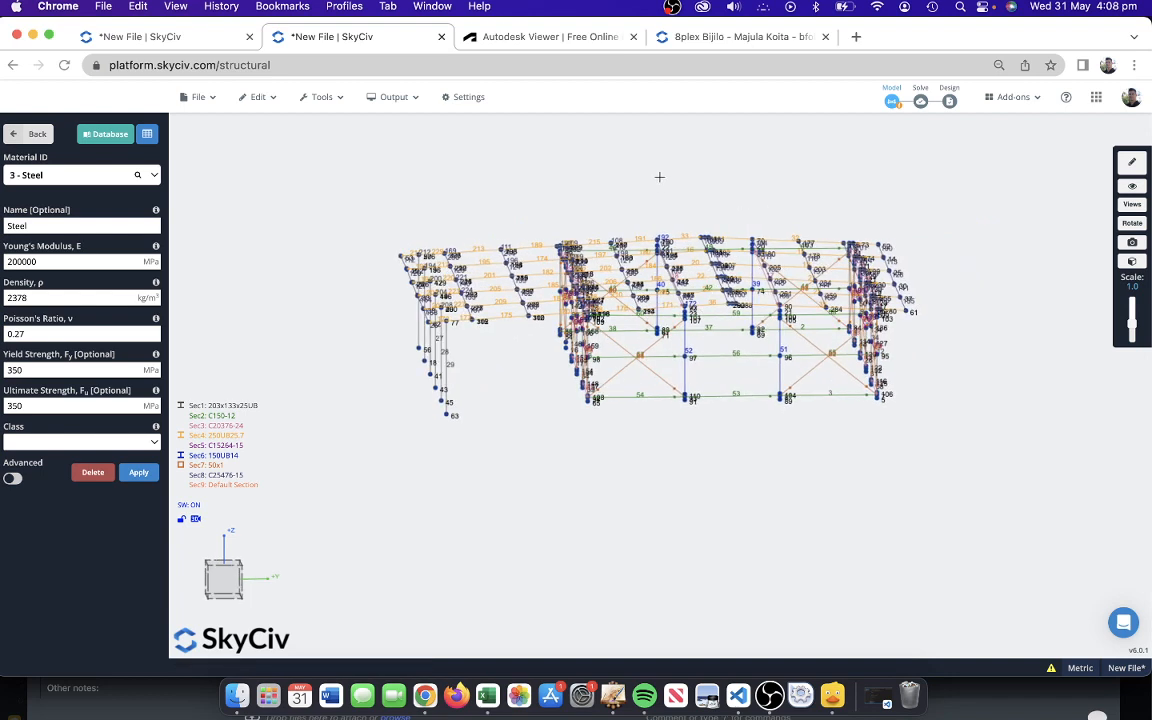
mouse_move(1020, 148)
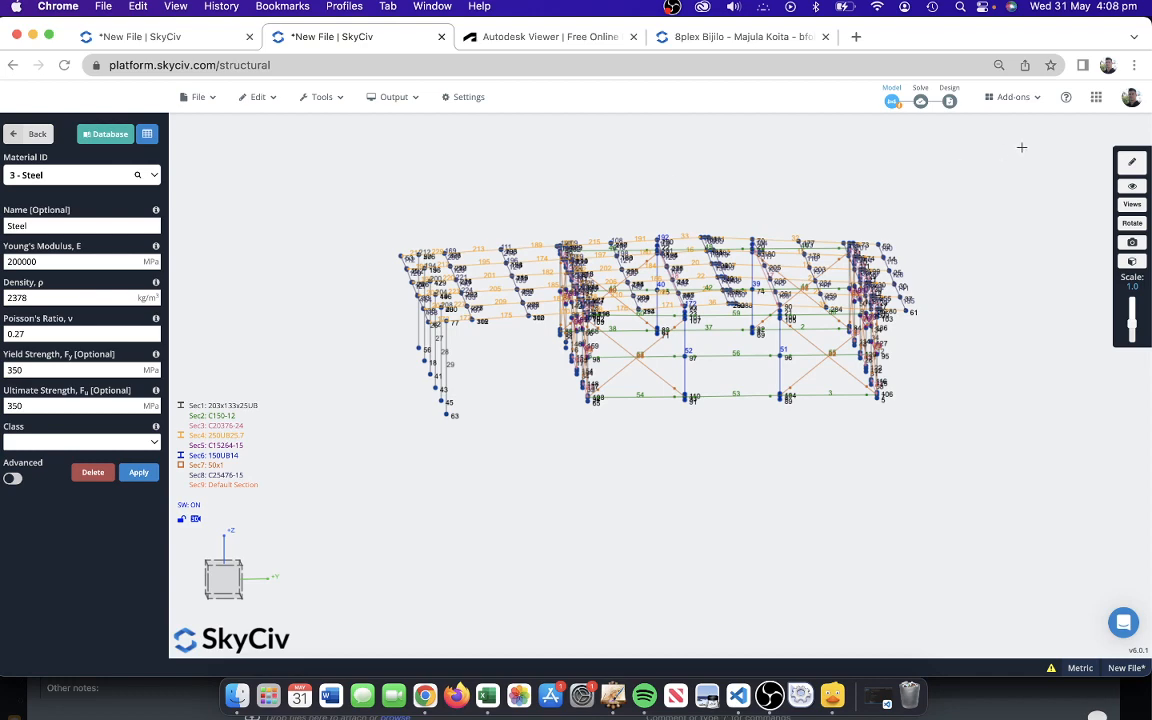
Solve the steel frame while declining the suggested repairs; acknowledge the no-loads failure
left_click(920, 100)
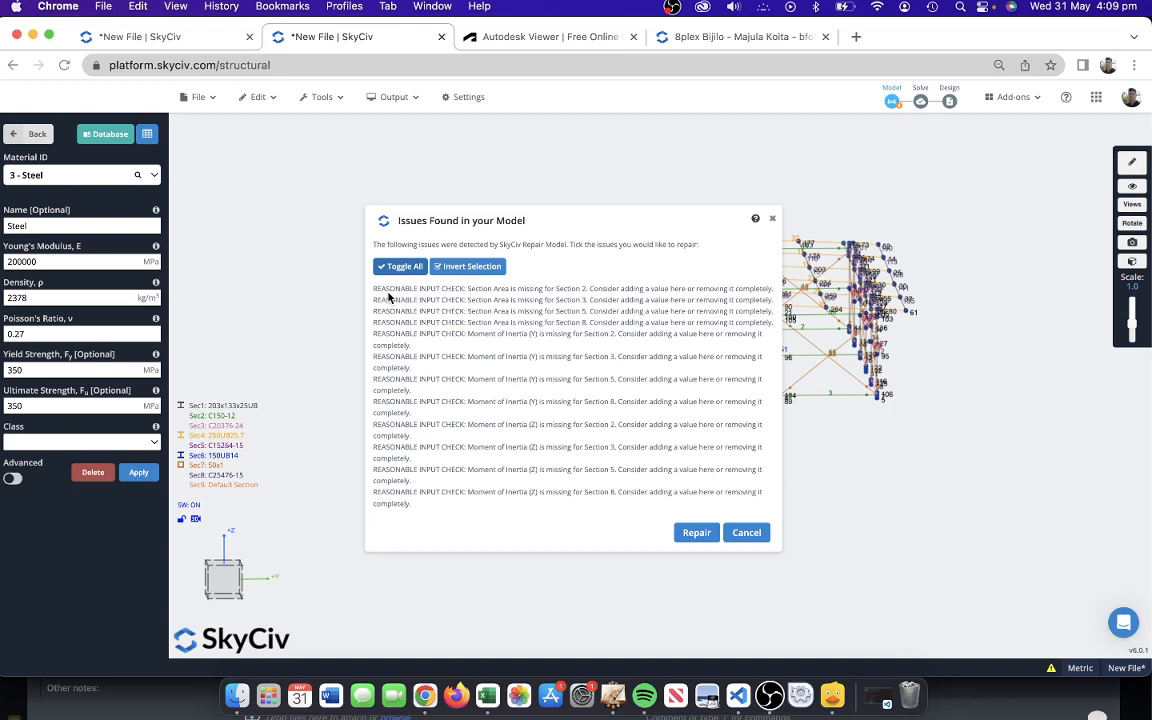
mouse_move(436, 438)
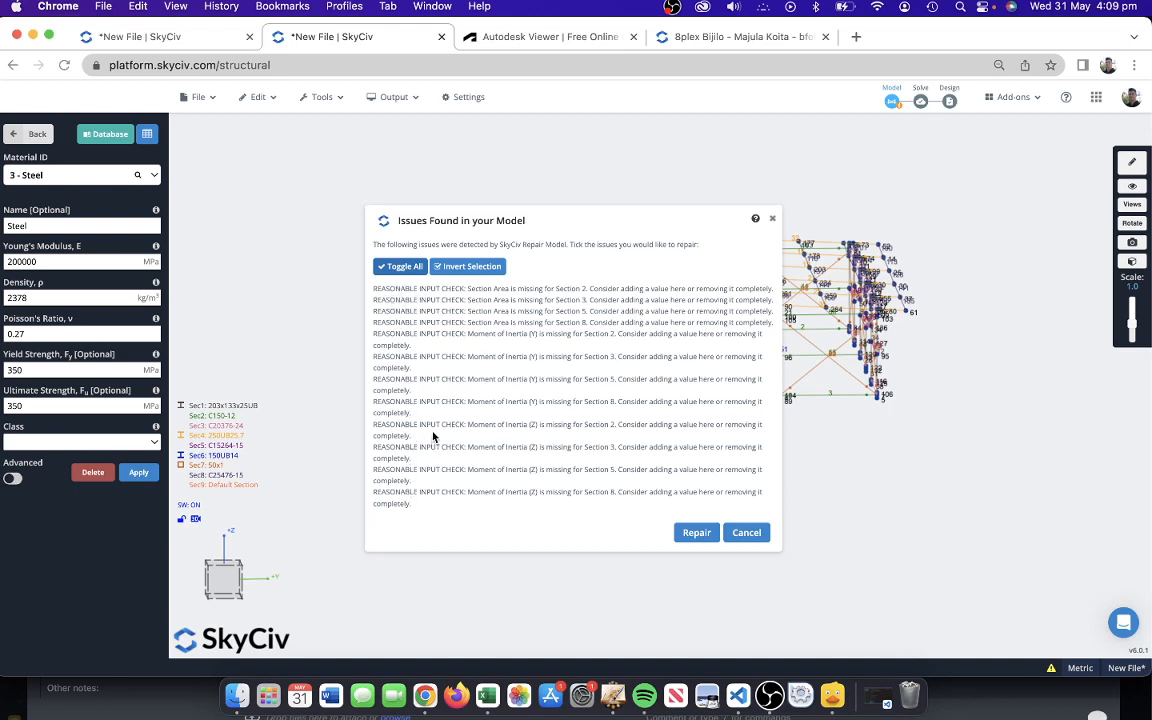
mouse_move(472, 306)
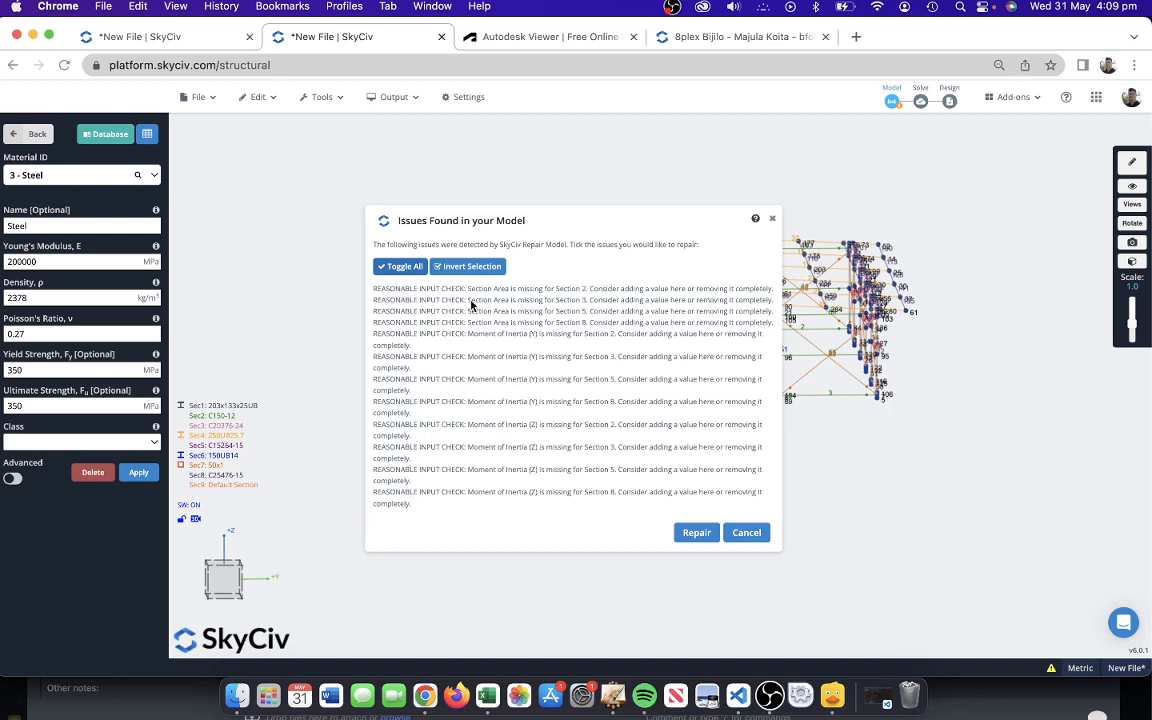
mouse_move(490, 320)
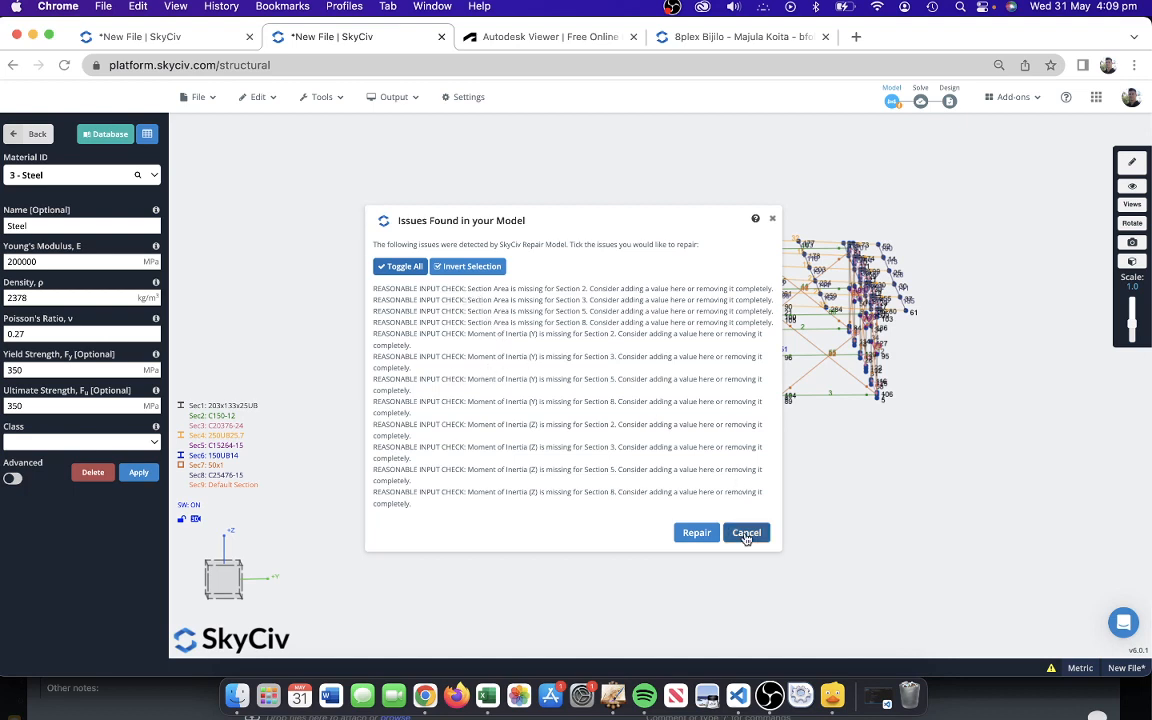
left_click(746, 532)
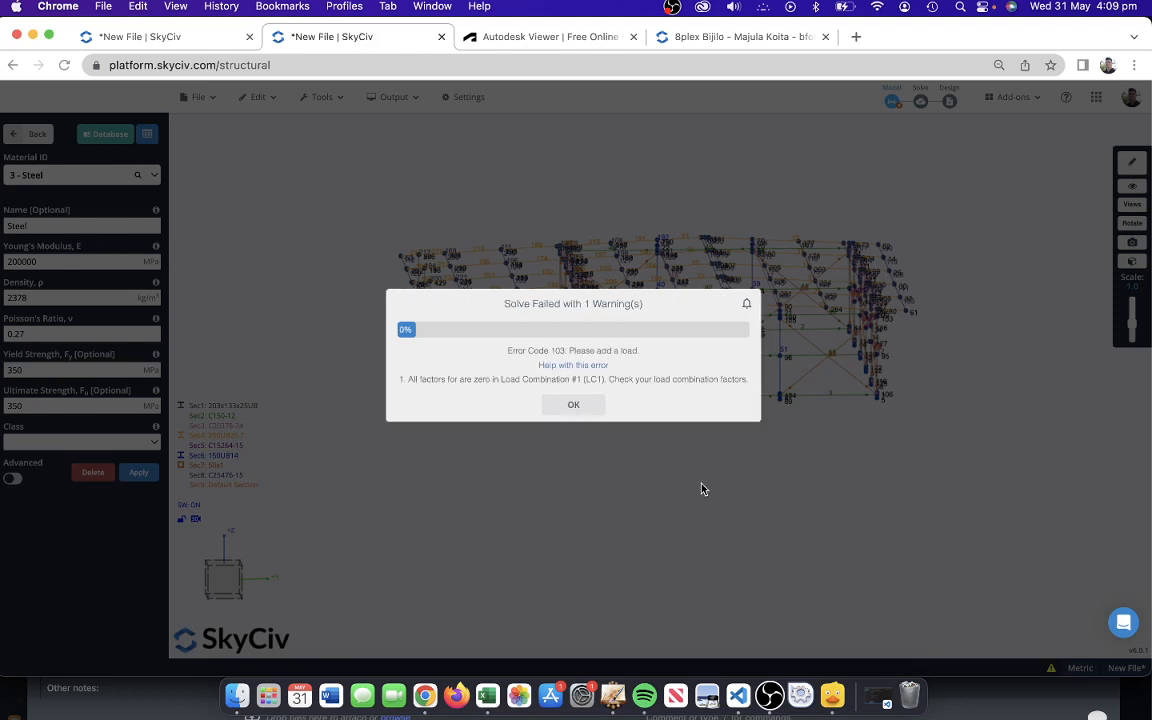
left_click(572, 404)
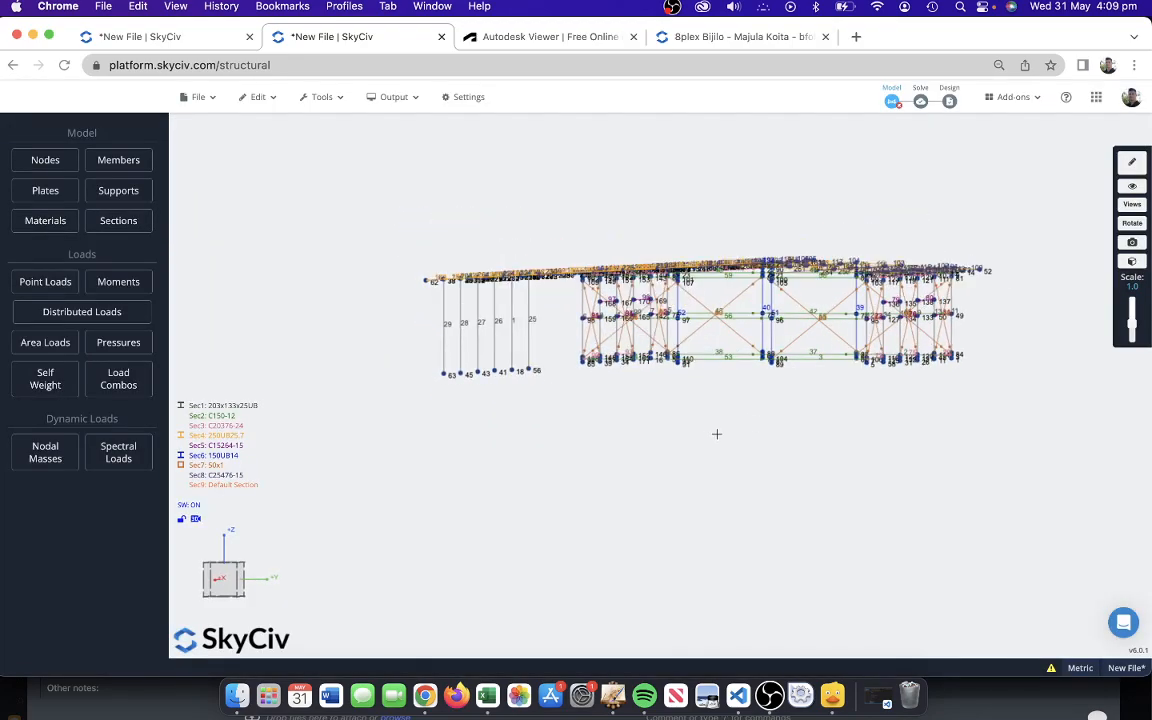
Orbit the steel frame in 3D, then switch to the tab with the imported house model
left_click_drag(716, 434, 766, 444)
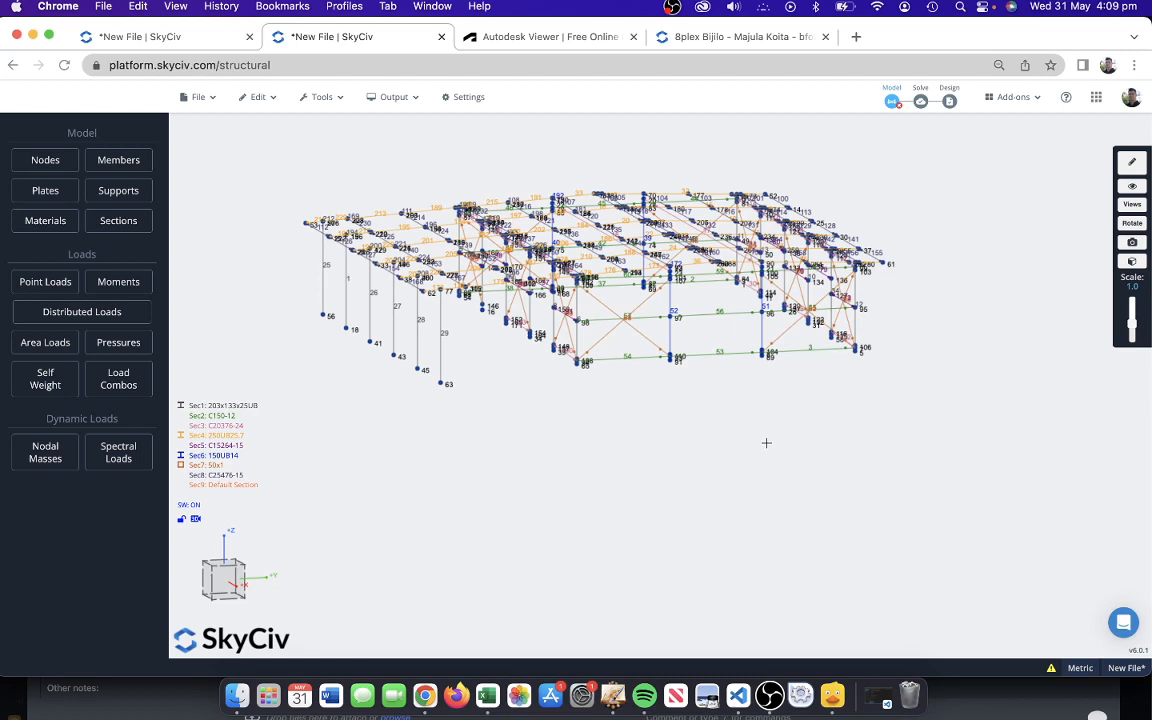
left_click(392, 96)
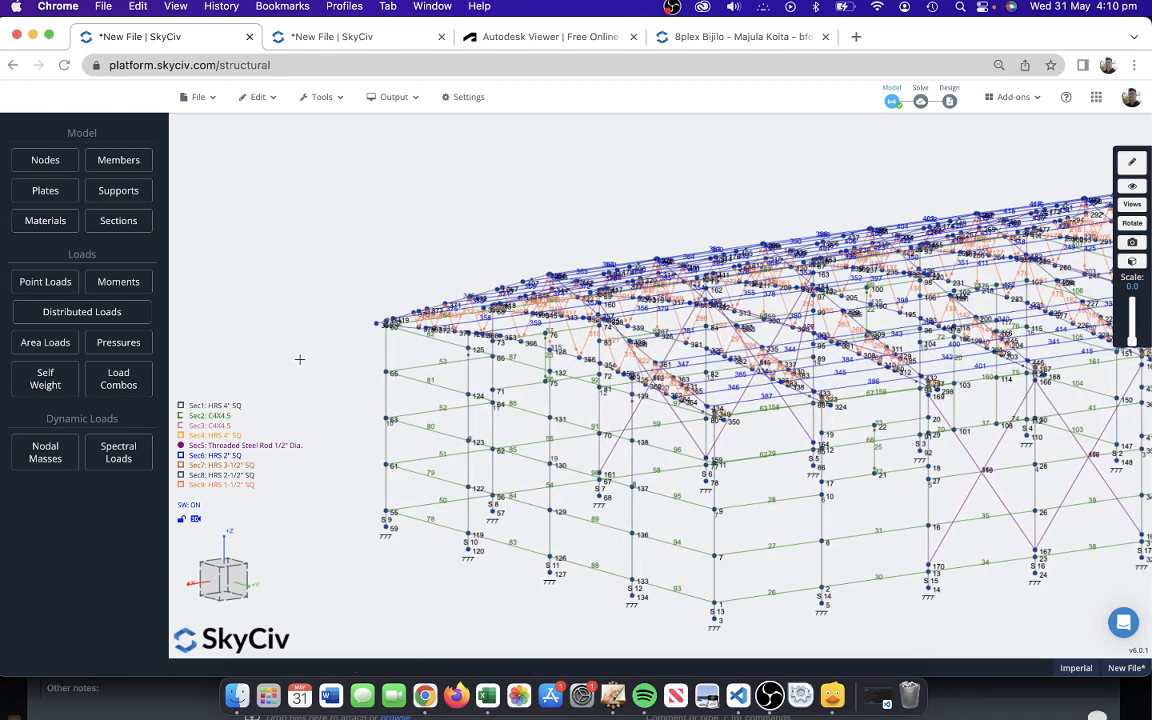
mouse_move(580, 172)
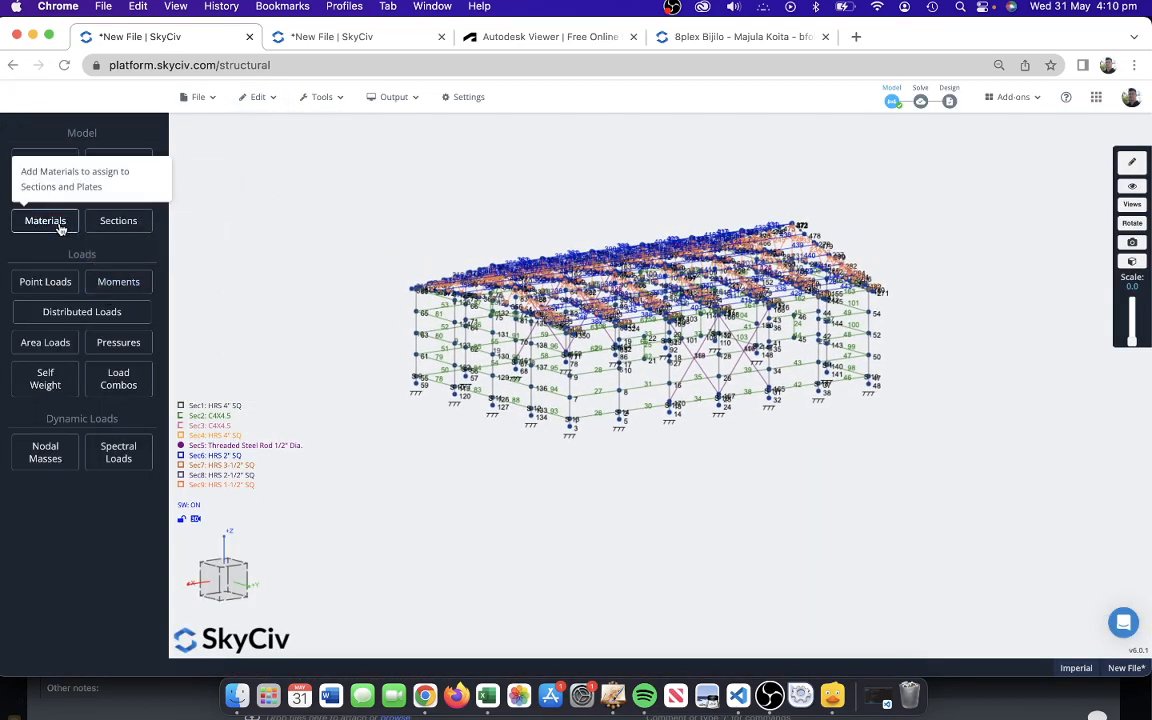
left_click(44, 220)
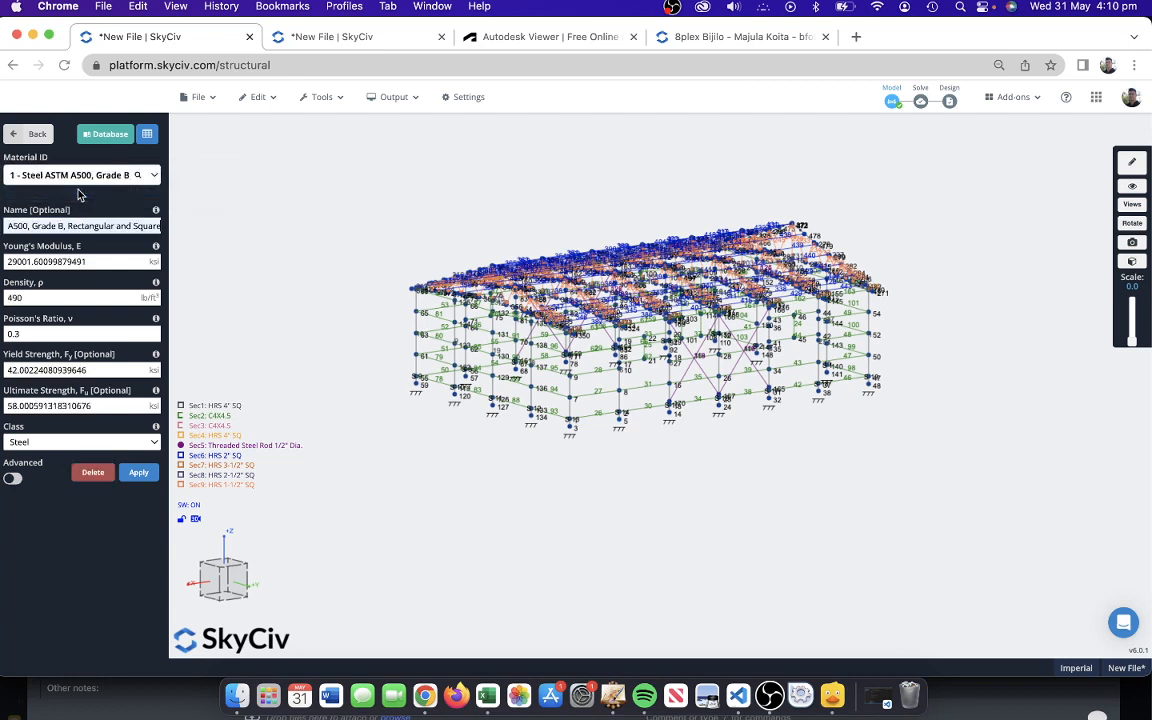
mouse_move(80, 212)
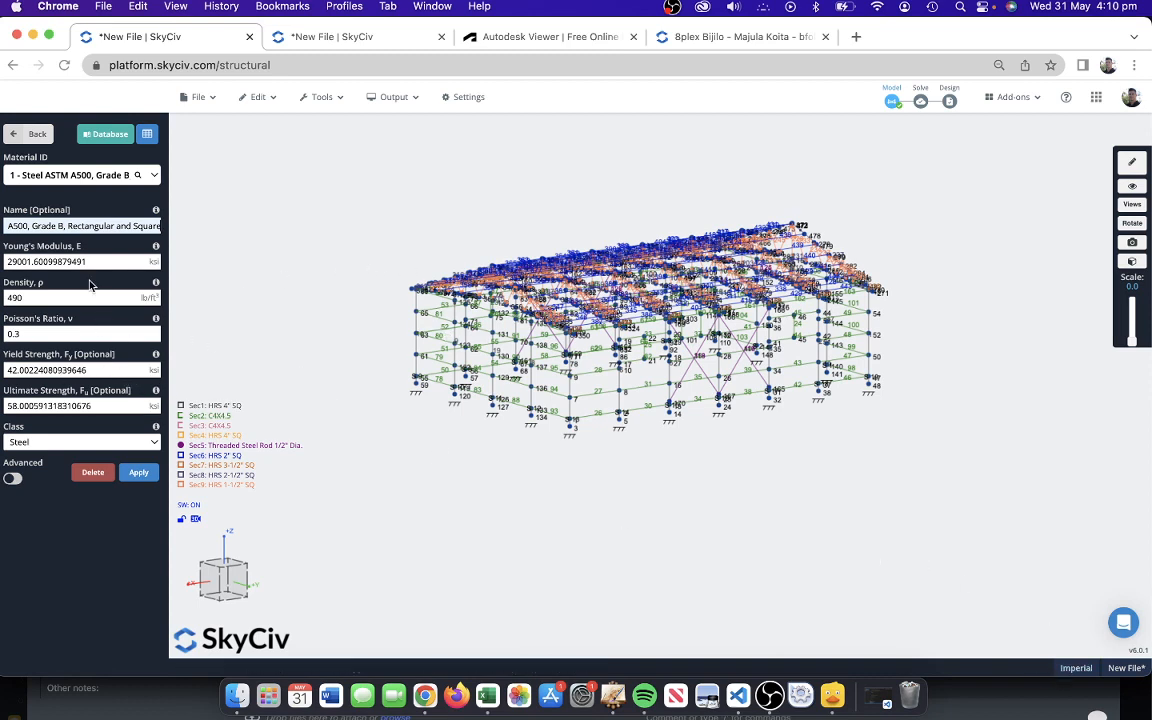
left_click(32, 132)
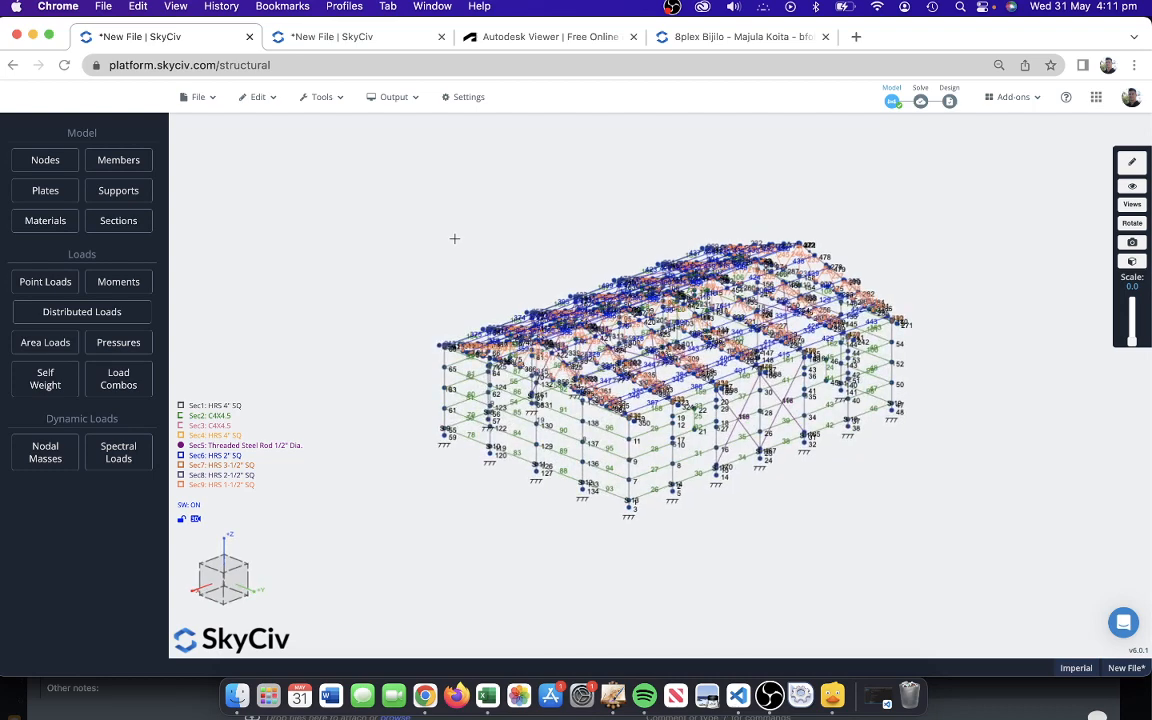
Run a Linear Static (Default) analysis of the house model, dismissing the 376-issues panel
left_click(920, 100)
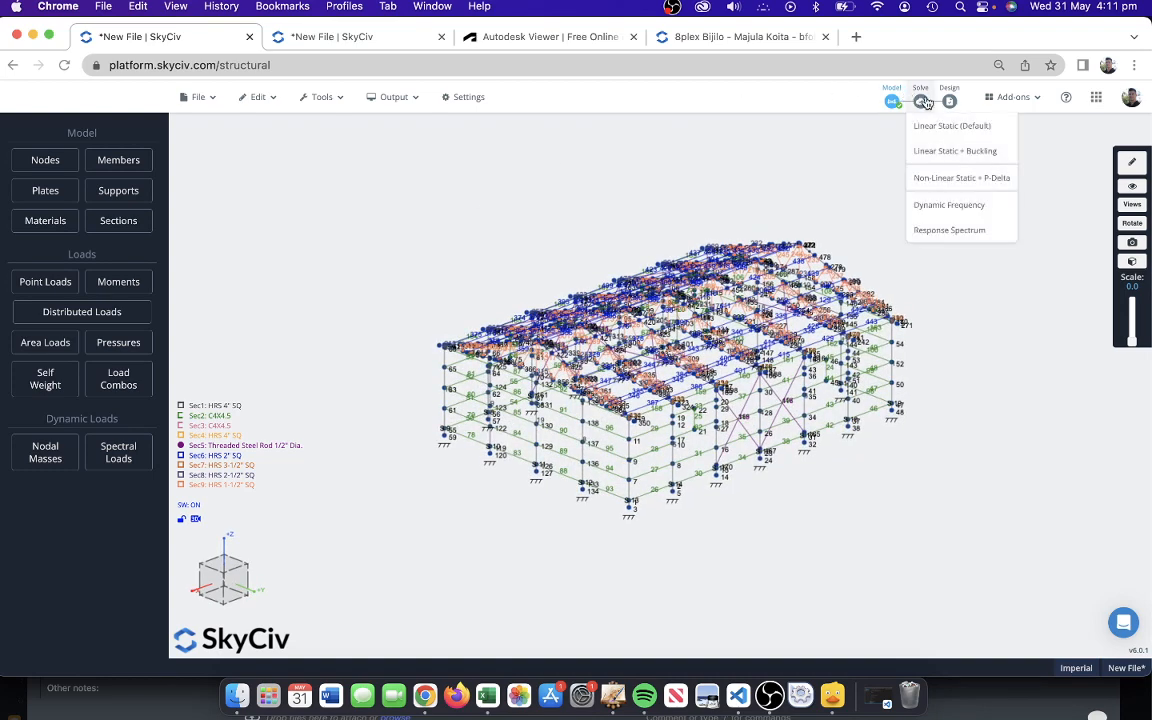
left_click(952, 124)
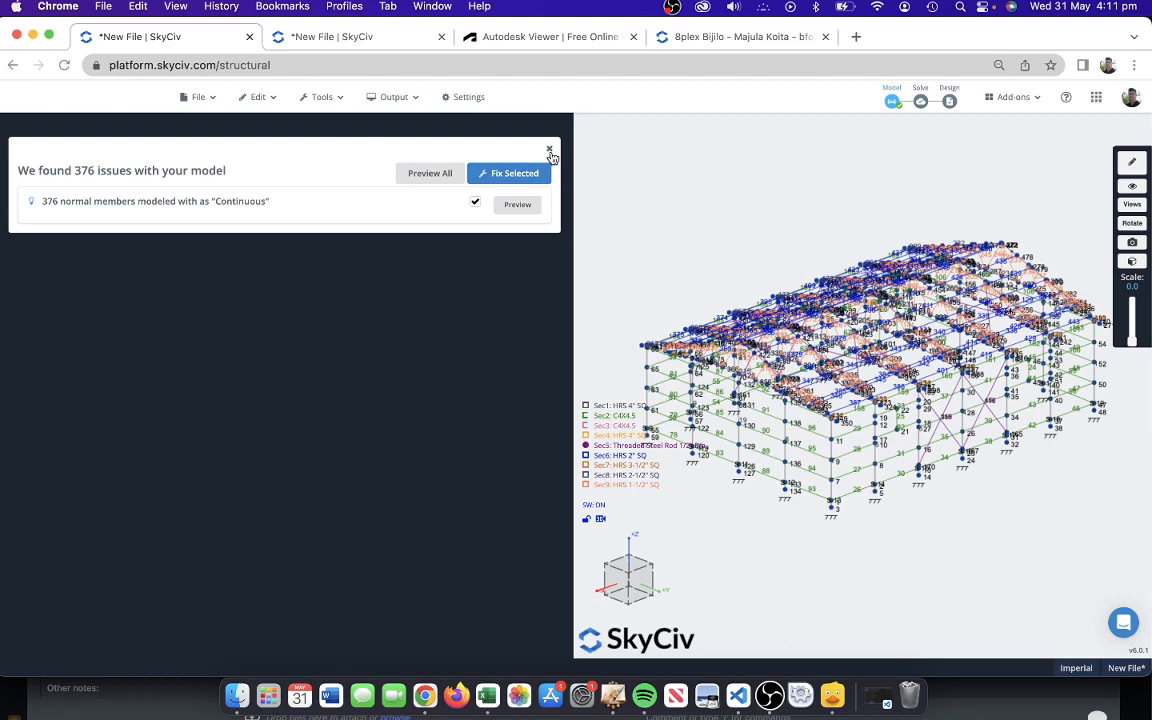
left_click(508, 172)
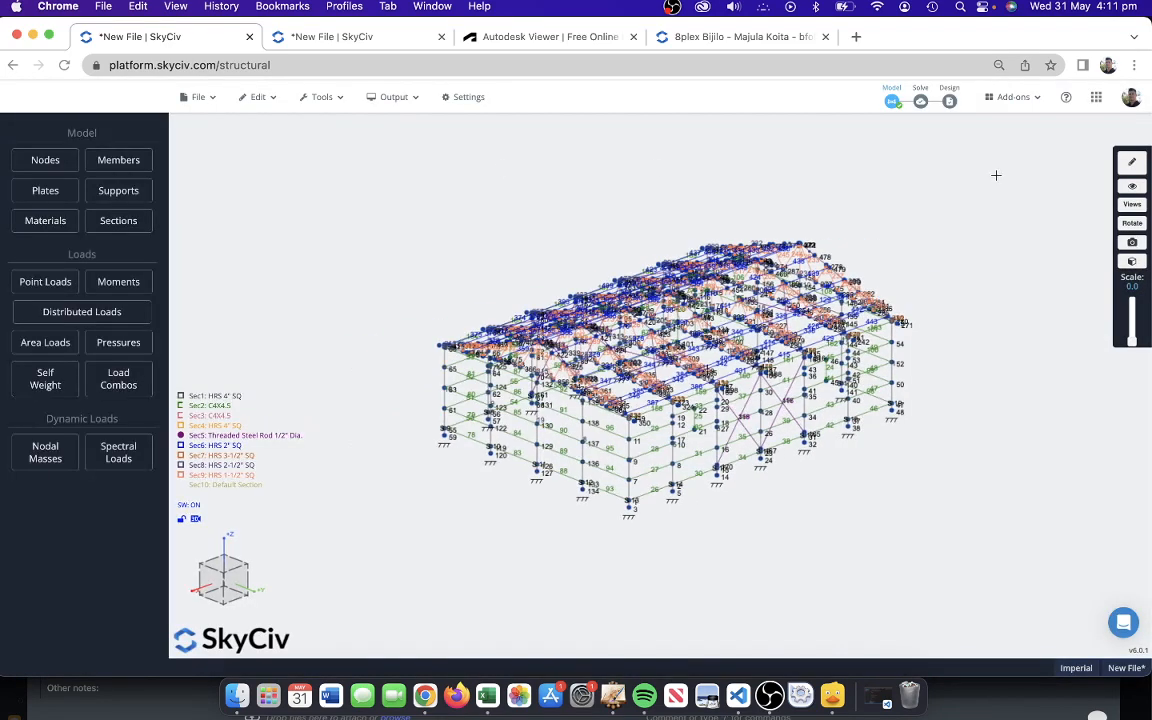
left_click(920, 96)
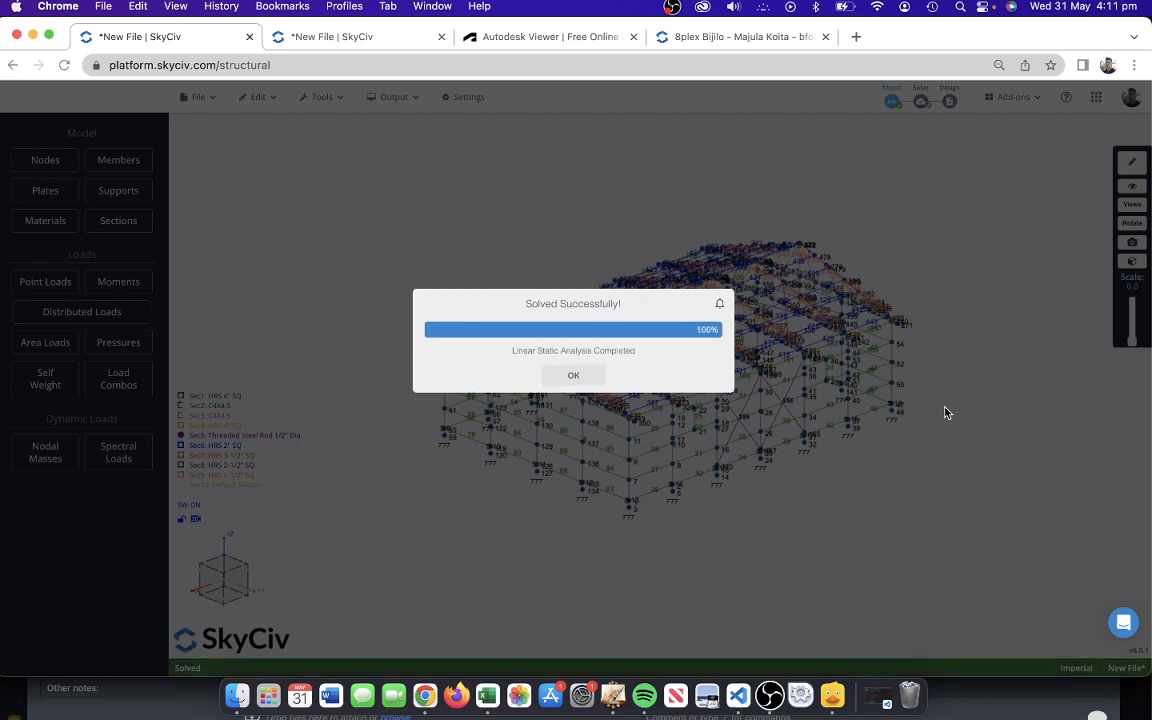
Show the LC1 displacement results, then switch the results to the WIND1 load group
left_click(572, 376)
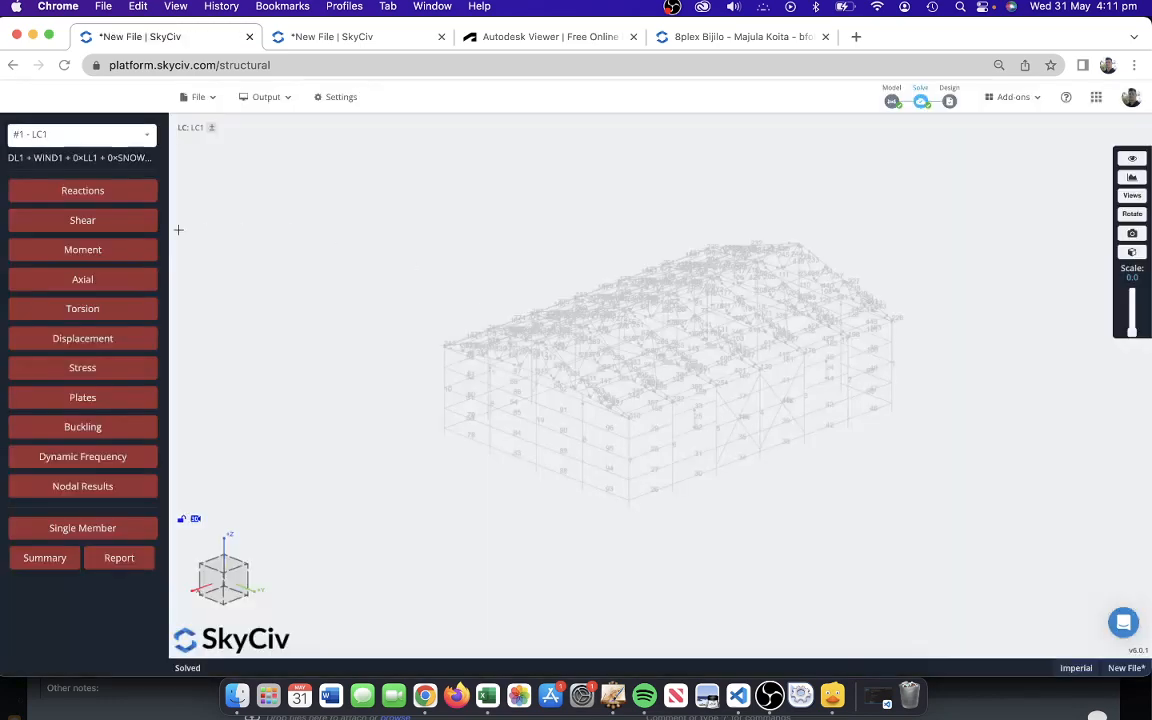
mouse_move(84, 338)
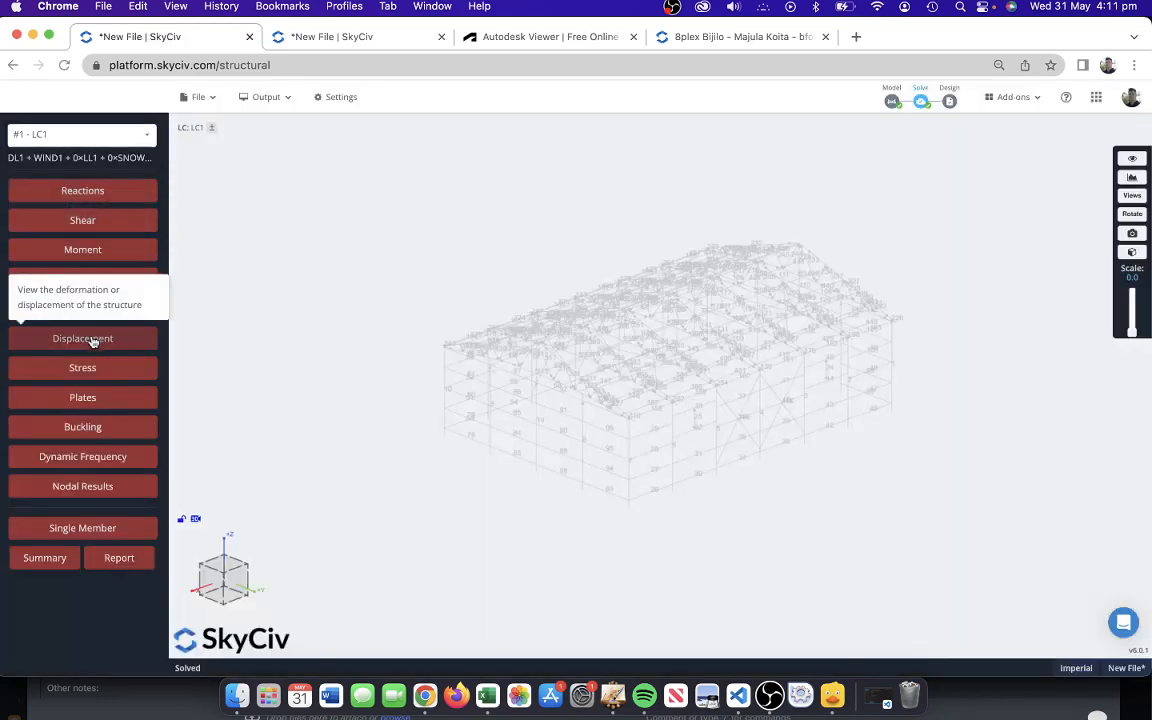
left_click(82, 338)
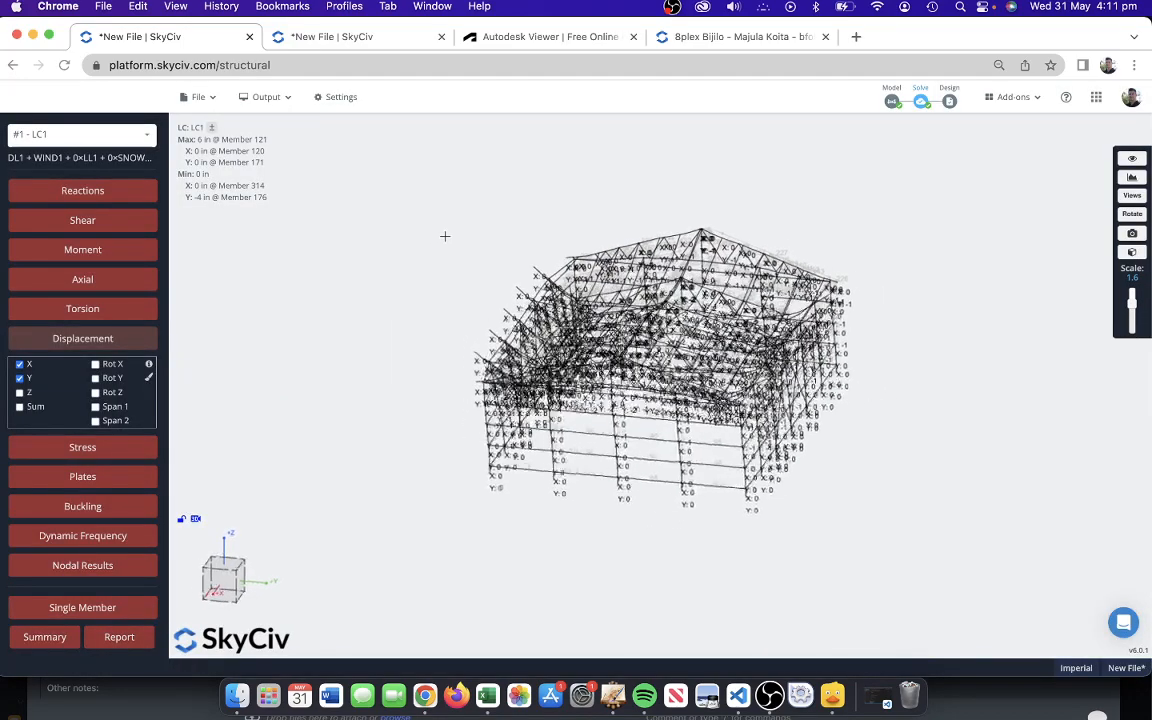
left_click_drag(1132, 300, 1132, 316)
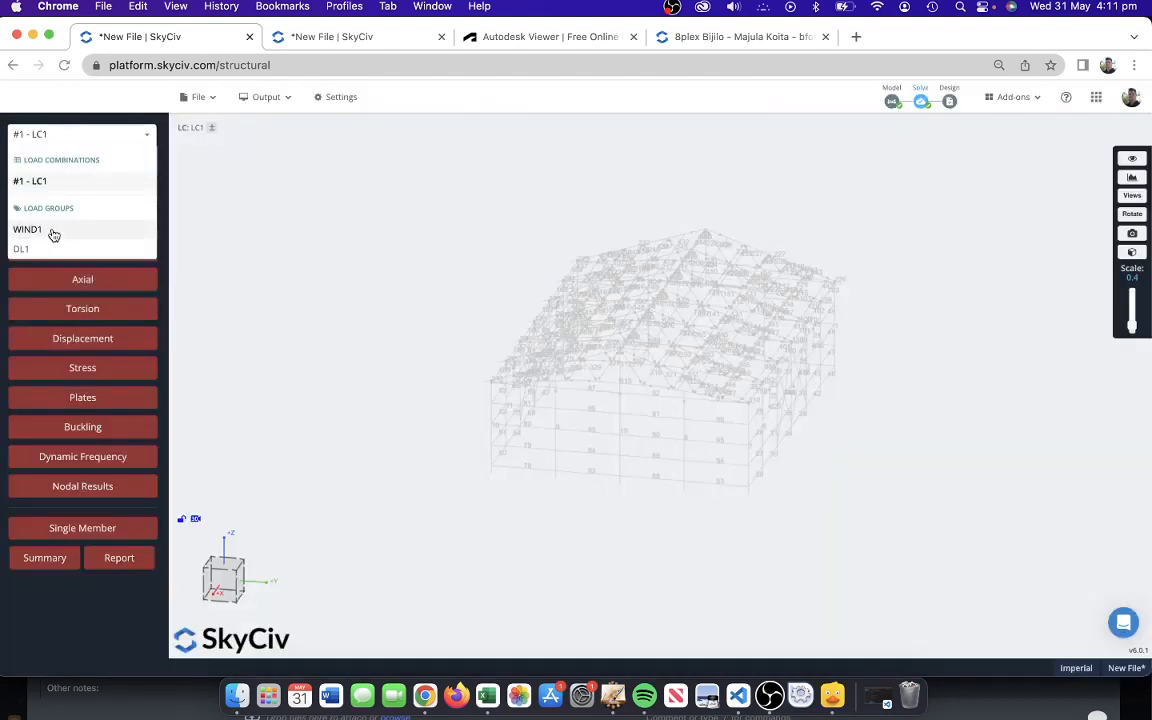
left_click(28, 228)
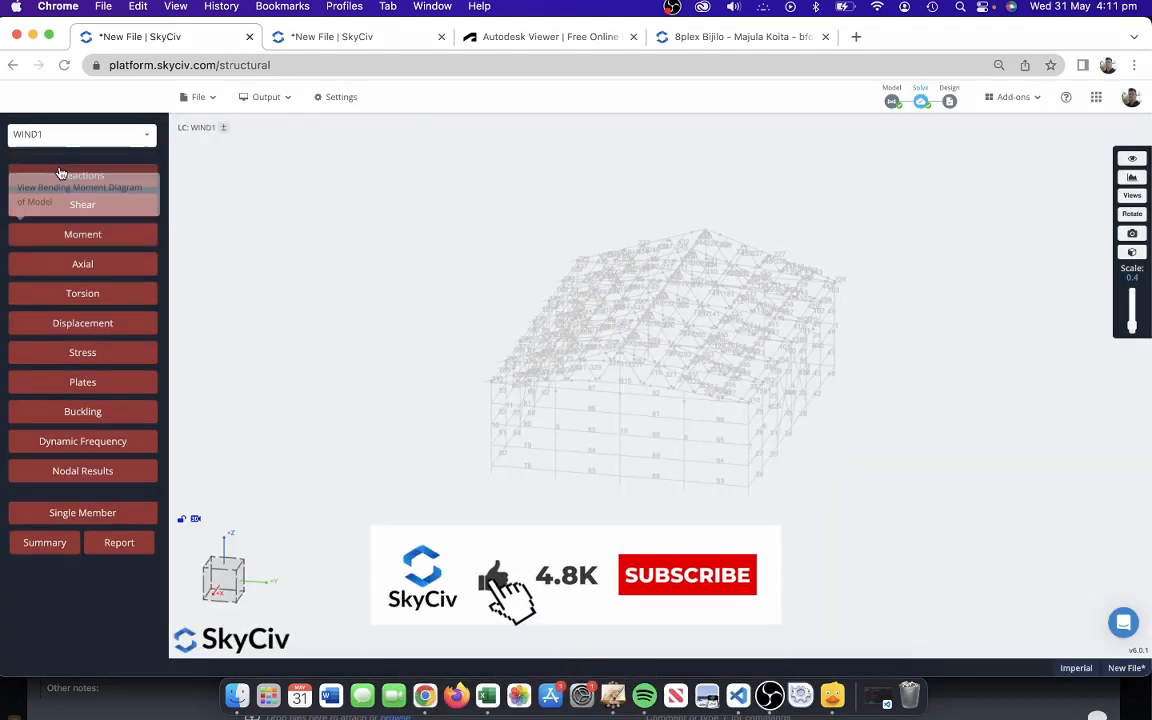